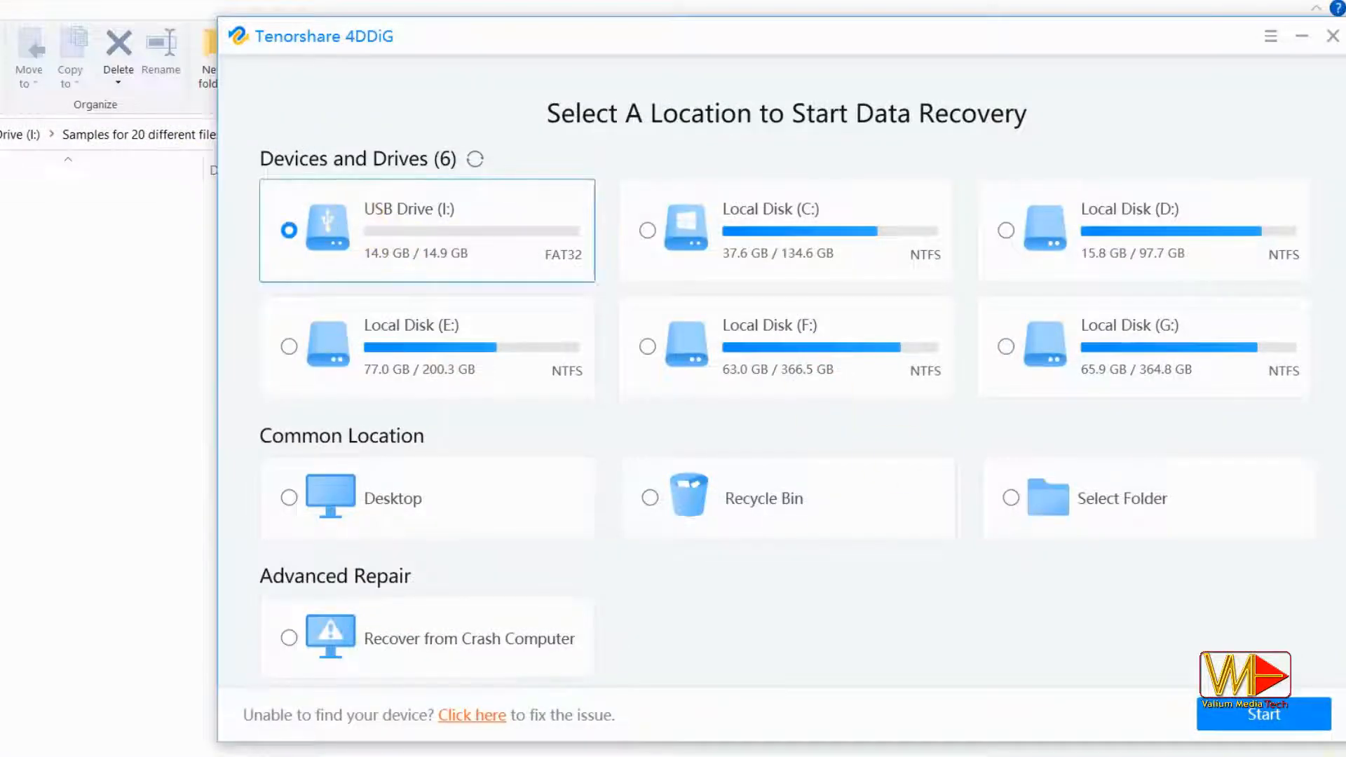
mouse_move(1246, 719)
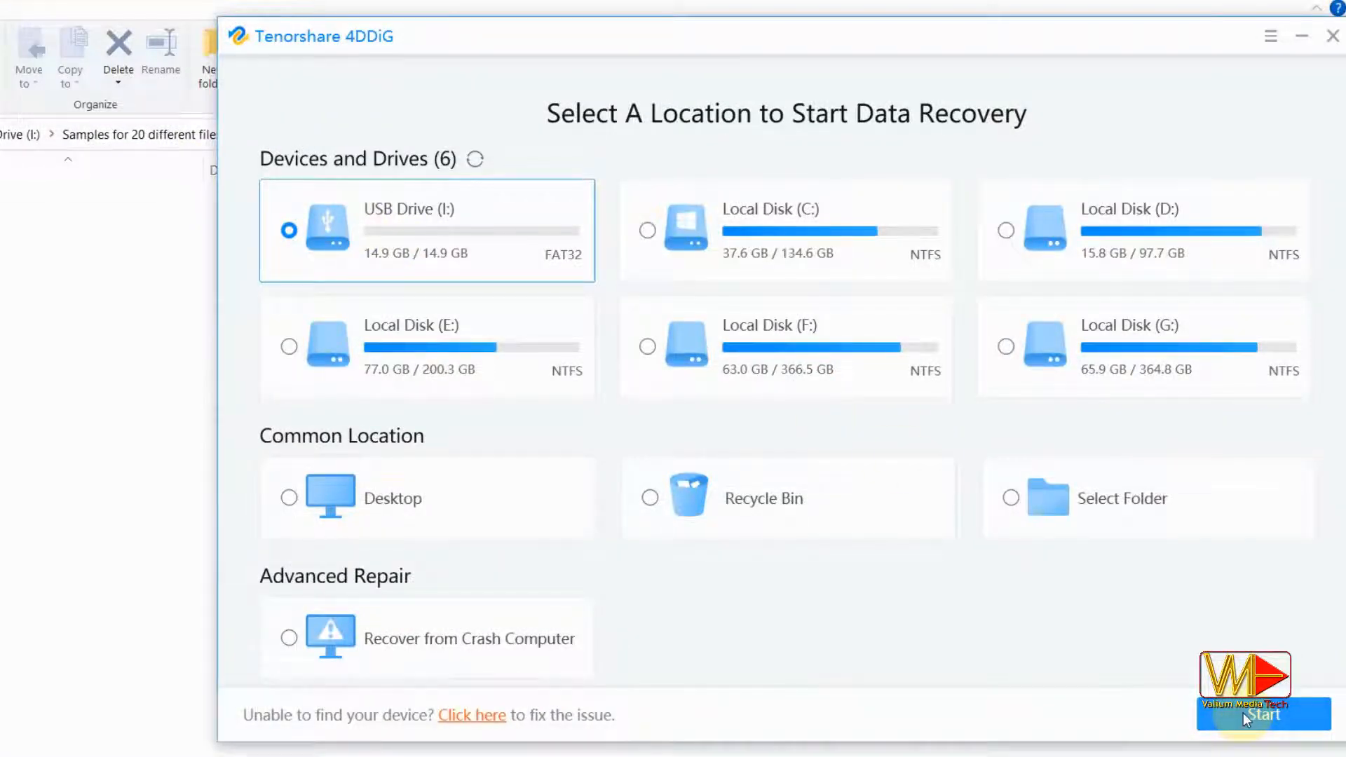
Scan USB Drive (I:) and recover the ticked deleted files from the Samples folder.
left_click(1262, 713)
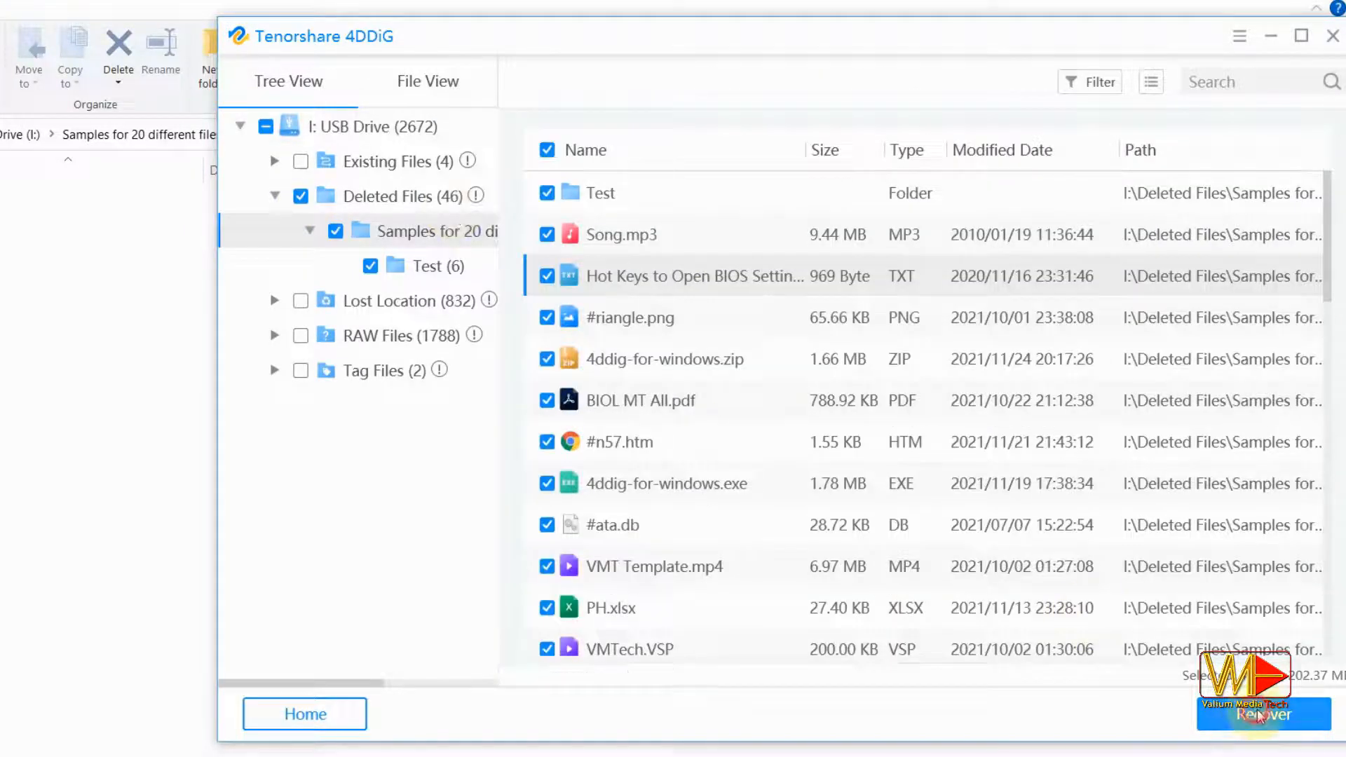
left_click(1263, 715)
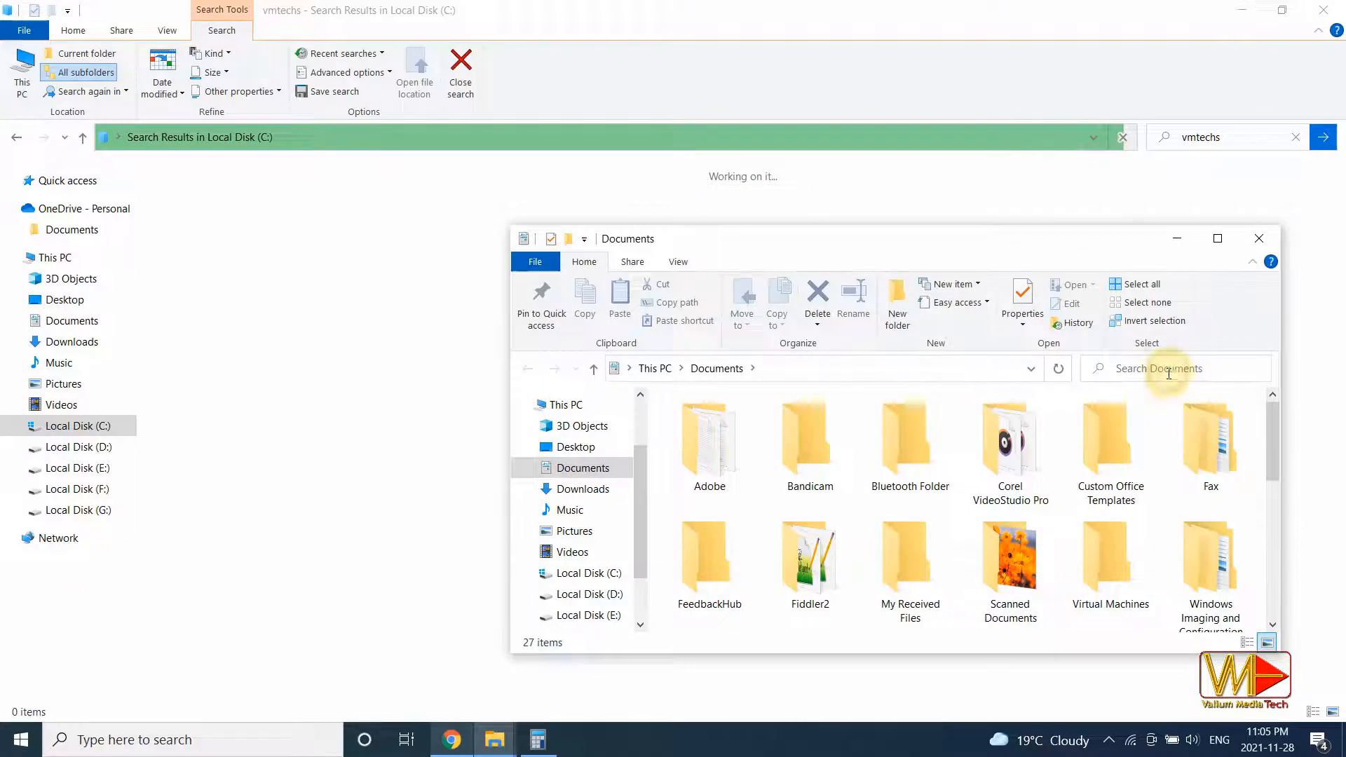
Search the Documents folder for 'myproject'.
type("myproject")
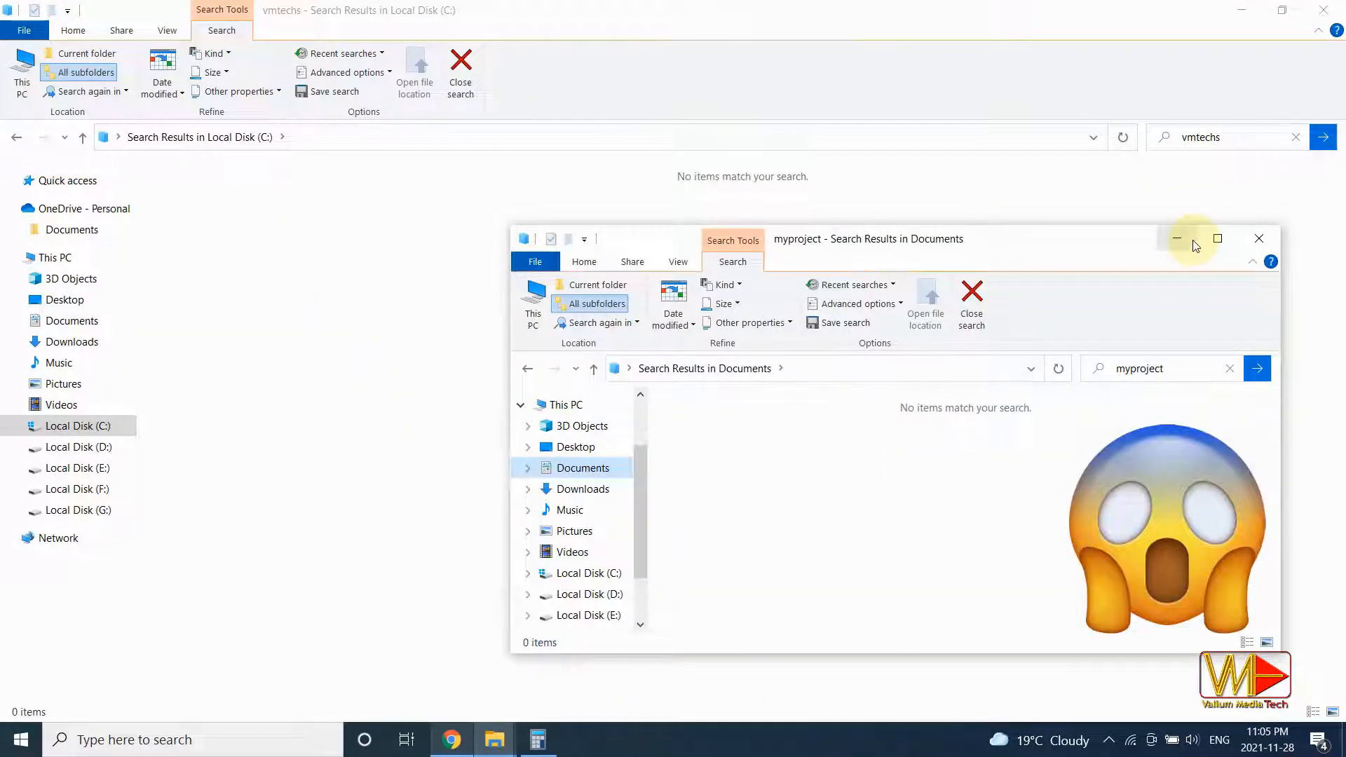
mouse_move(1178, 239)
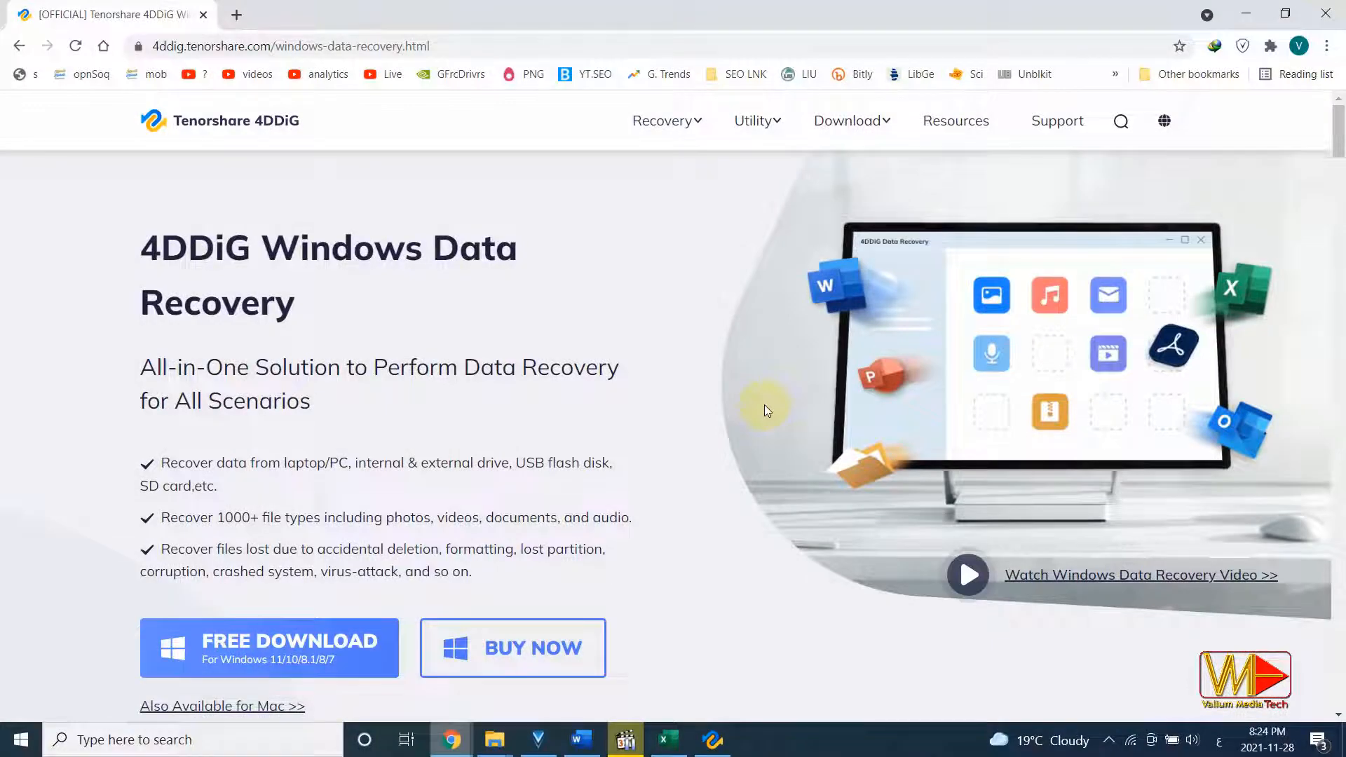
scroll("down", 3)
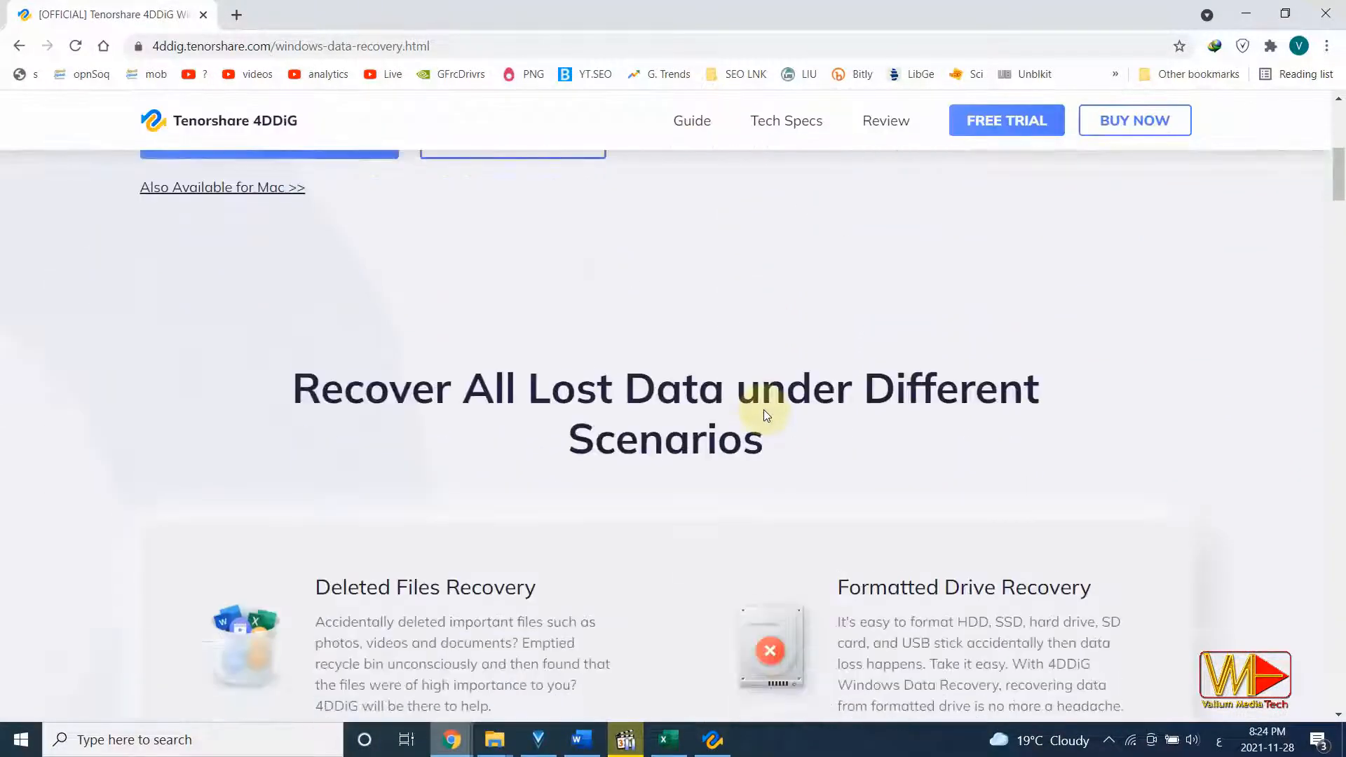
scroll("down", 3)
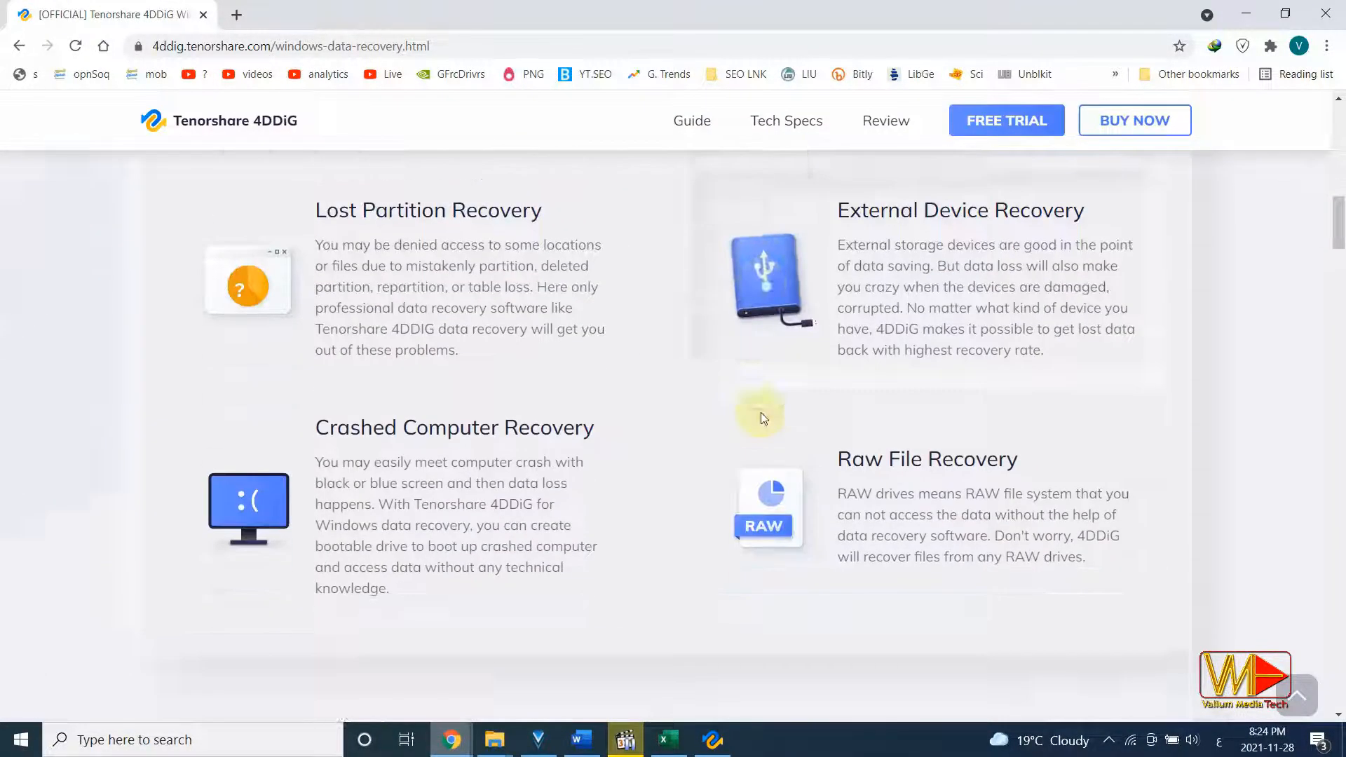
scroll("down", 3)
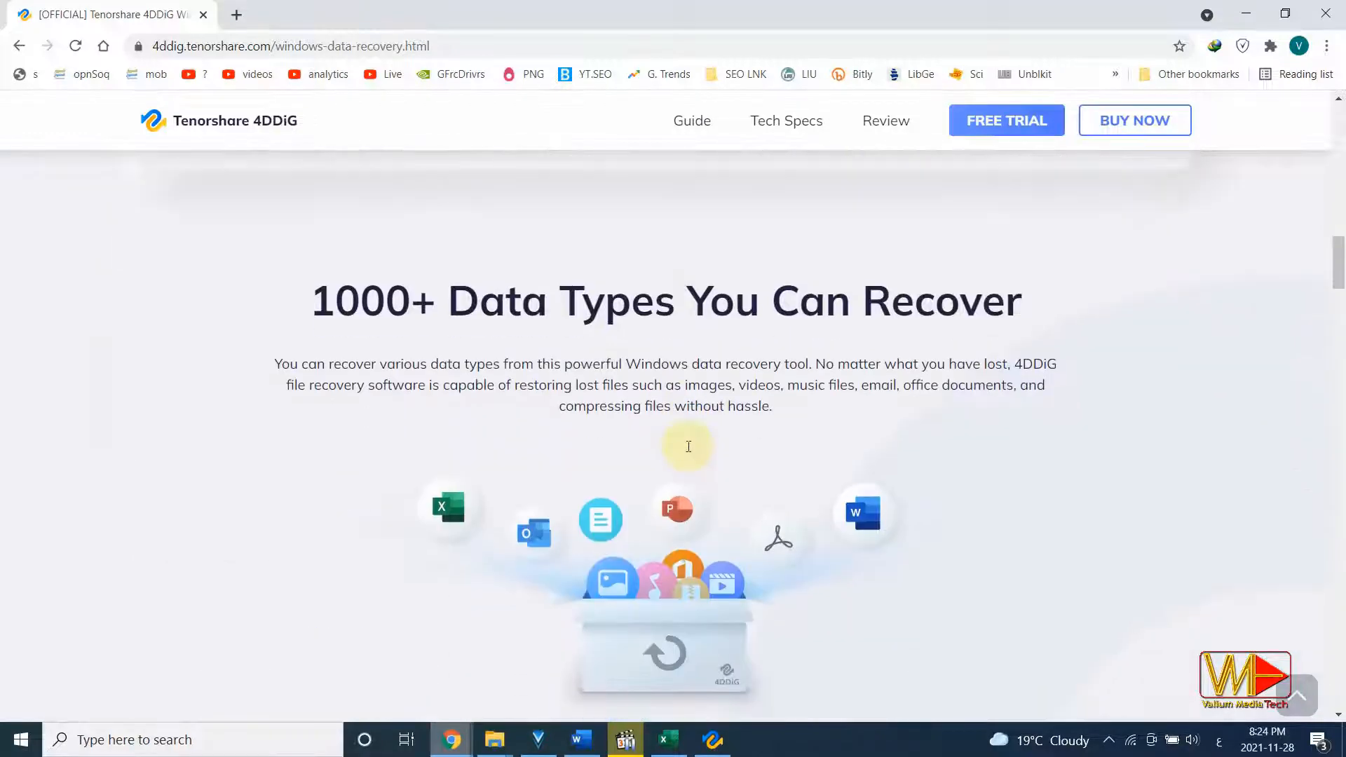
scroll("down", 3)
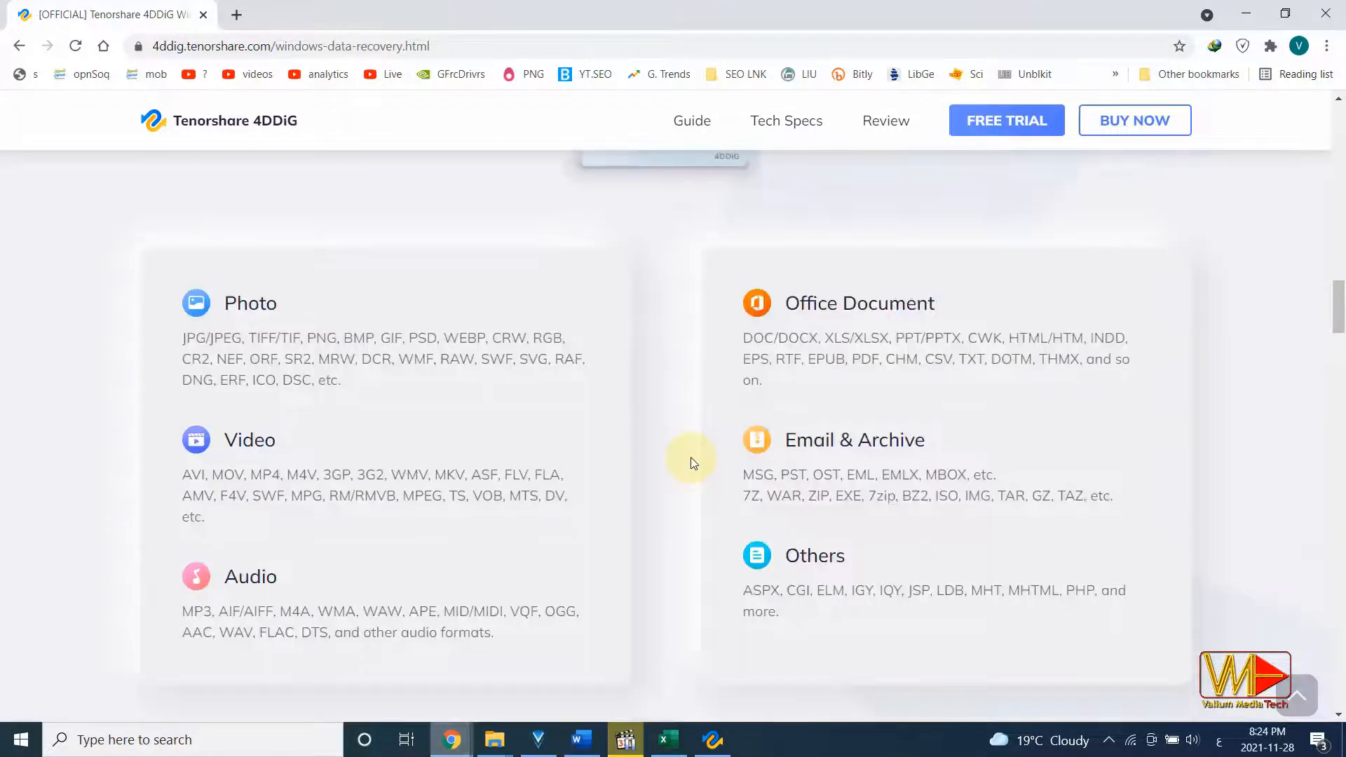
scroll("down", 3)
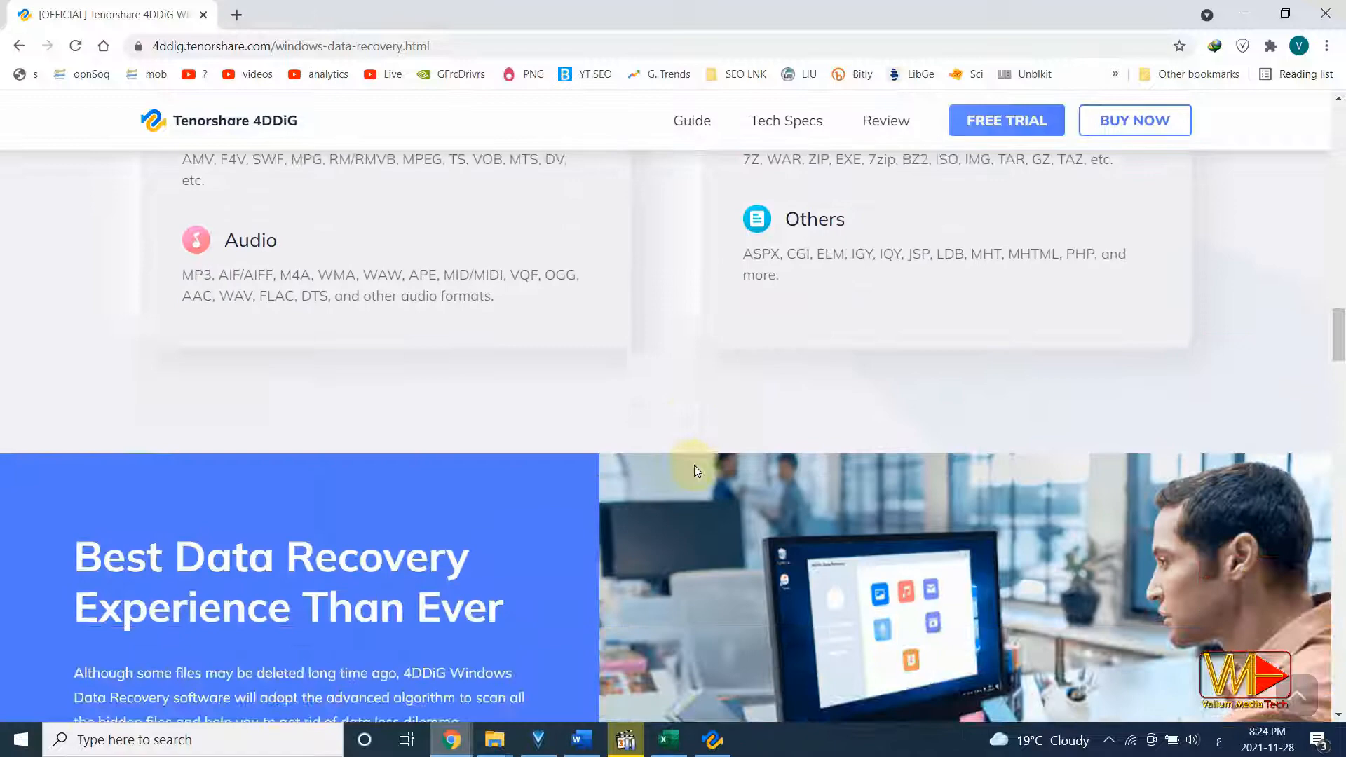
scroll("down", 3)
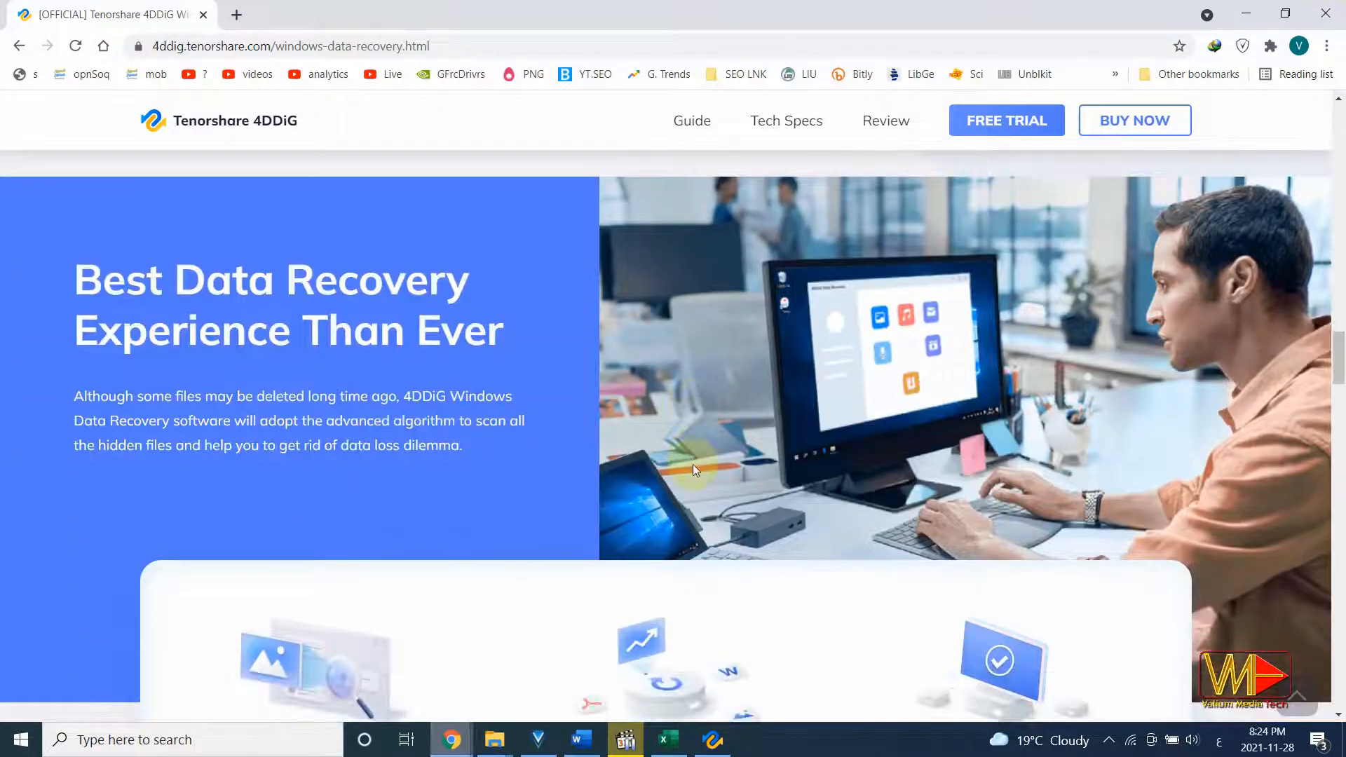
scroll("down", 3)
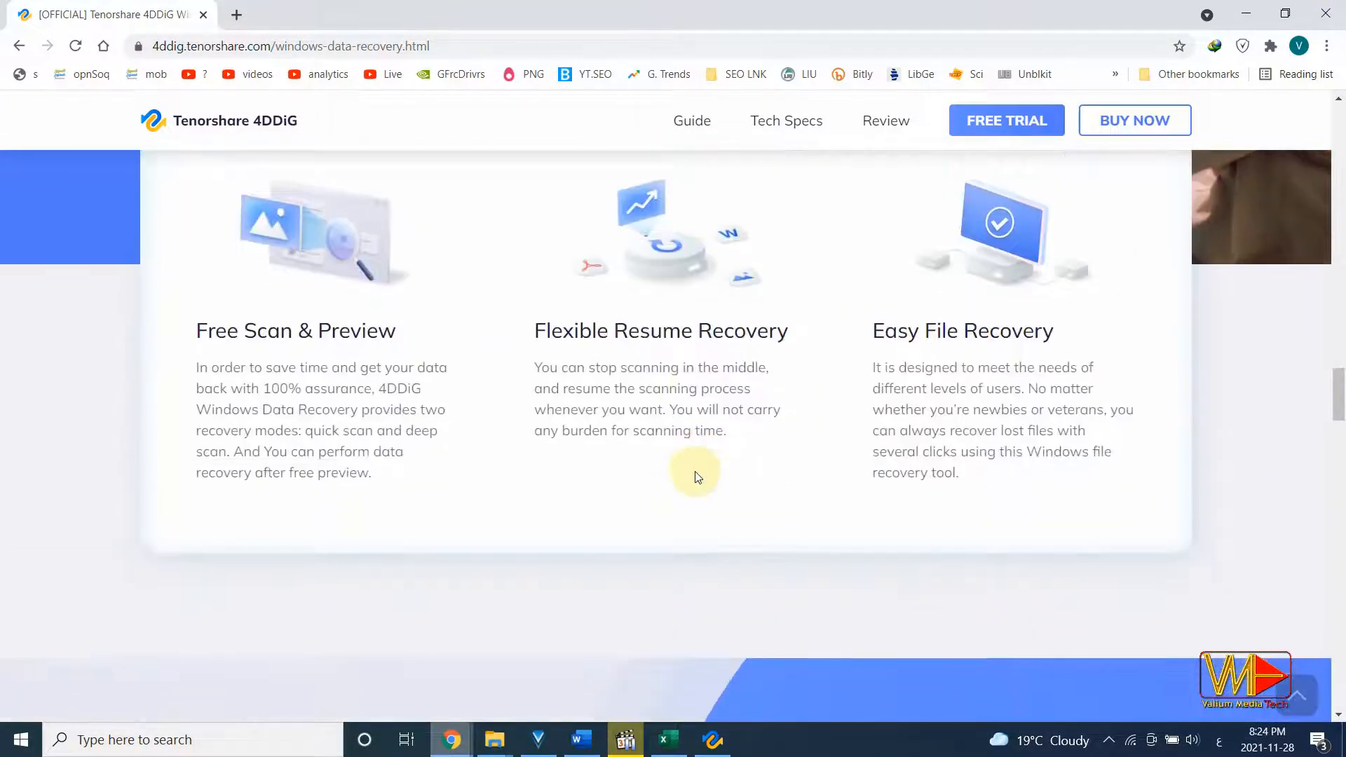
scroll("down", 3)
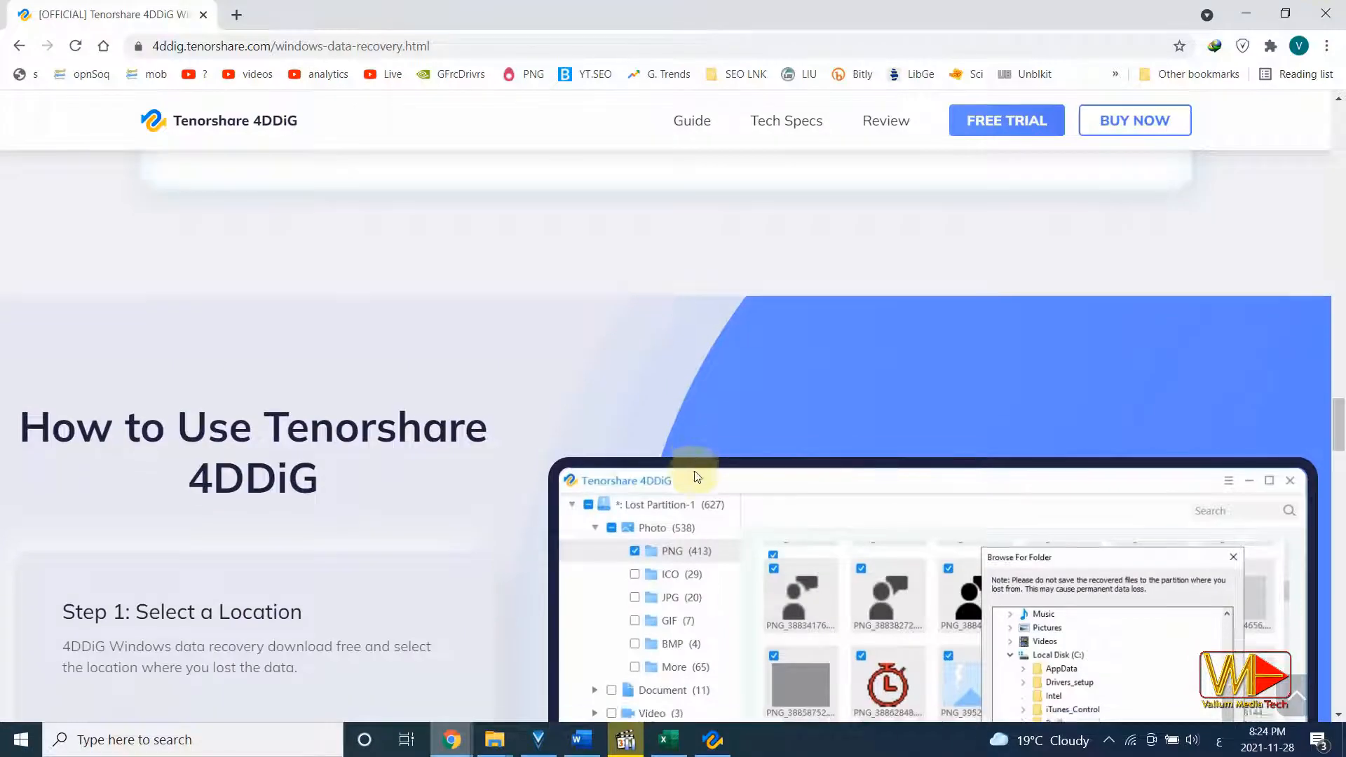
scroll("up", 3)
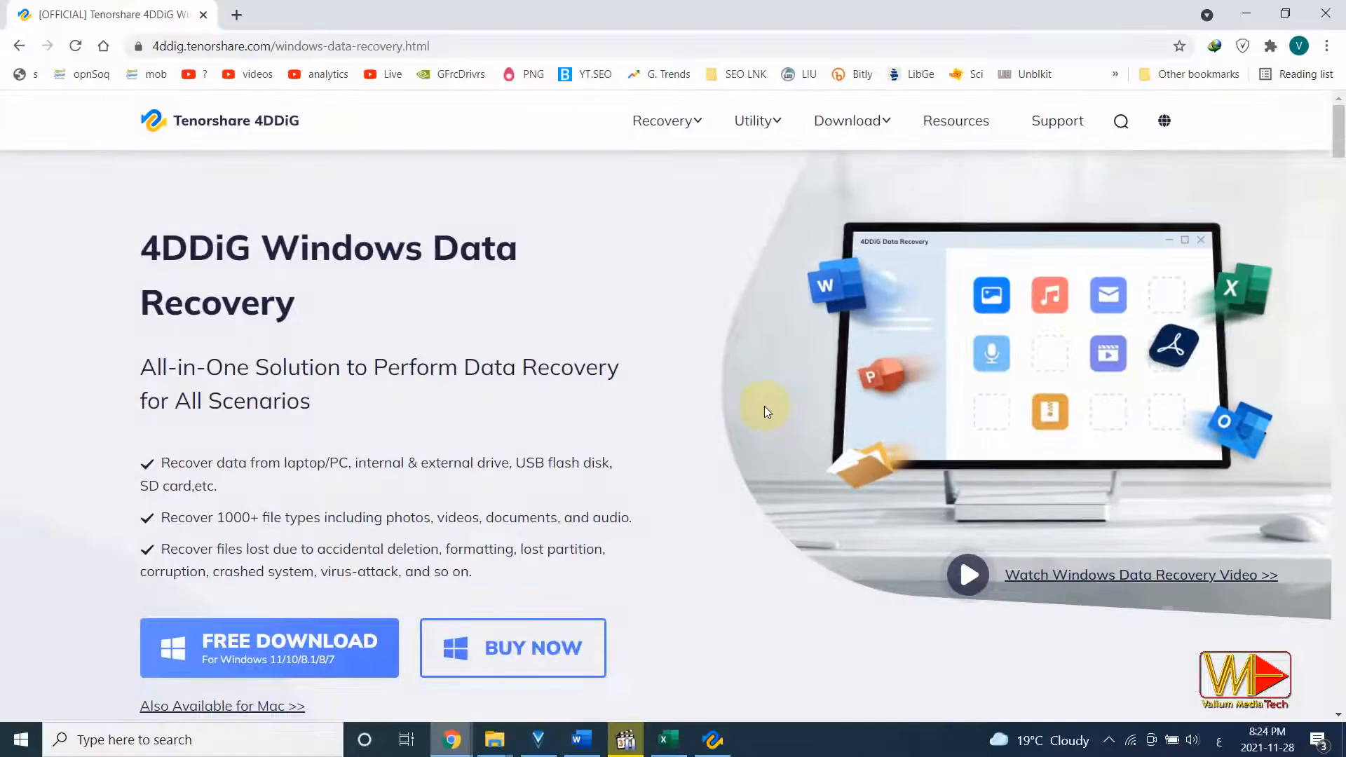
scroll("down", 3)
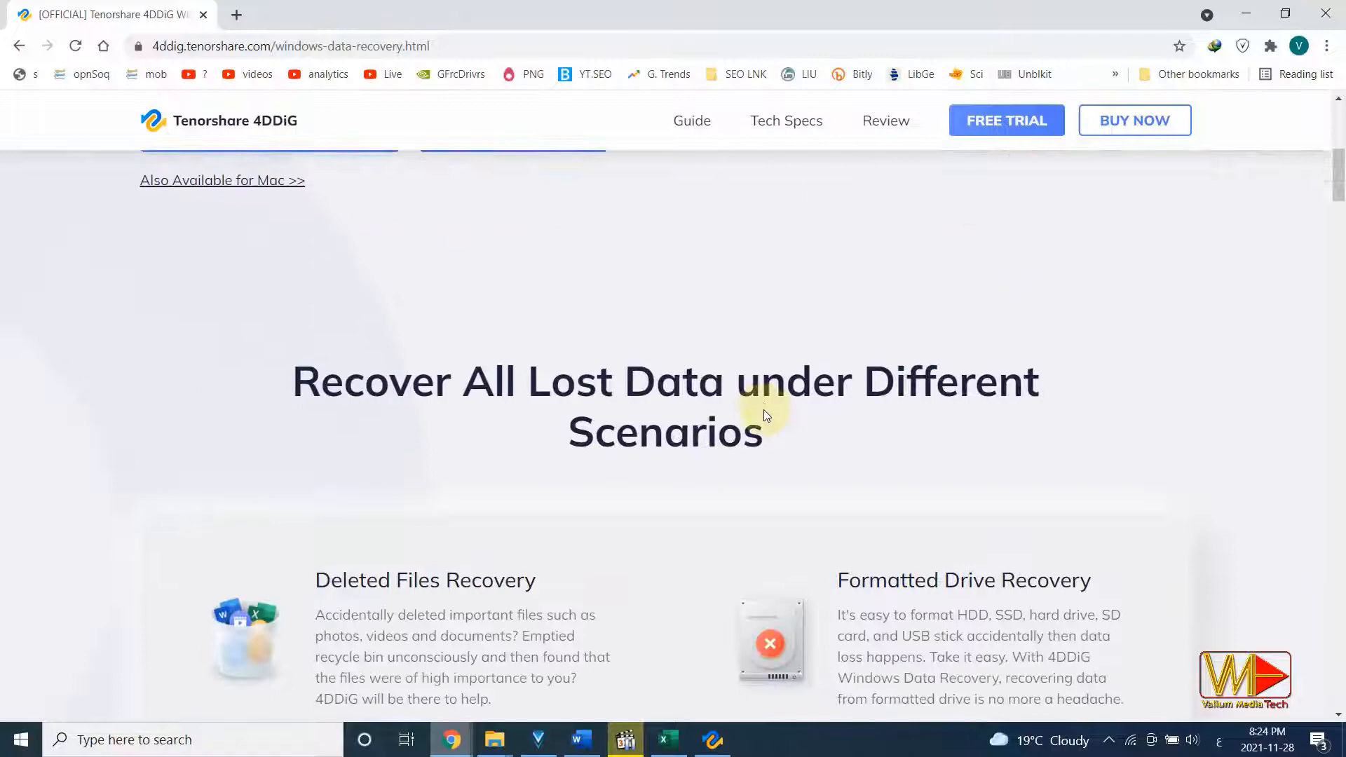
scroll("down", 3)
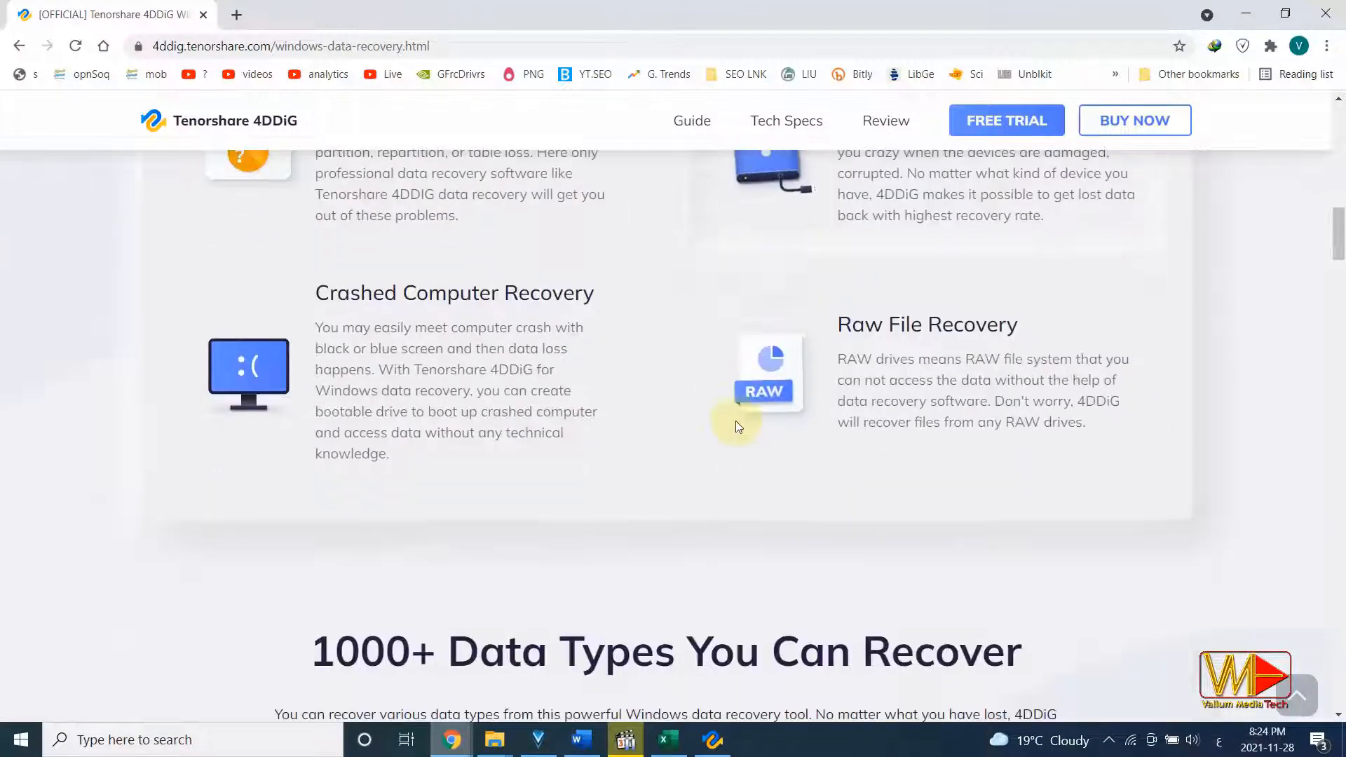
scroll("down", 3)
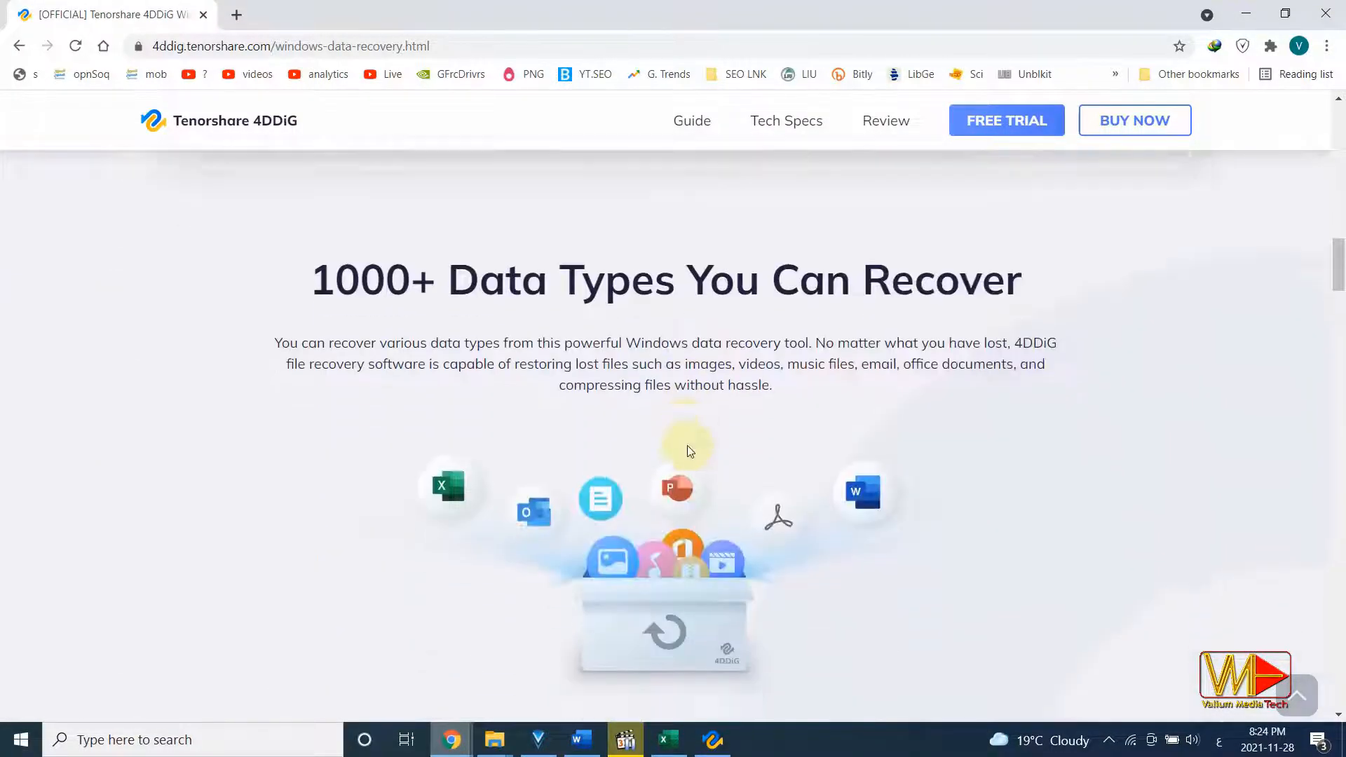
scroll("down", 3)
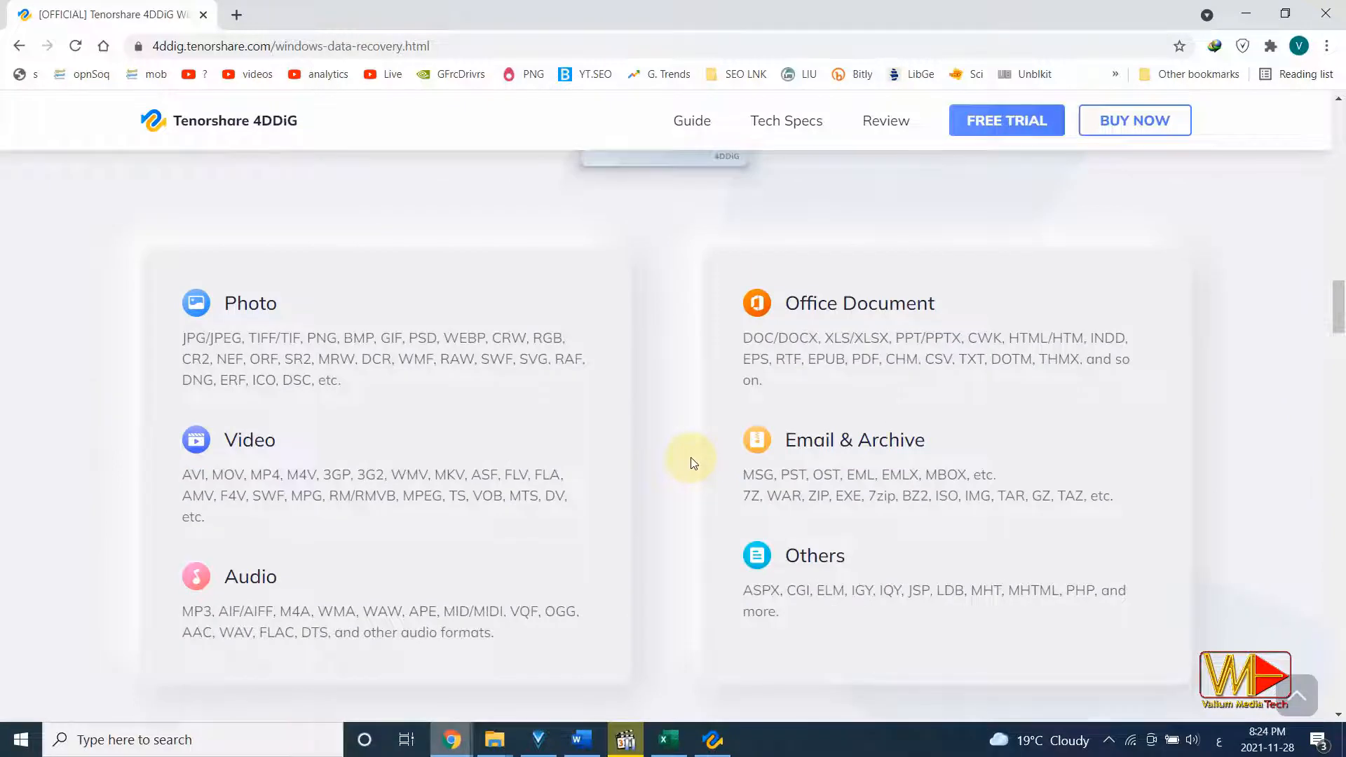
scroll("down", 3)
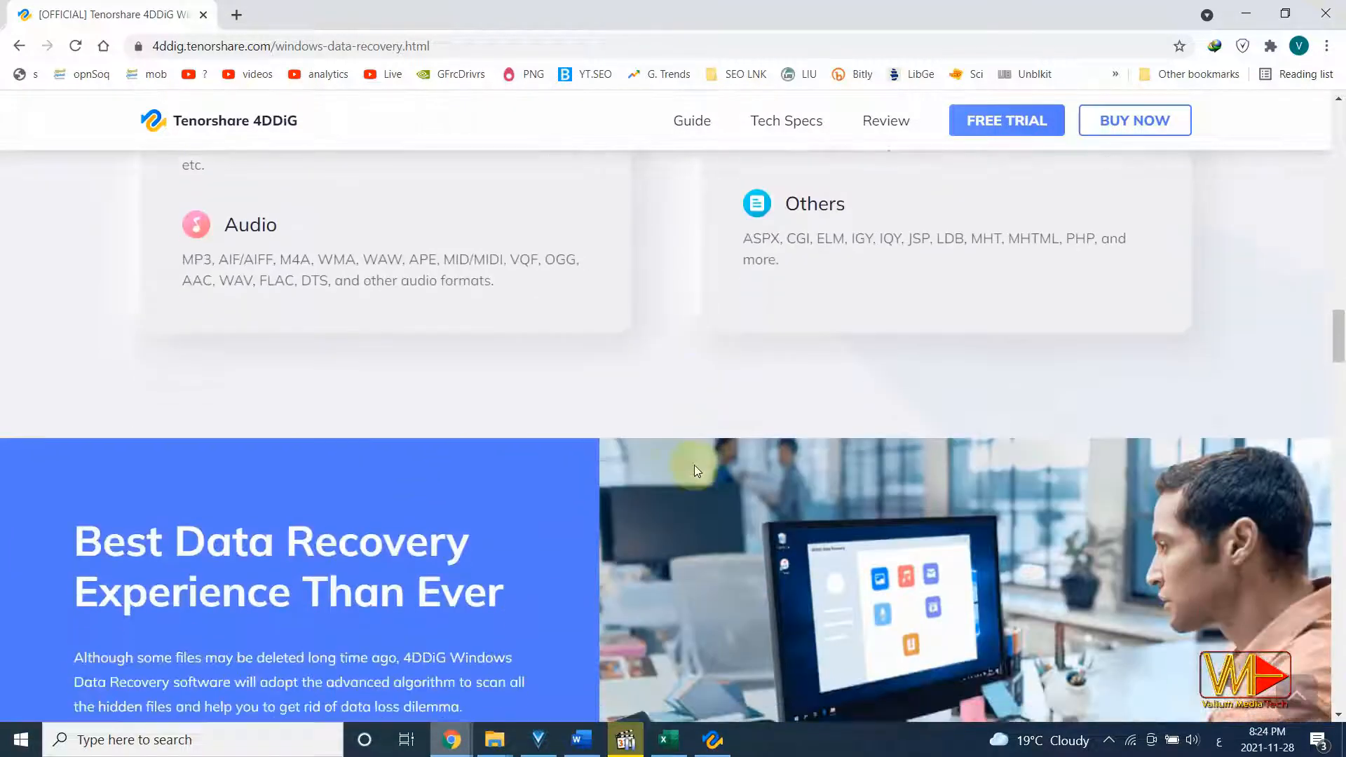
scroll("down", 3)
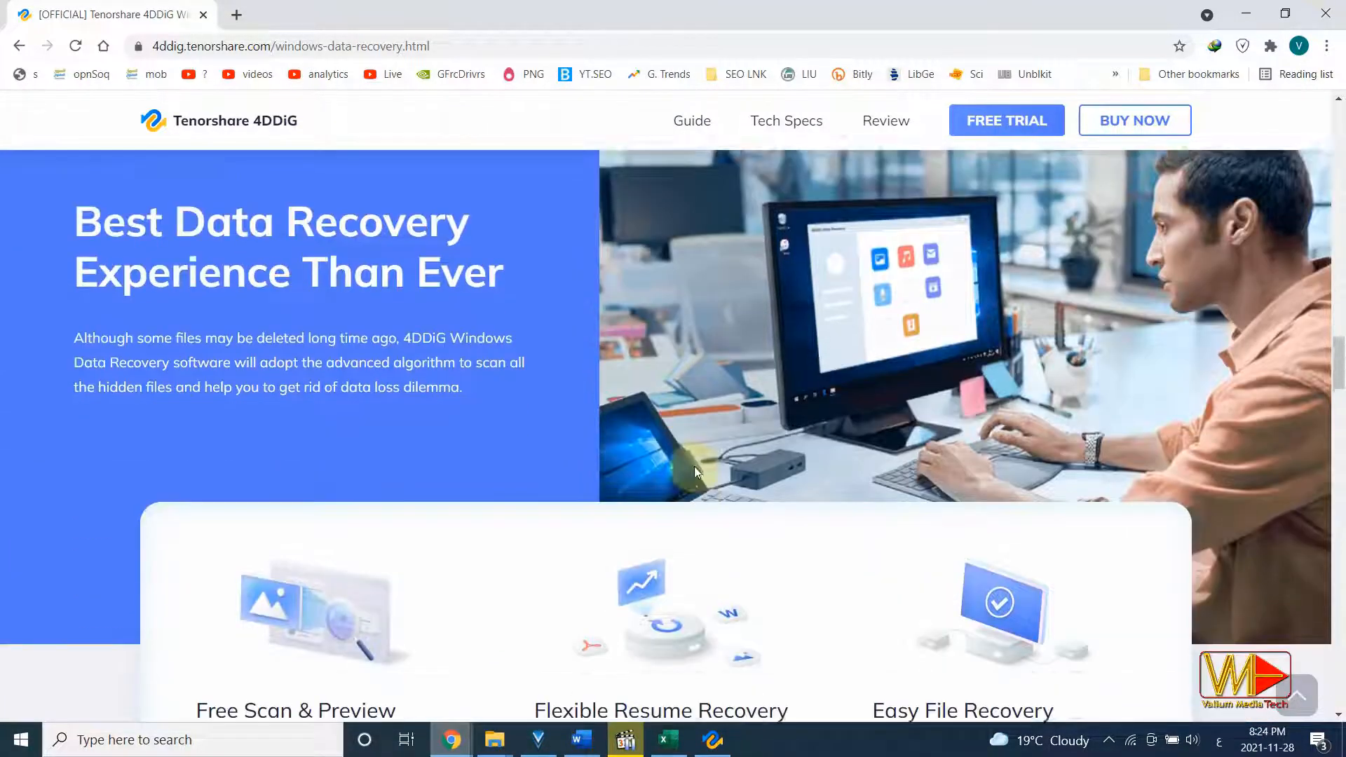
scroll("down", 3)
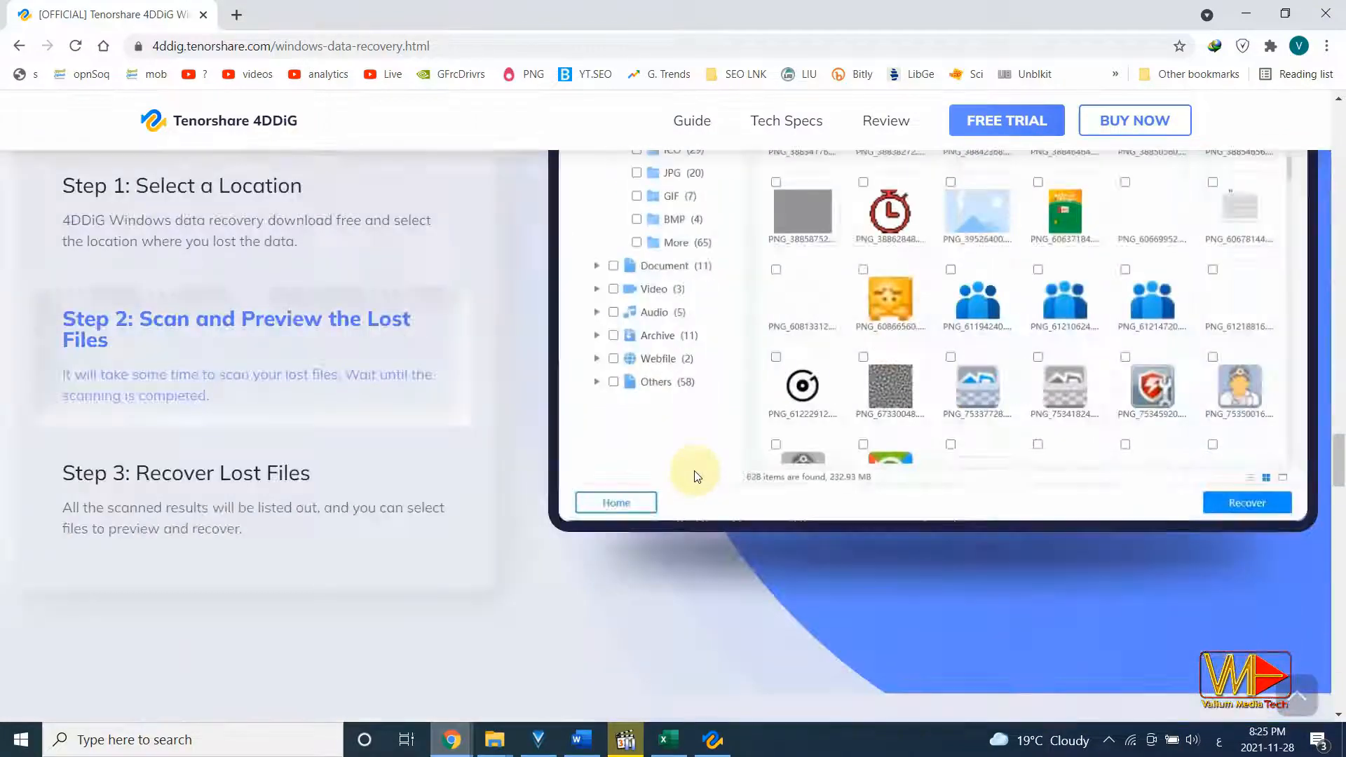
scroll("down", 3)
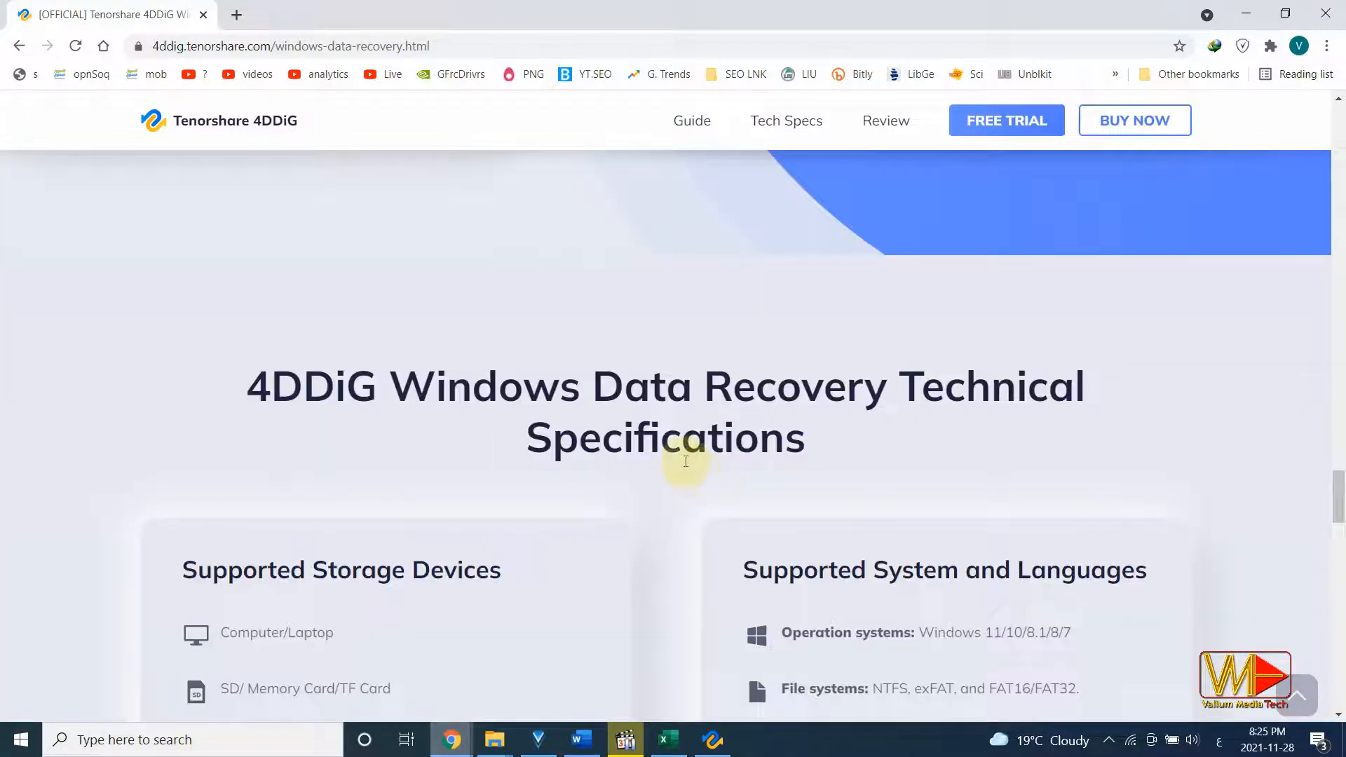
scroll("down", 3)
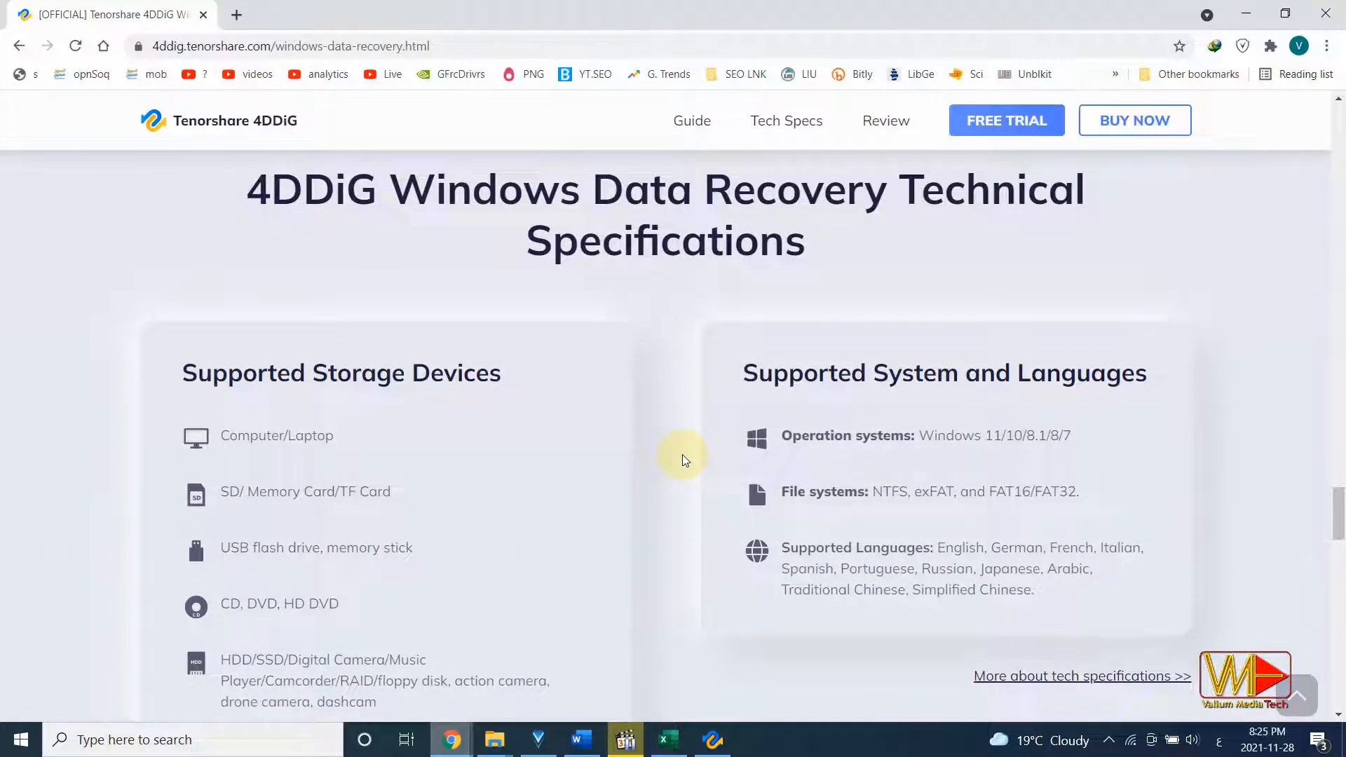
scroll("down", 3)
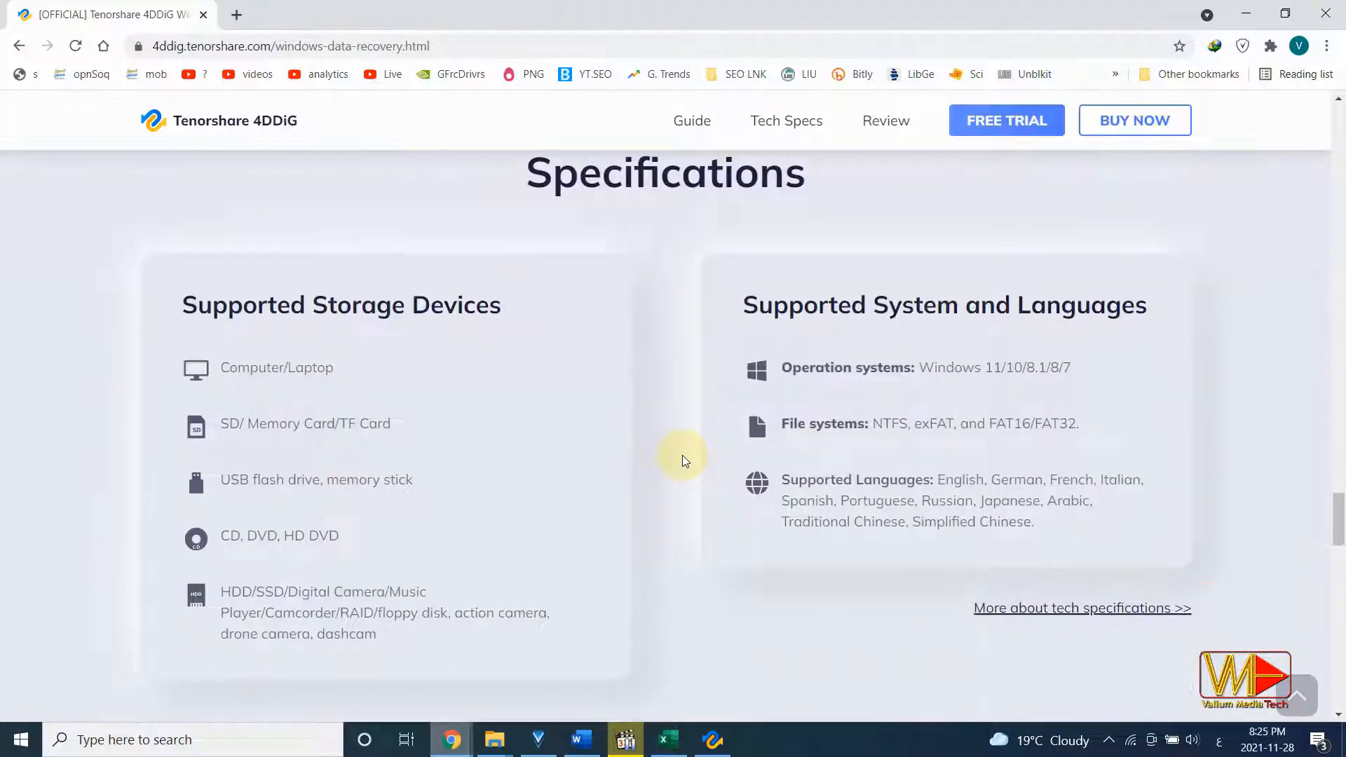
scroll("down", 3)
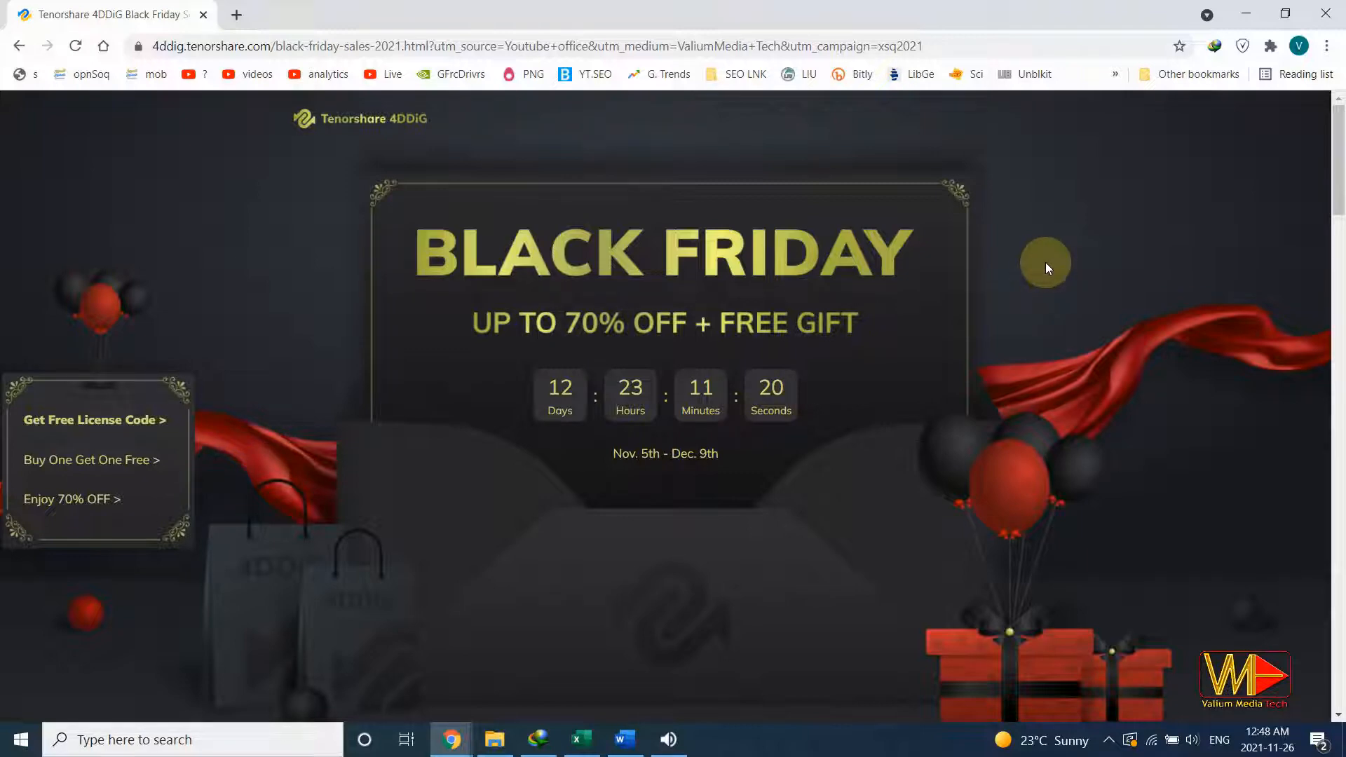
mouse_move(94, 420)
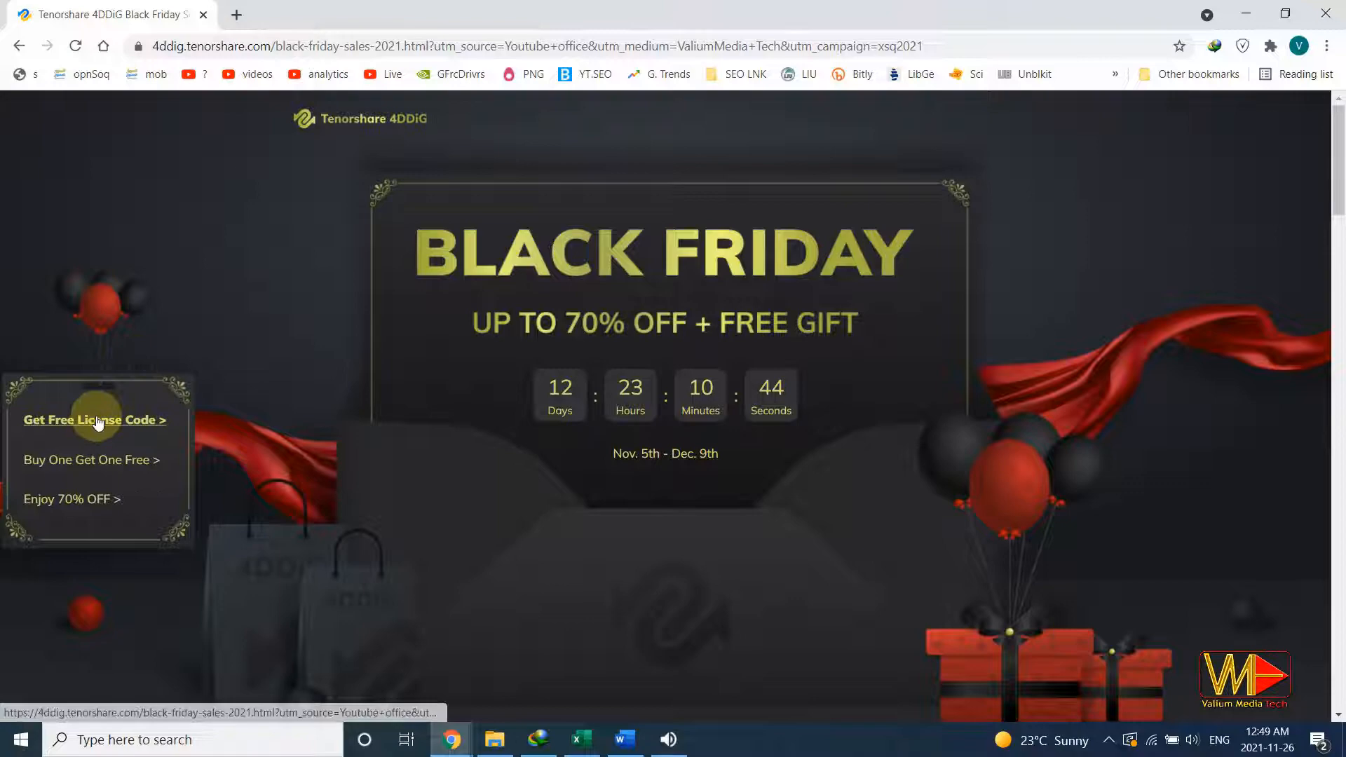
Show the Black Friday free license code and Buy One Get One Free Duplicate File Deleter offer.
left_click(95, 420)
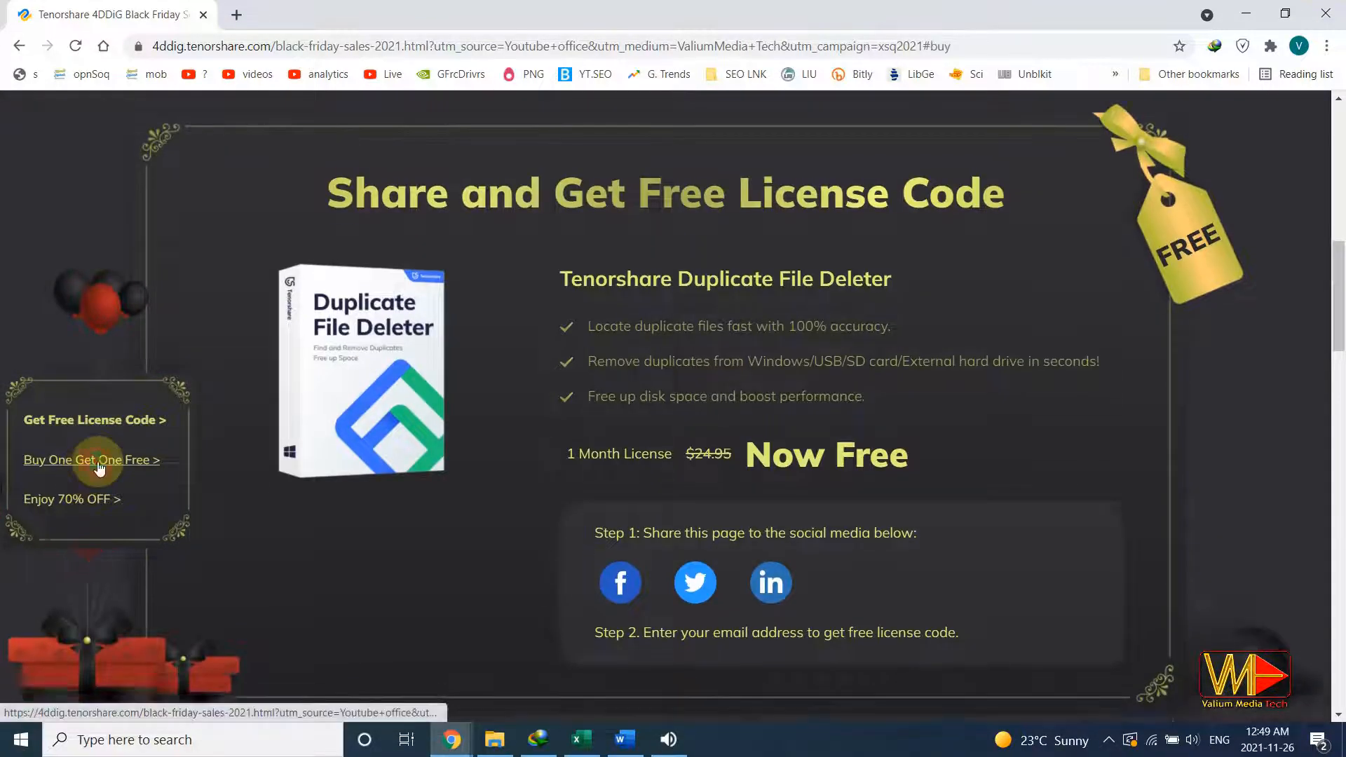
left_click(73, 499)
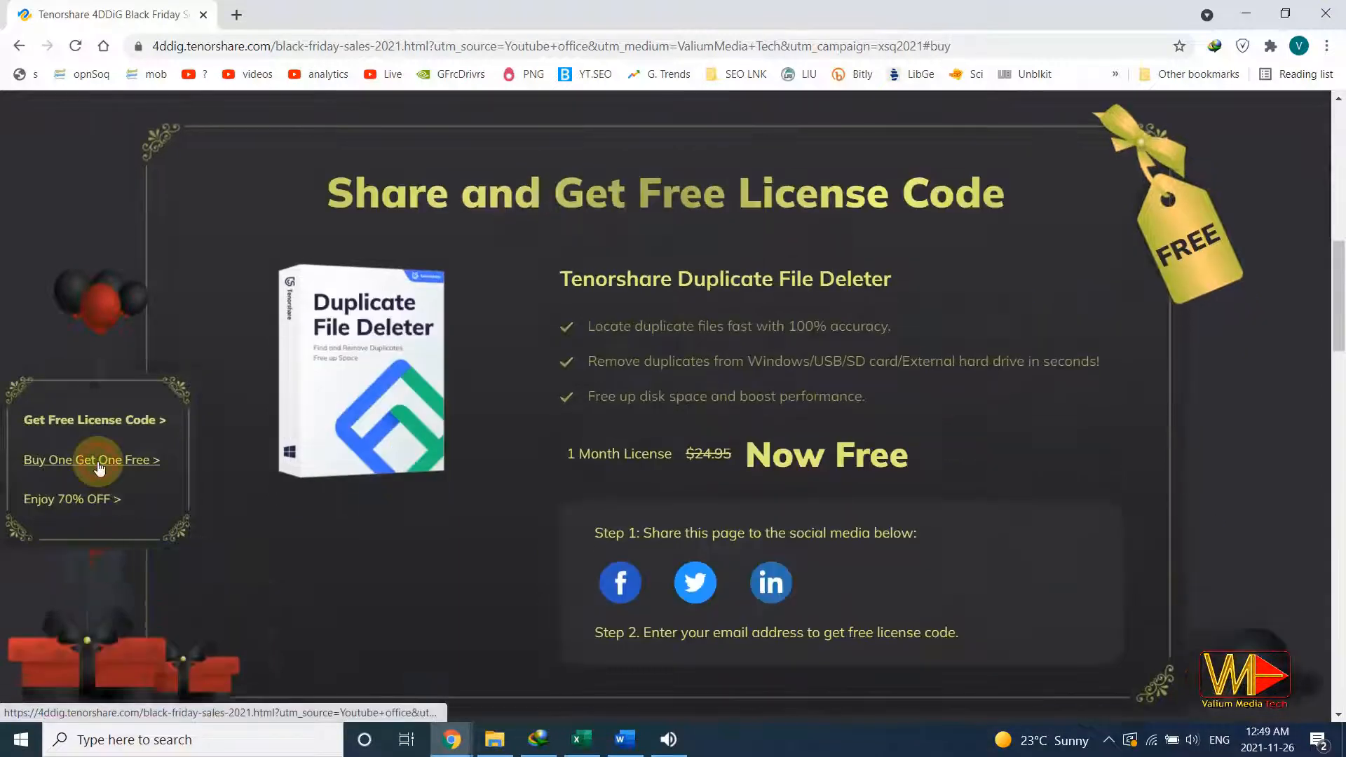
left_click(92, 459)
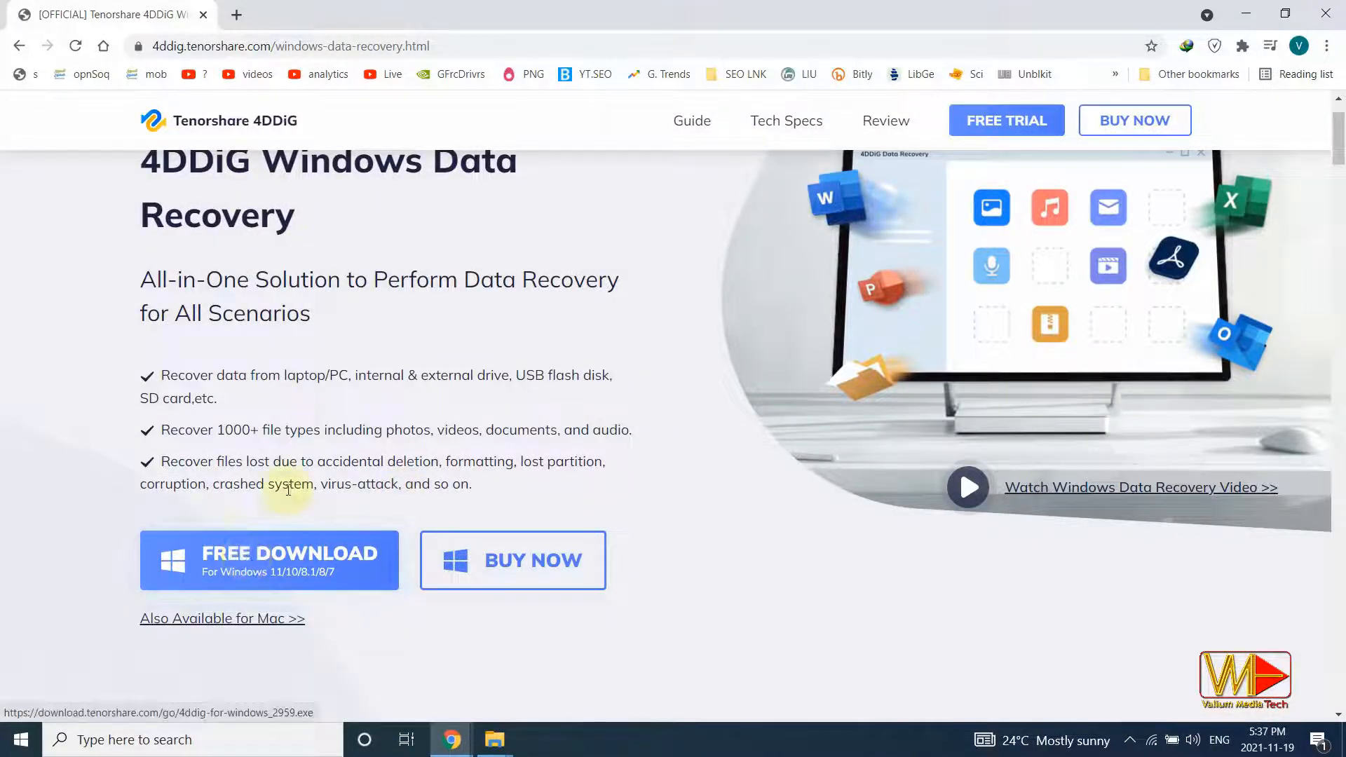
Download the free 4DDiG Windows installer and allow it through User Account Control.
left_click(269, 559)
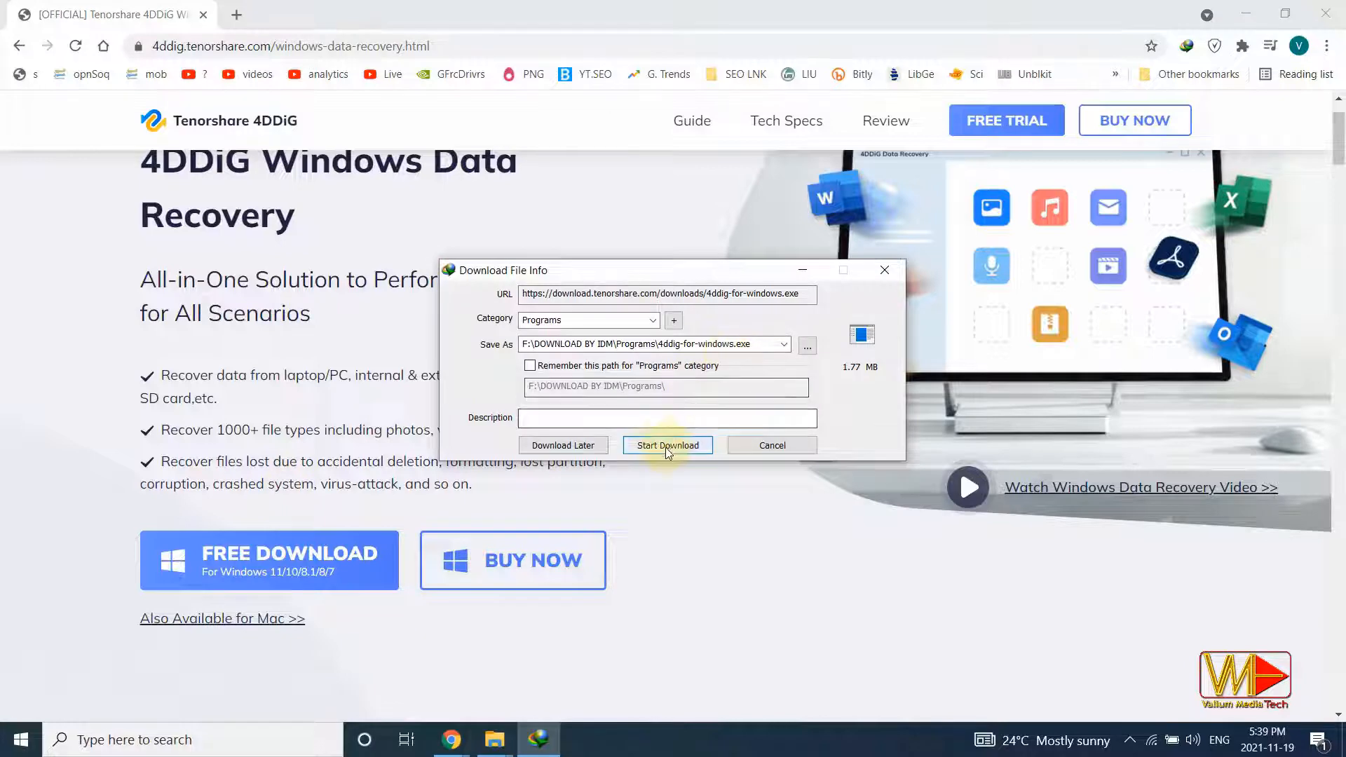
left_click(668, 445)
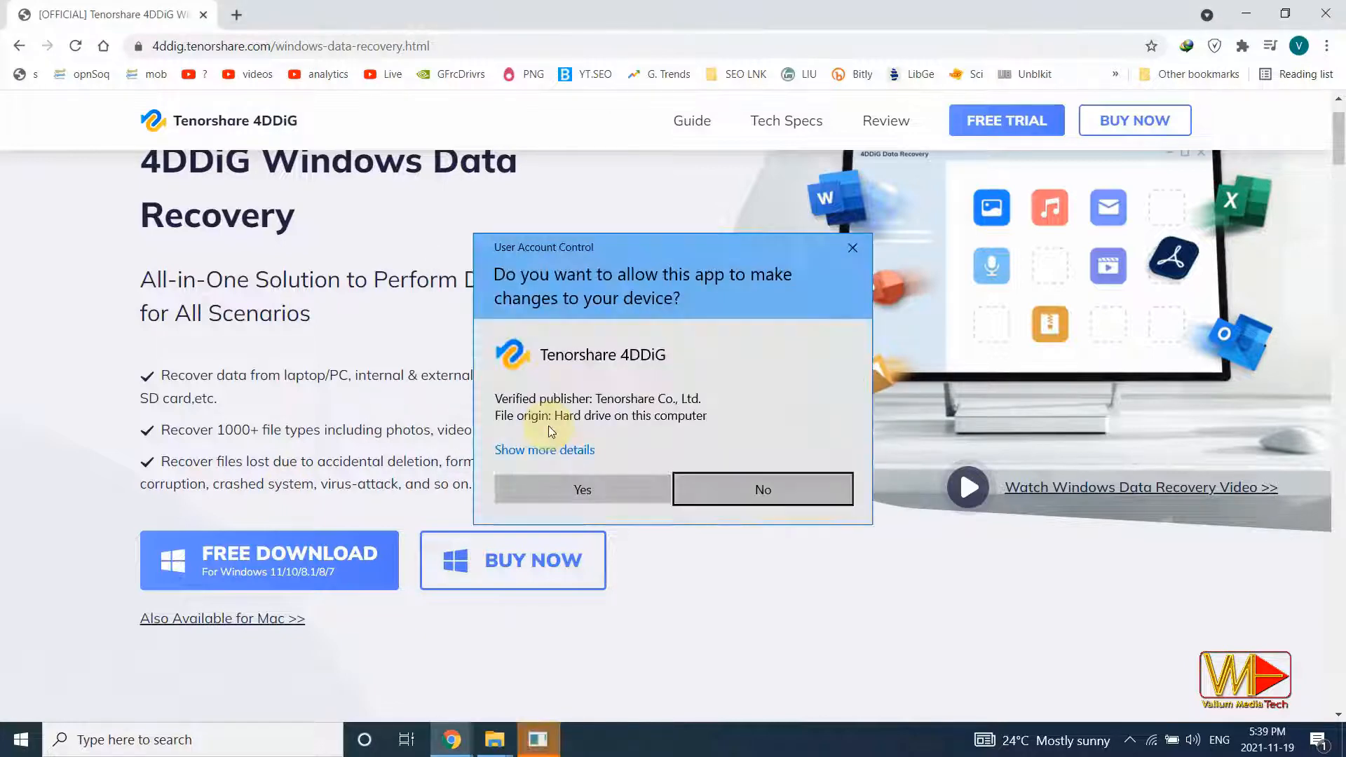
left_click(581, 490)
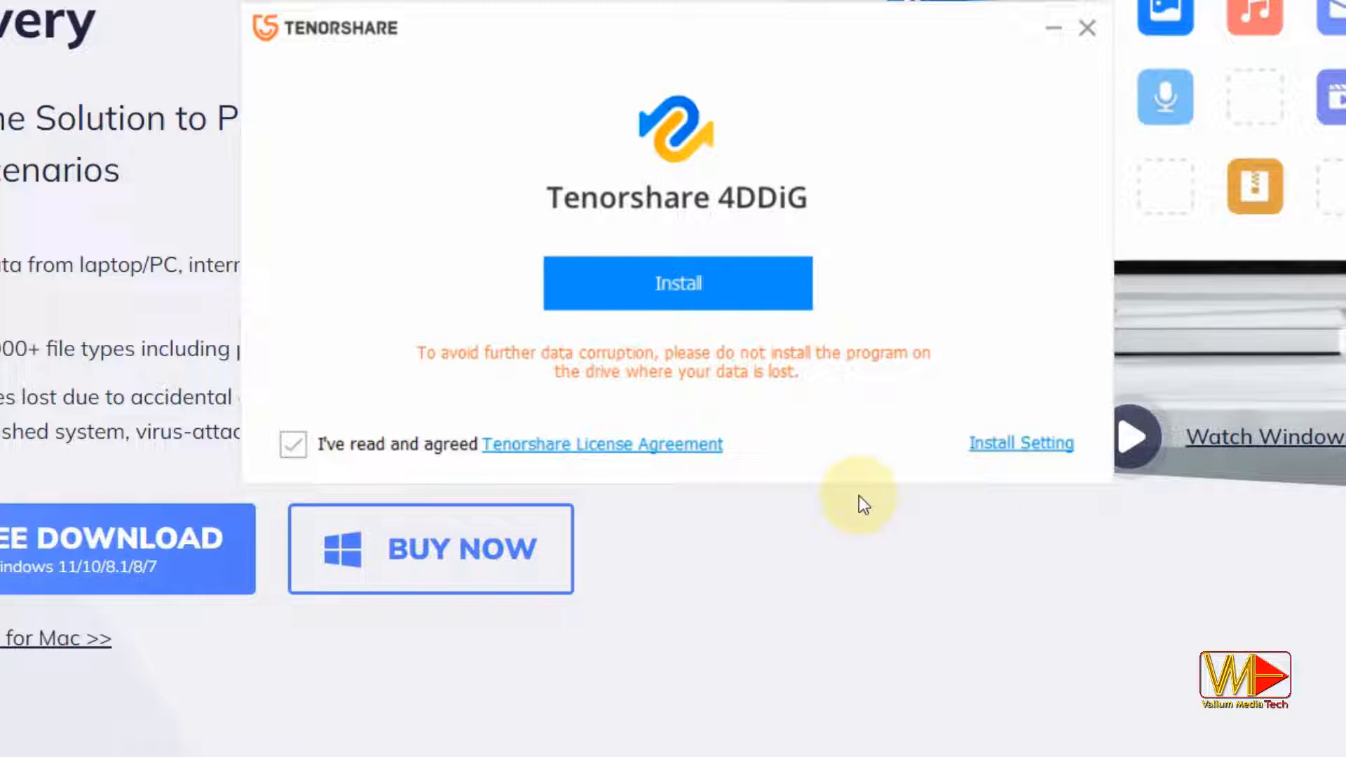
mouse_move(785, 391)
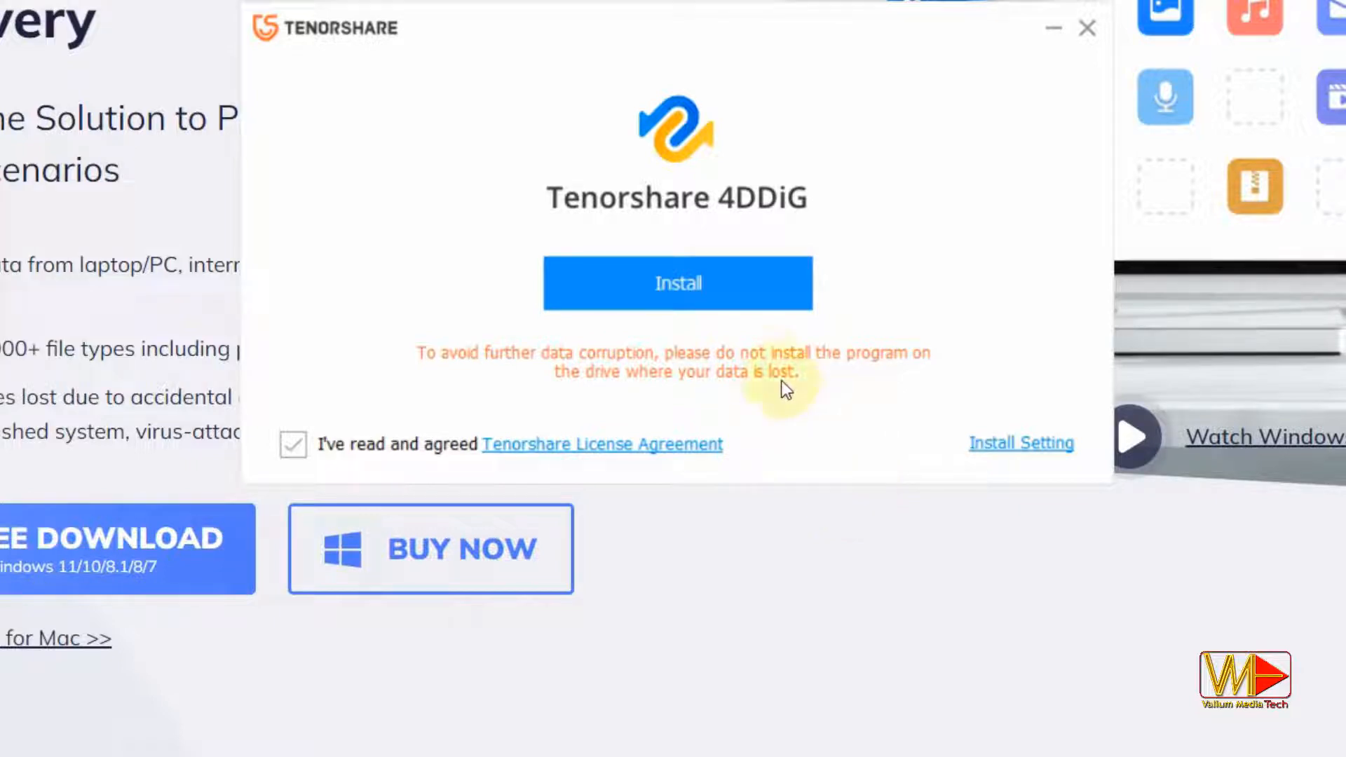
mouse_move(944, 410)
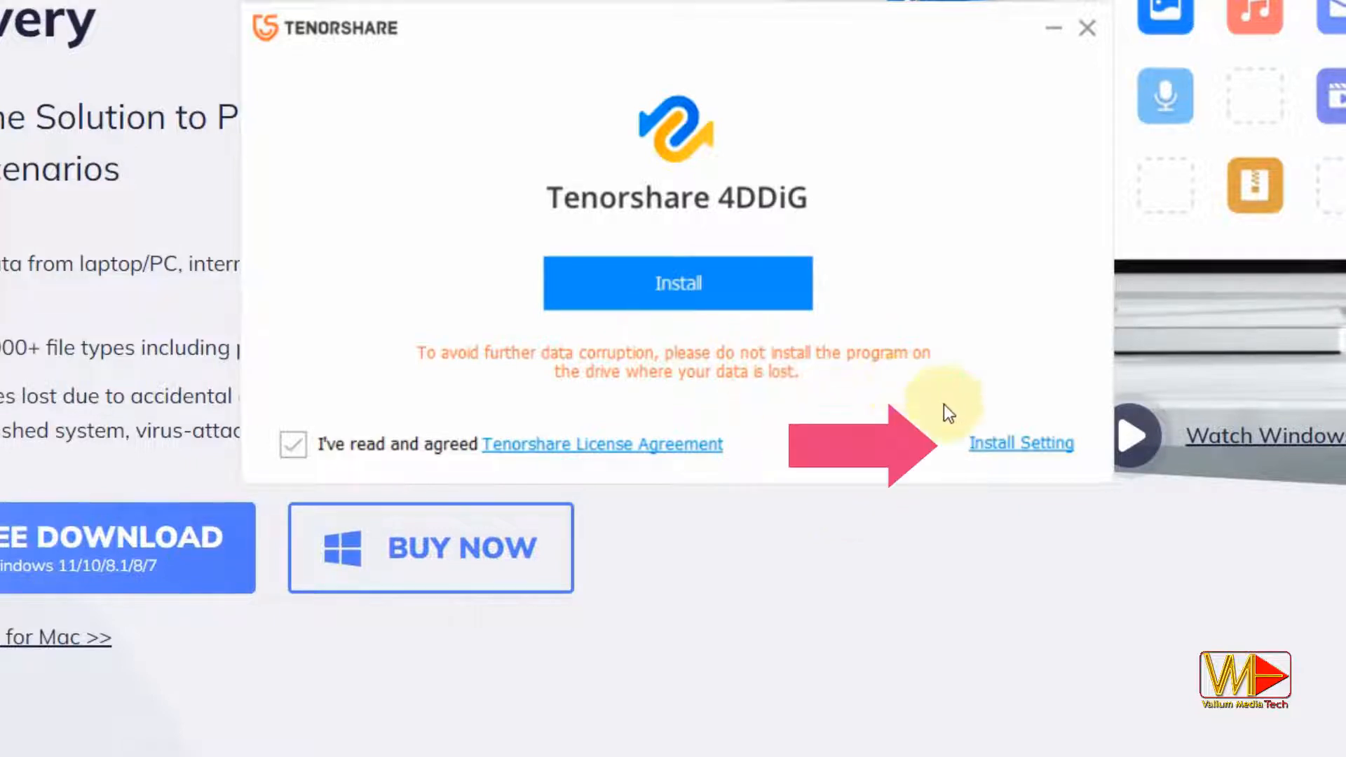
Install 4DDiG in English to the default Program Files Tenorshare folder.
left_click(1021, 443)
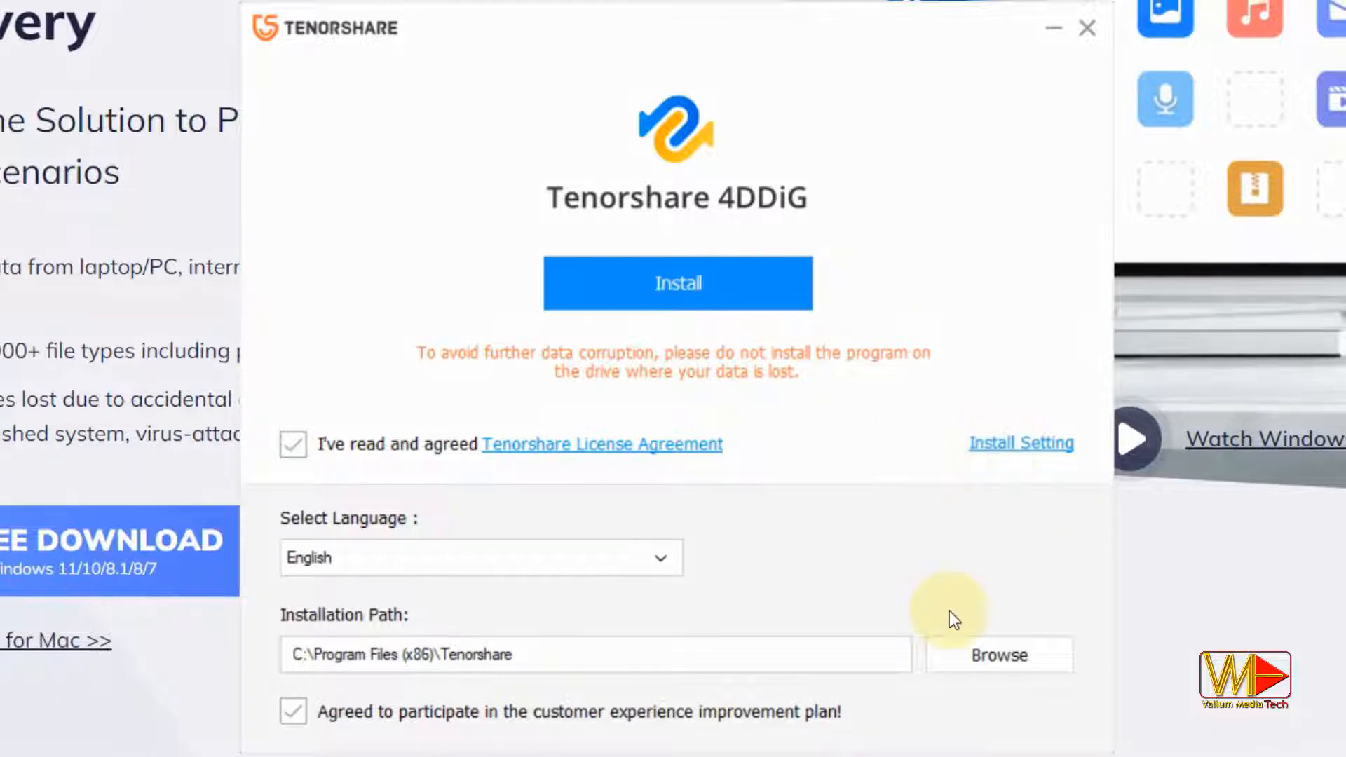
left_click(998, 655)
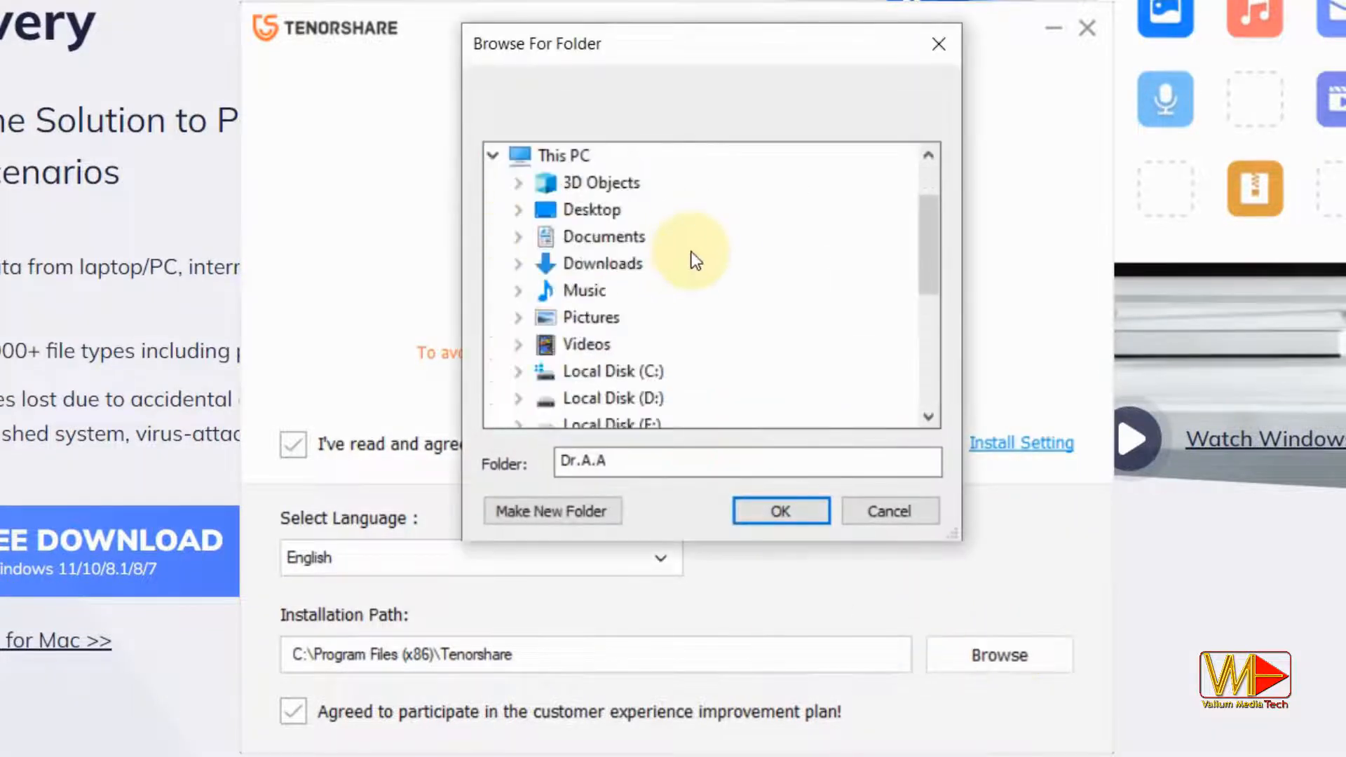
left_click(779, 511)
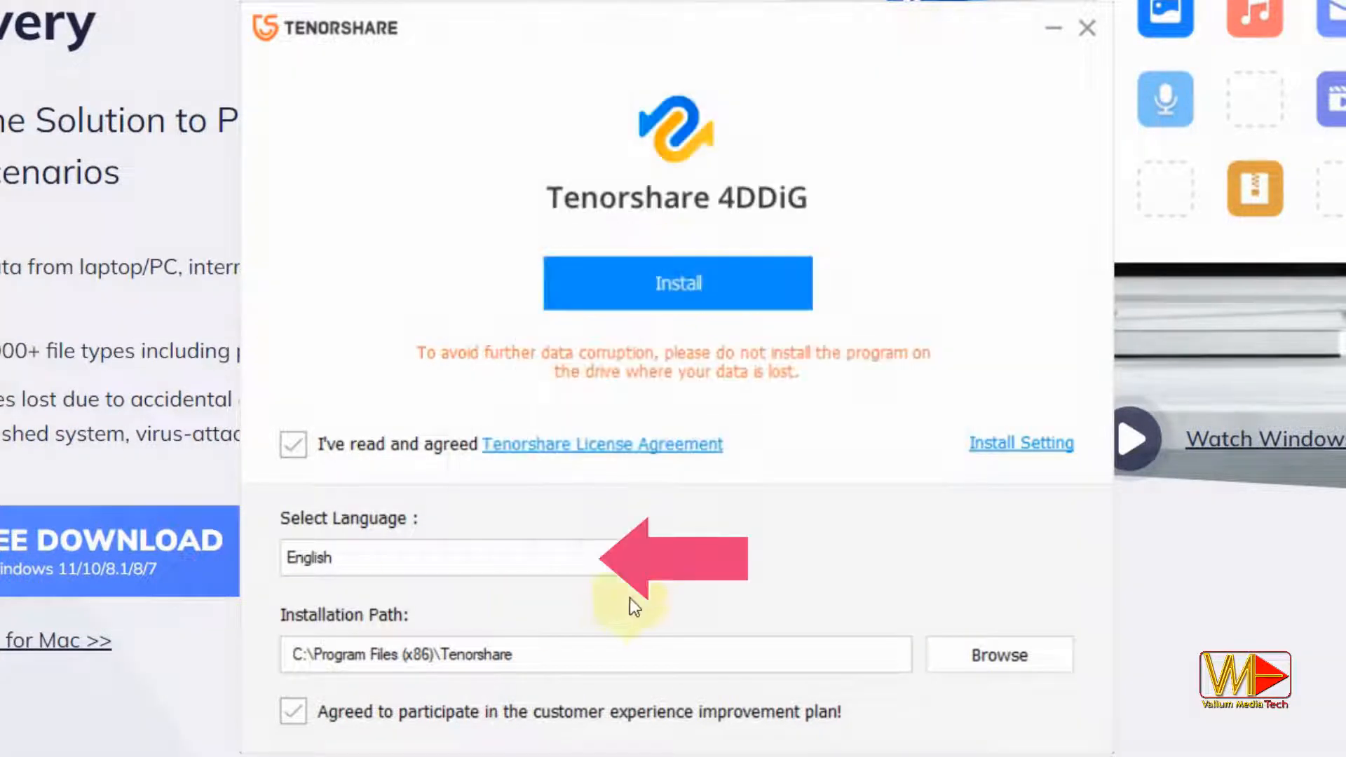
left_click(472, 557)
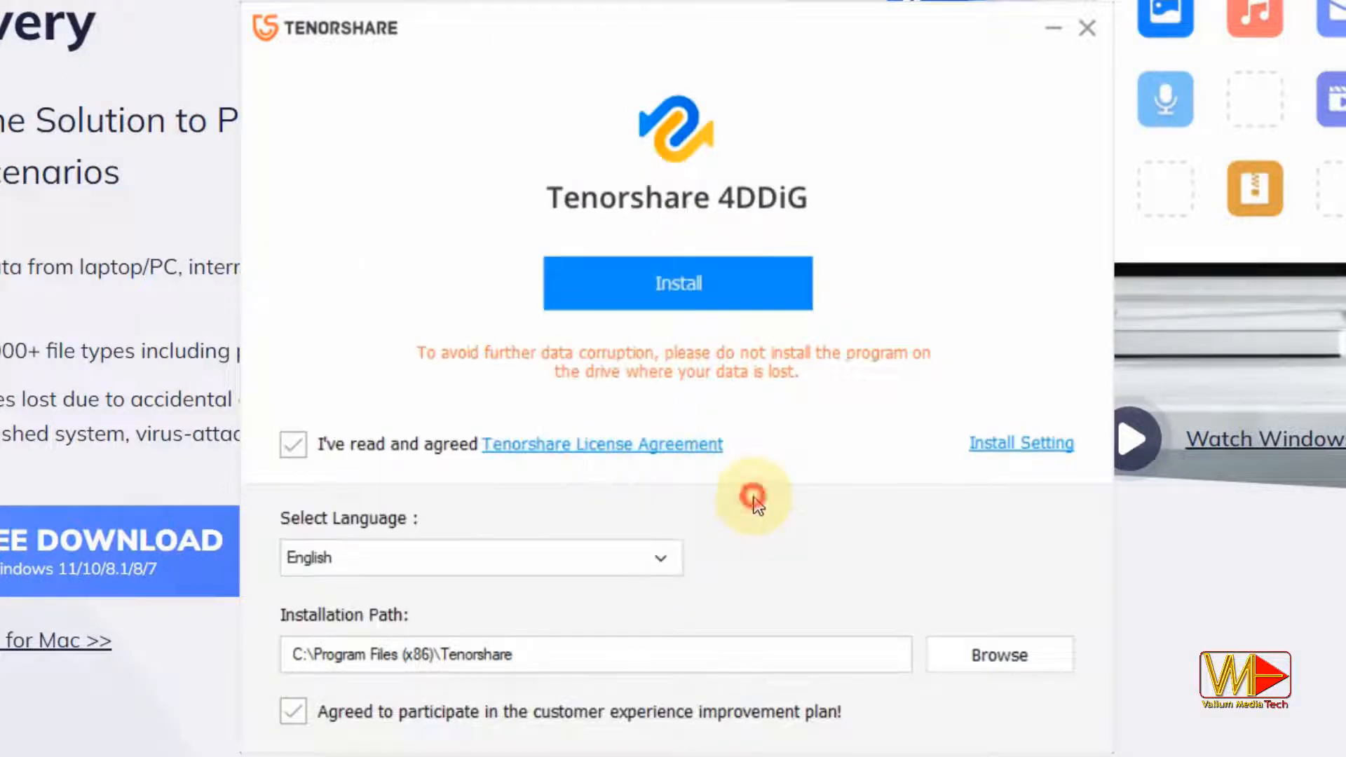
left_click(678, 284)
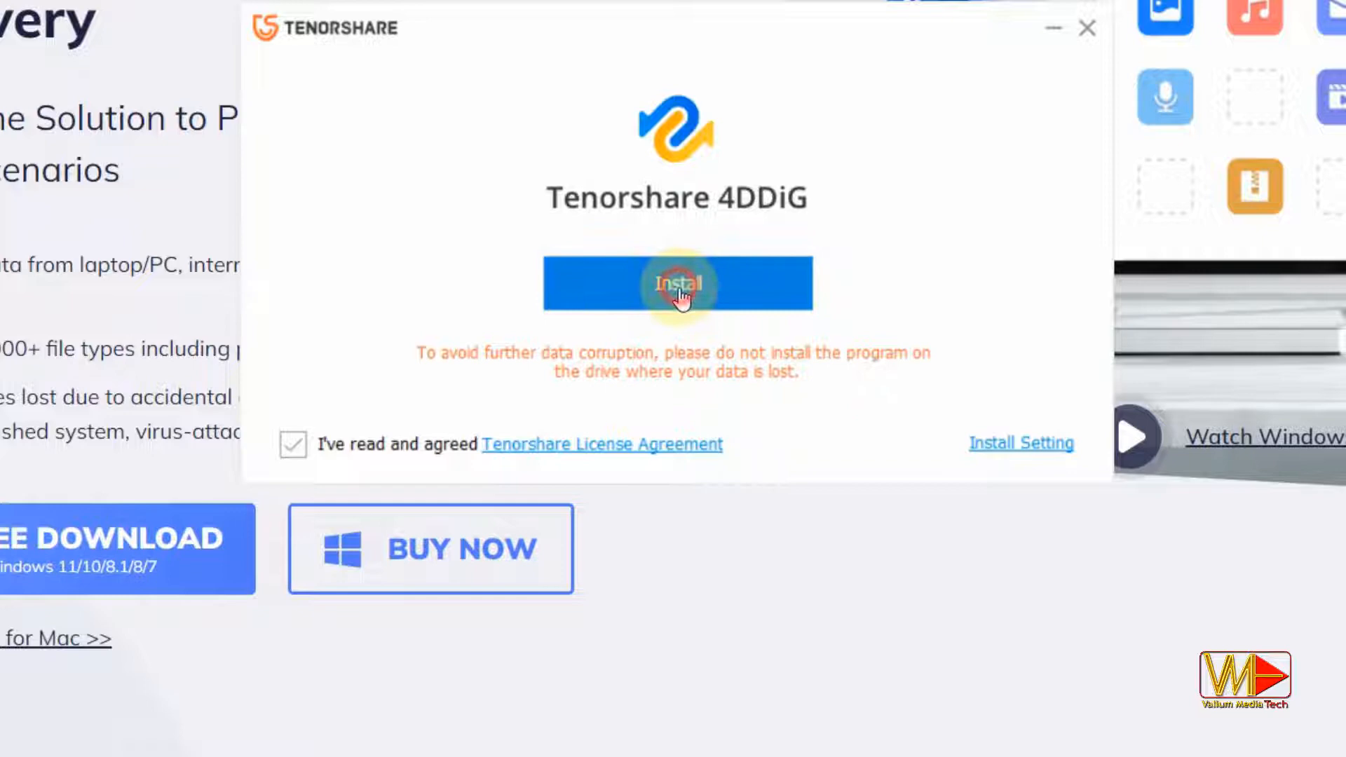
left_click(678, 284)
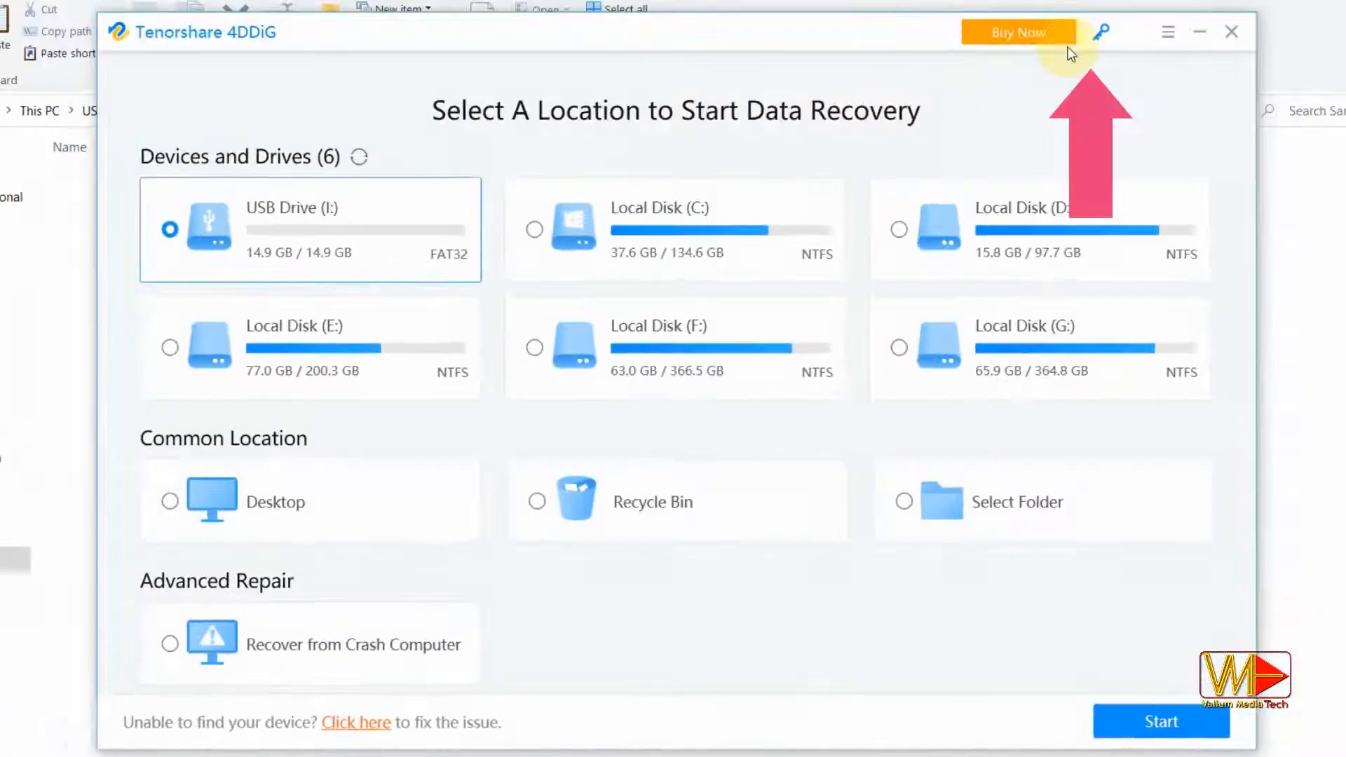
Register 4DDiG with the 'valiumme' email and the pasted registration code.
left_click(1101, 32)
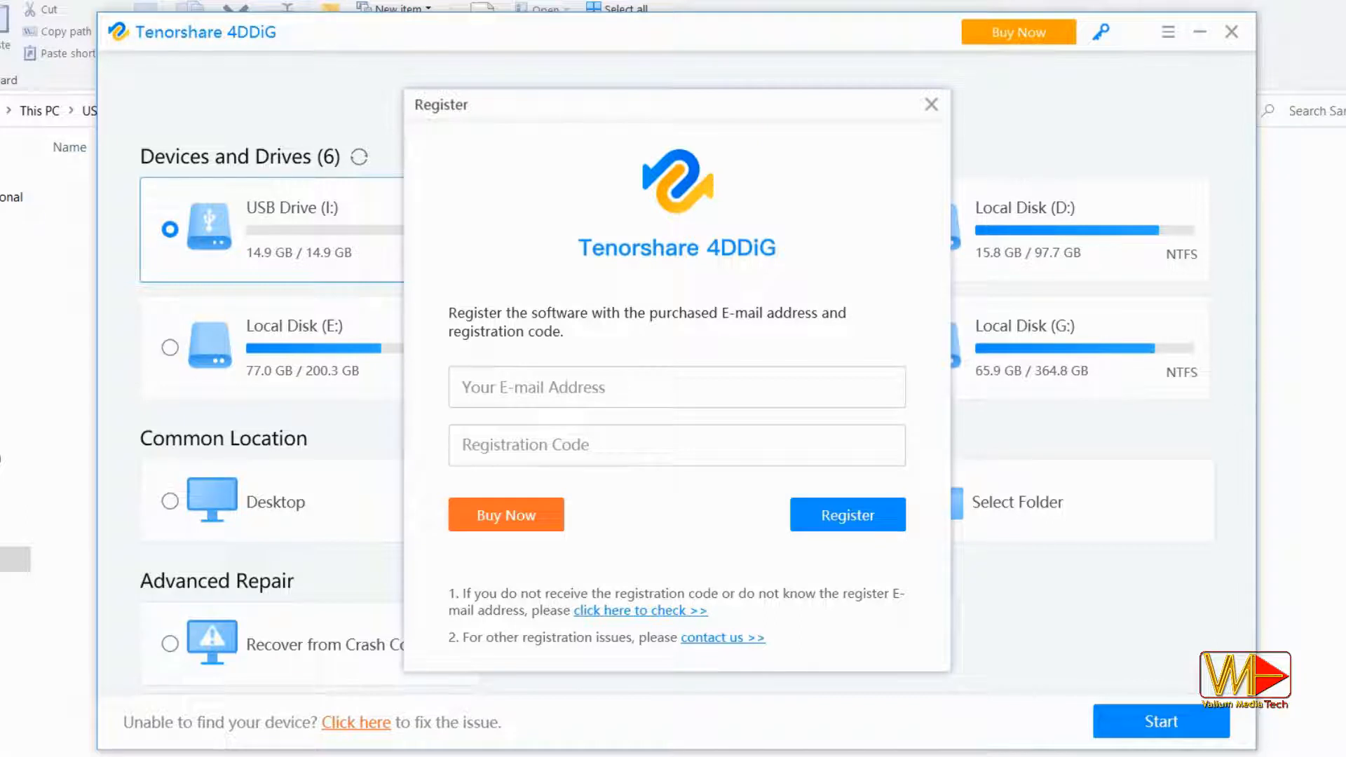
type("valiumme")
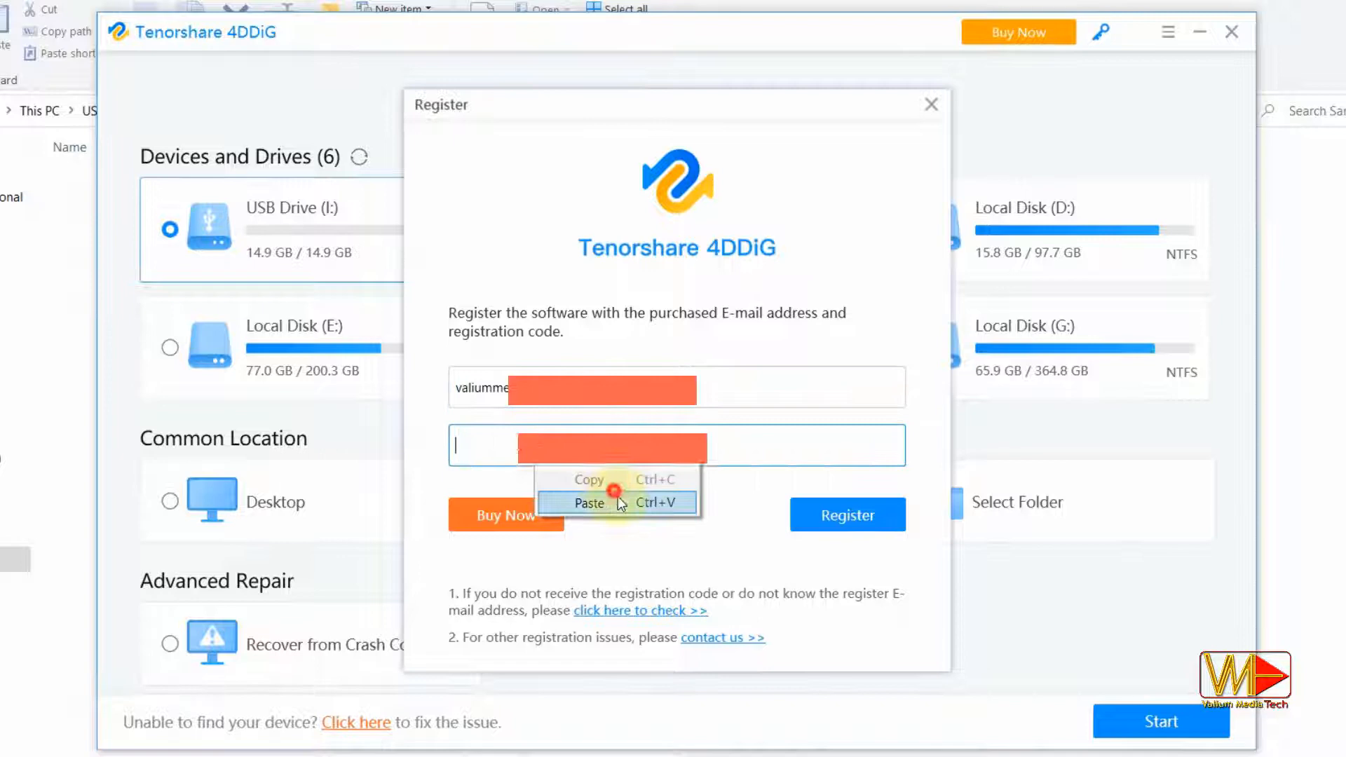
left_click(589, 504)
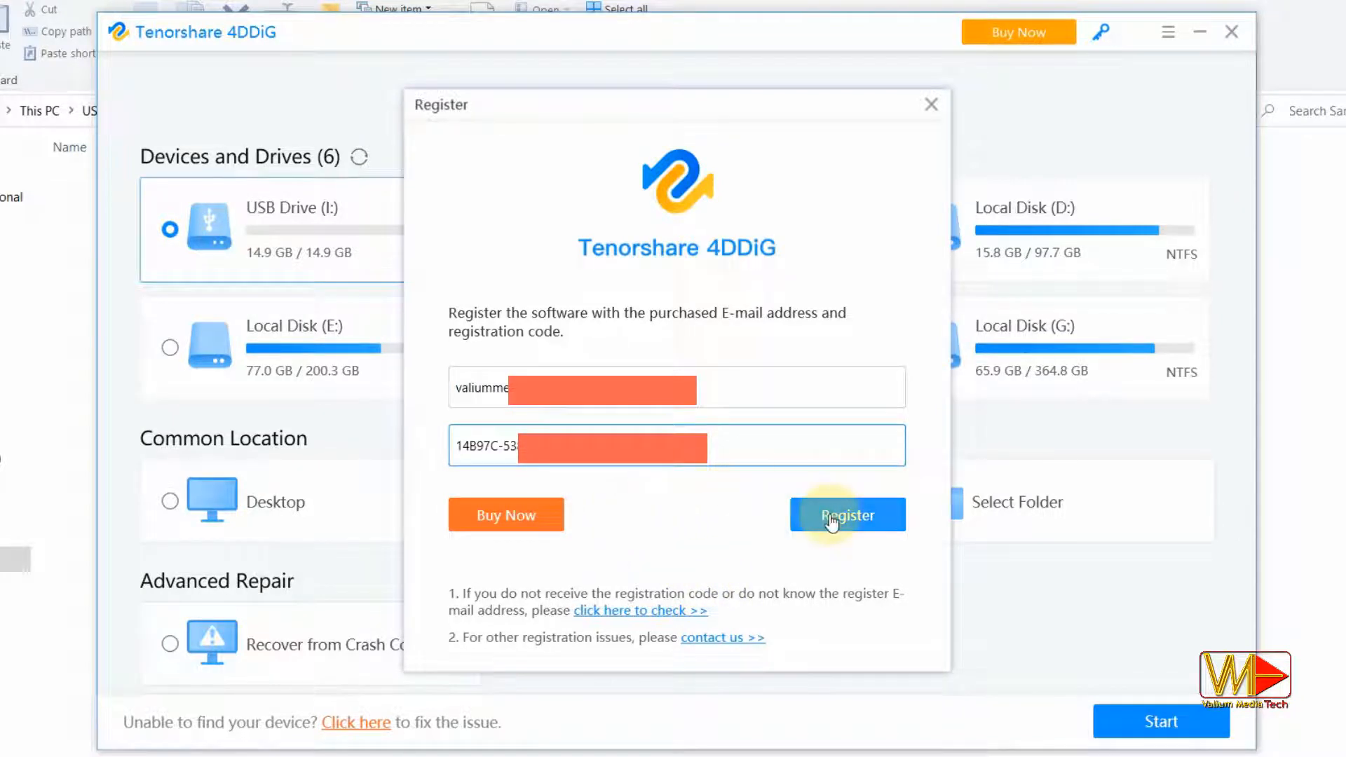
left_click(847, 514)
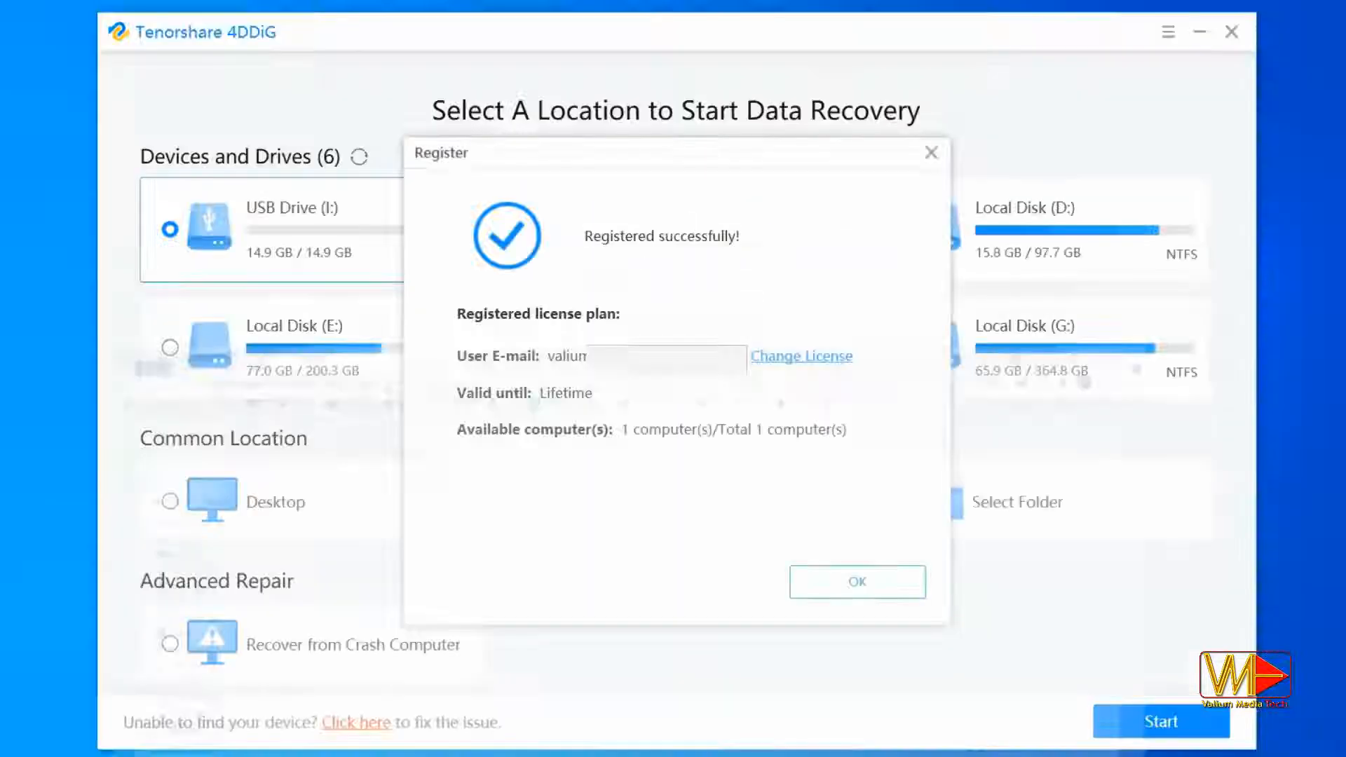
left_click(856, 581)
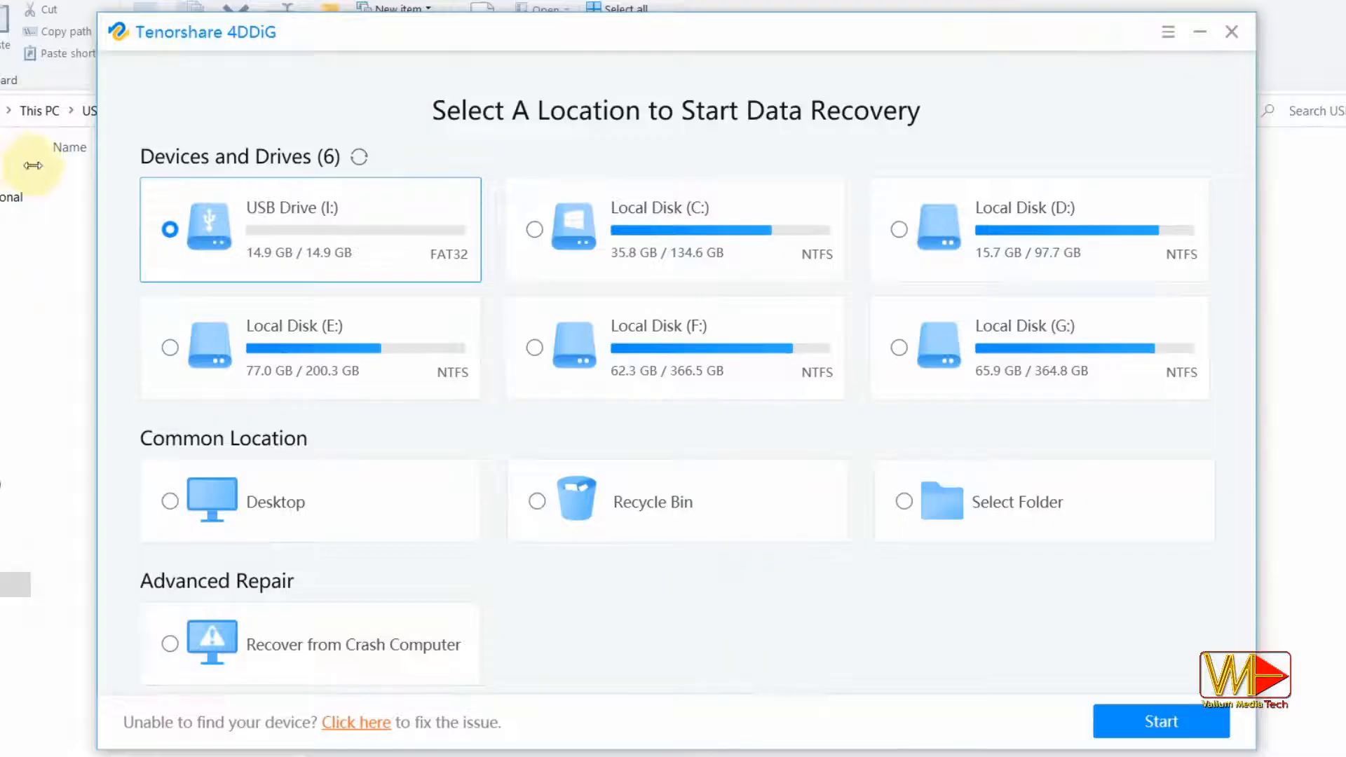
mouse_move(172, 233)
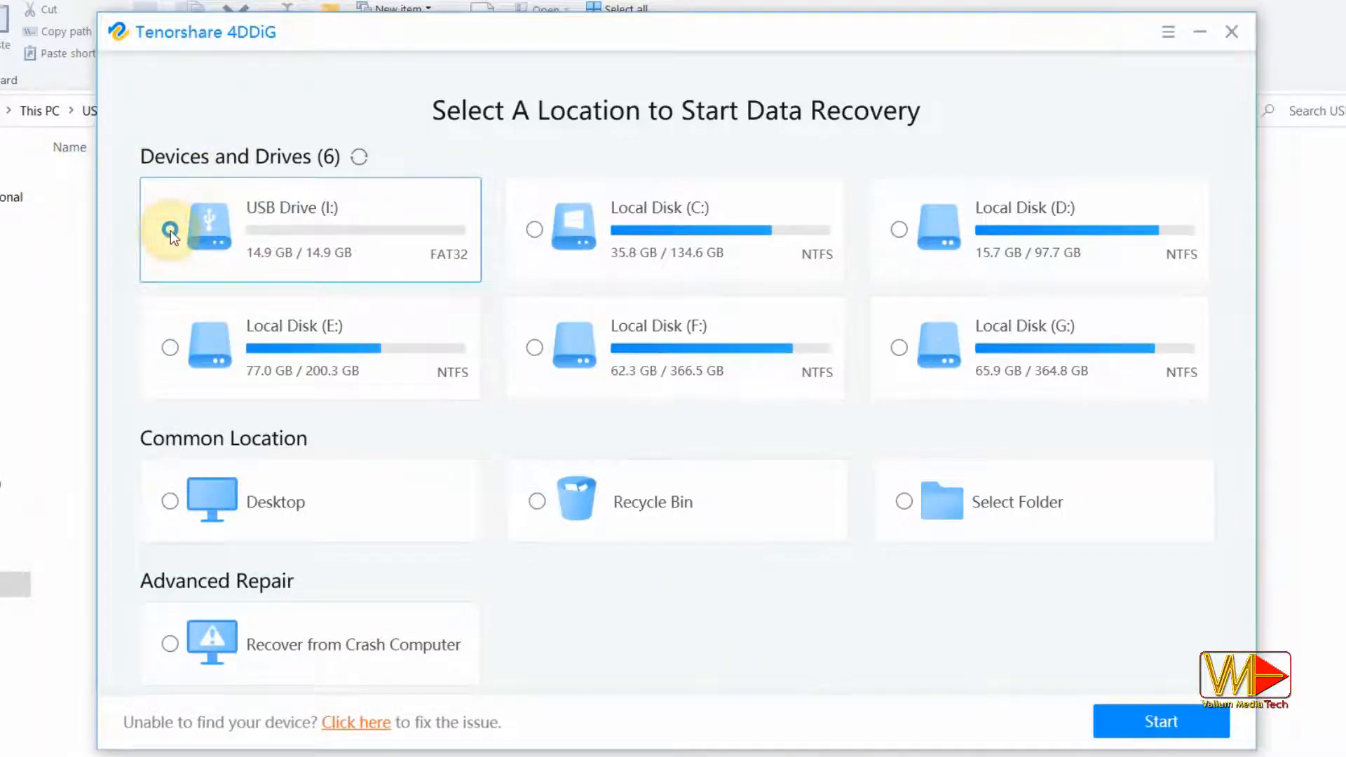
Try the USB drive location, then pick Recover from Crash Computer under Advanced Repair.
left_click(170, 230)
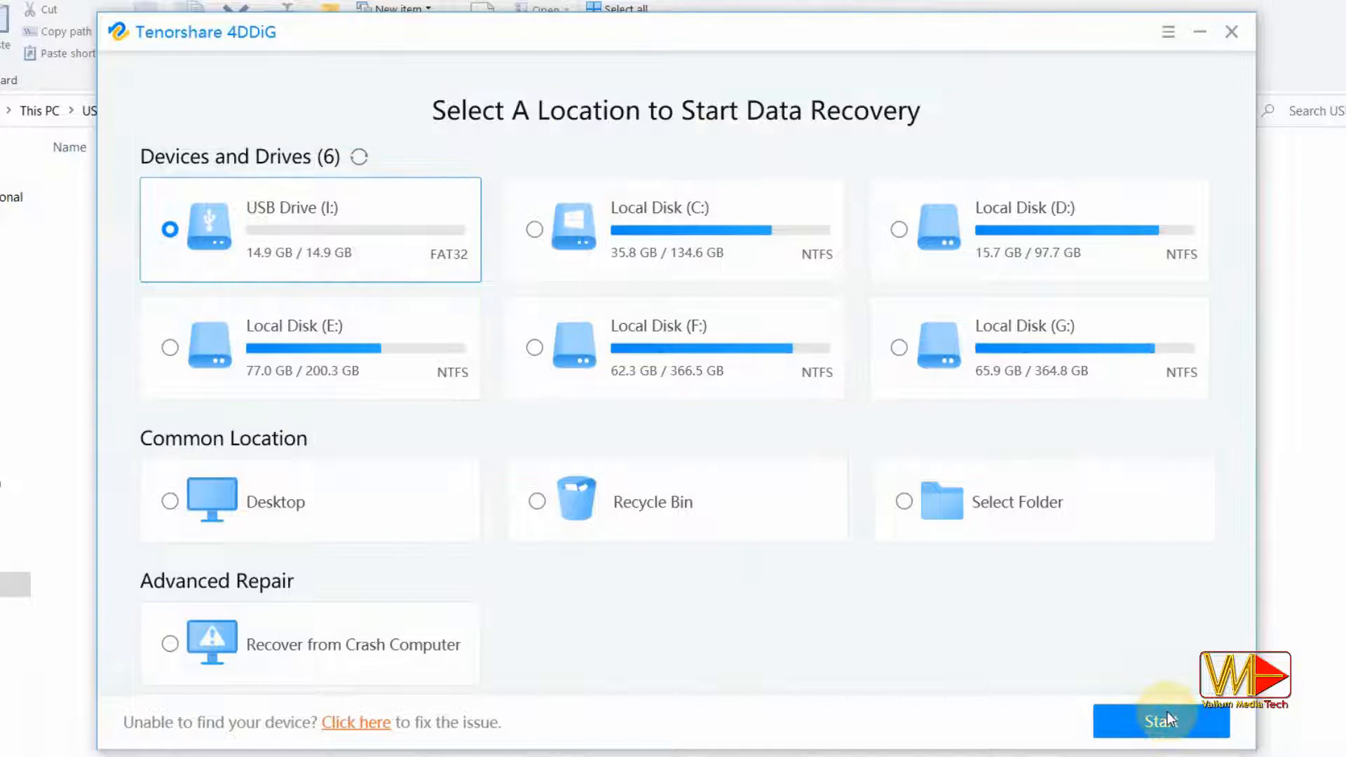
left_click(1161, 720)
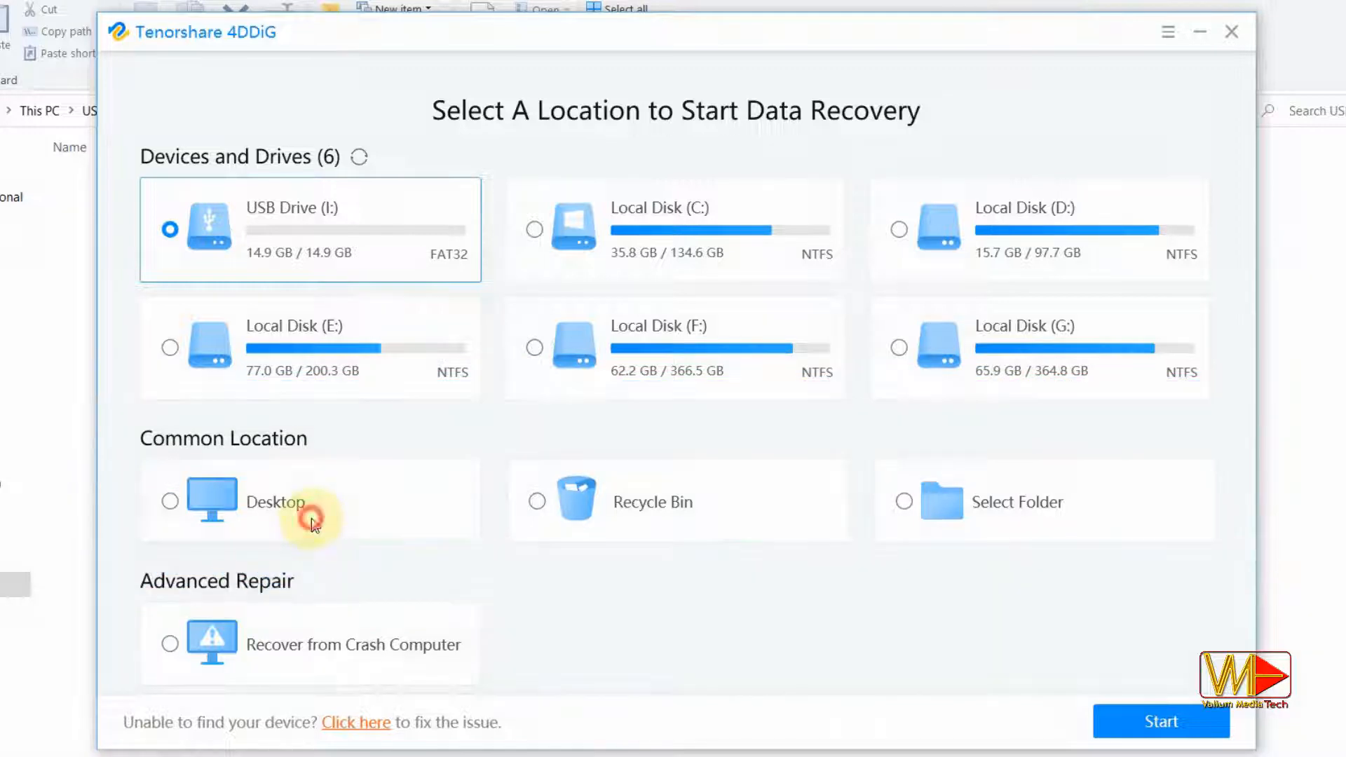
left_click(537, 501)
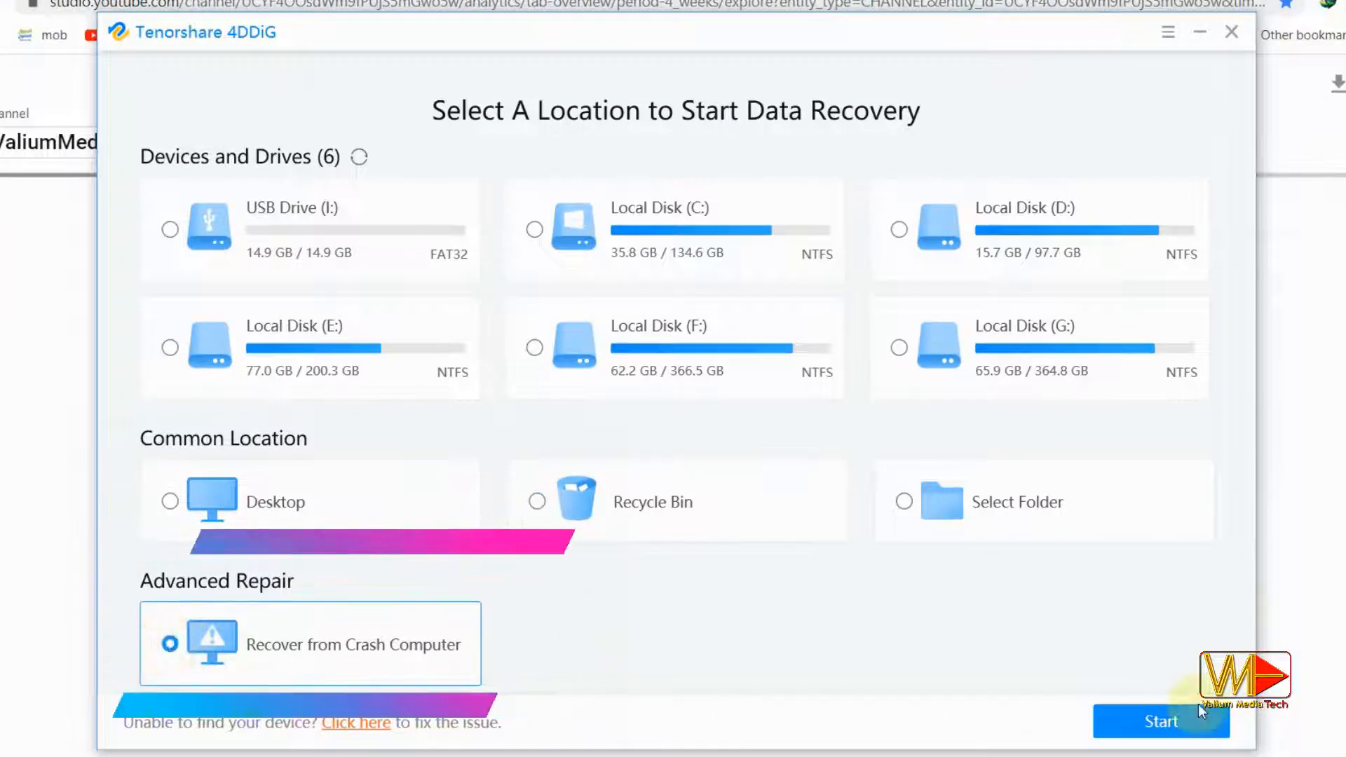
Choose the Memorex USB as the bootable drive and decline formatting it.
left_click(1161, 721)
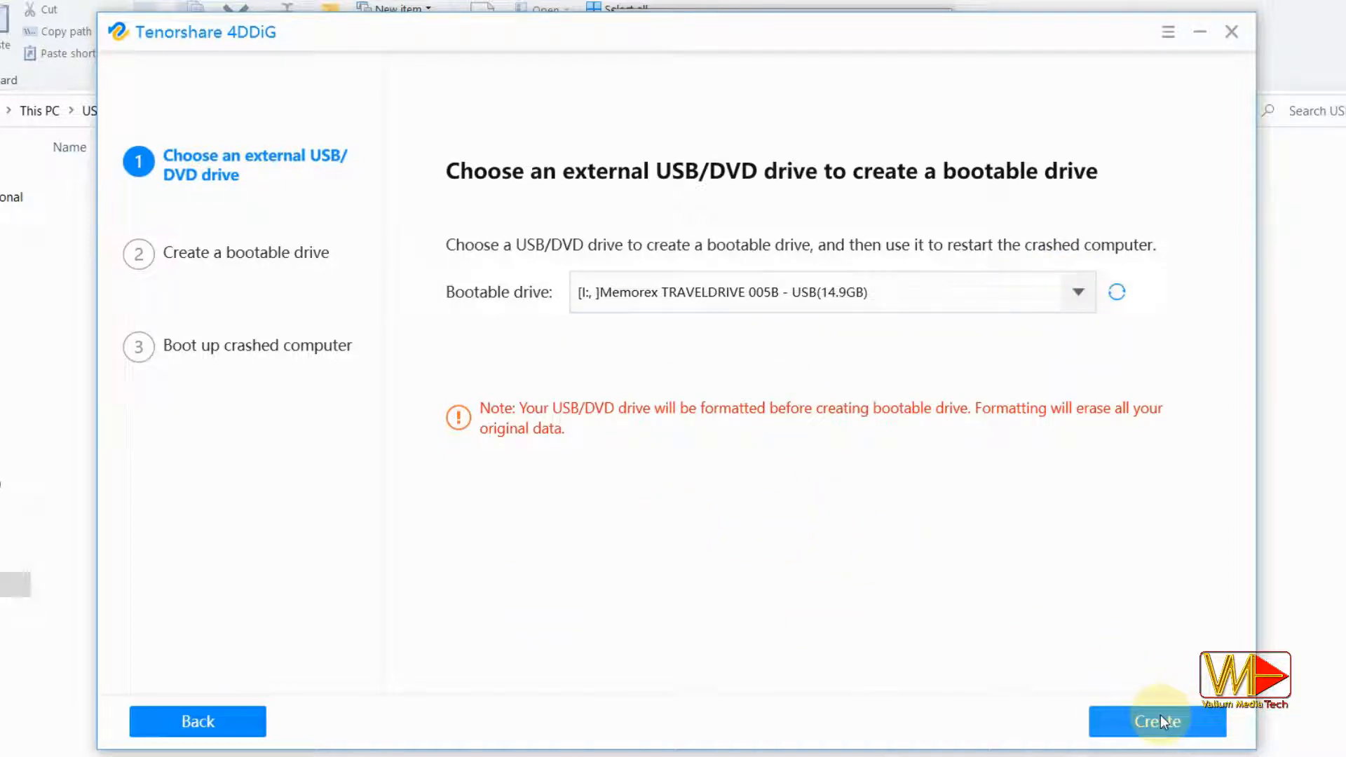
left_click(1156, 721)
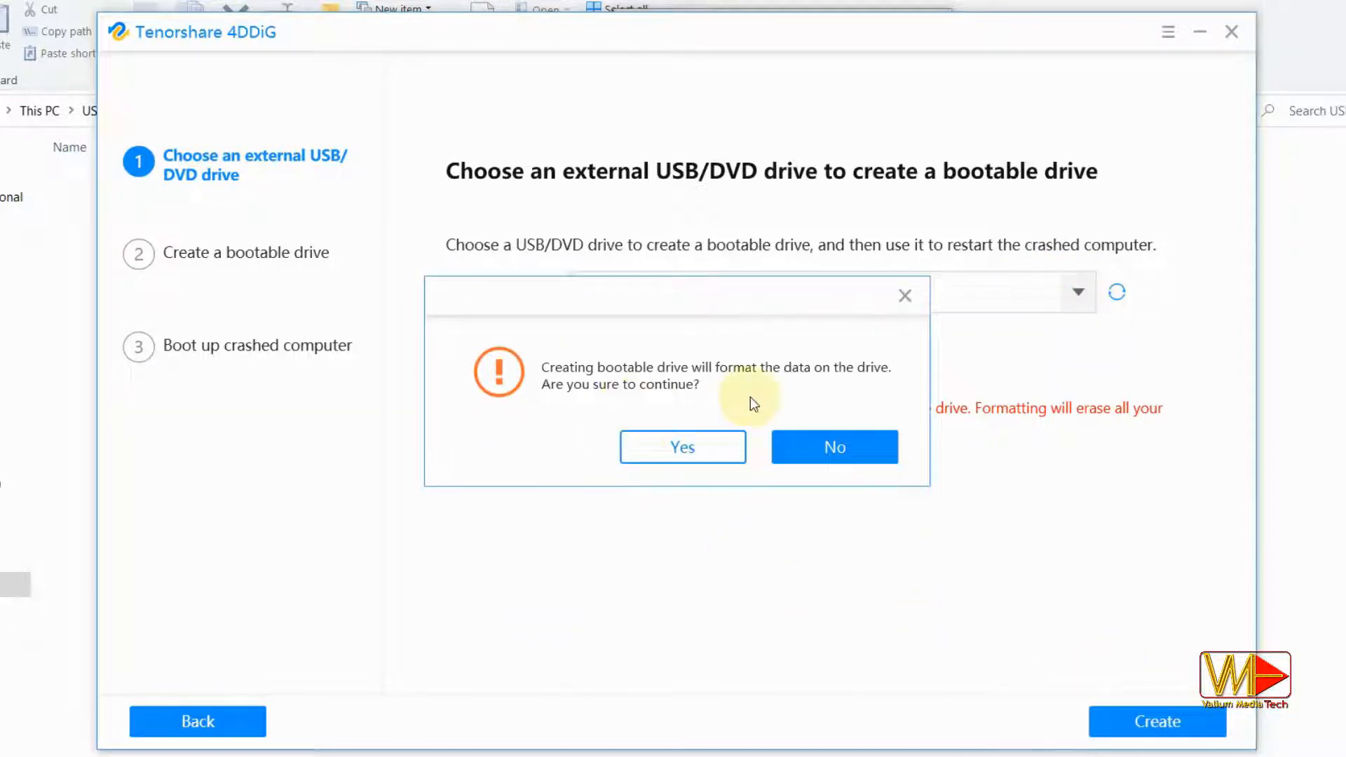
left_click(682, 446)
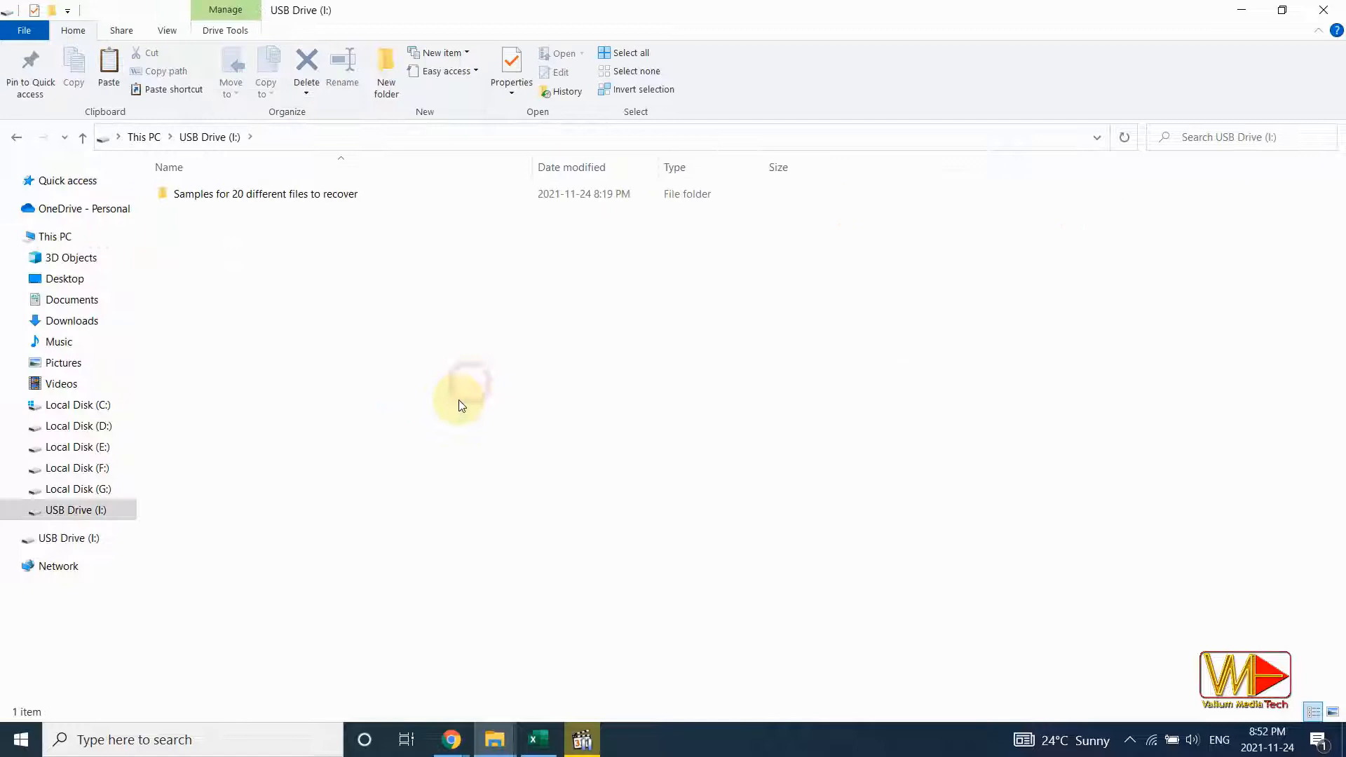
Open the USB drive's Samples folder and permanently delete all 21 items.
double_click(266, 194)
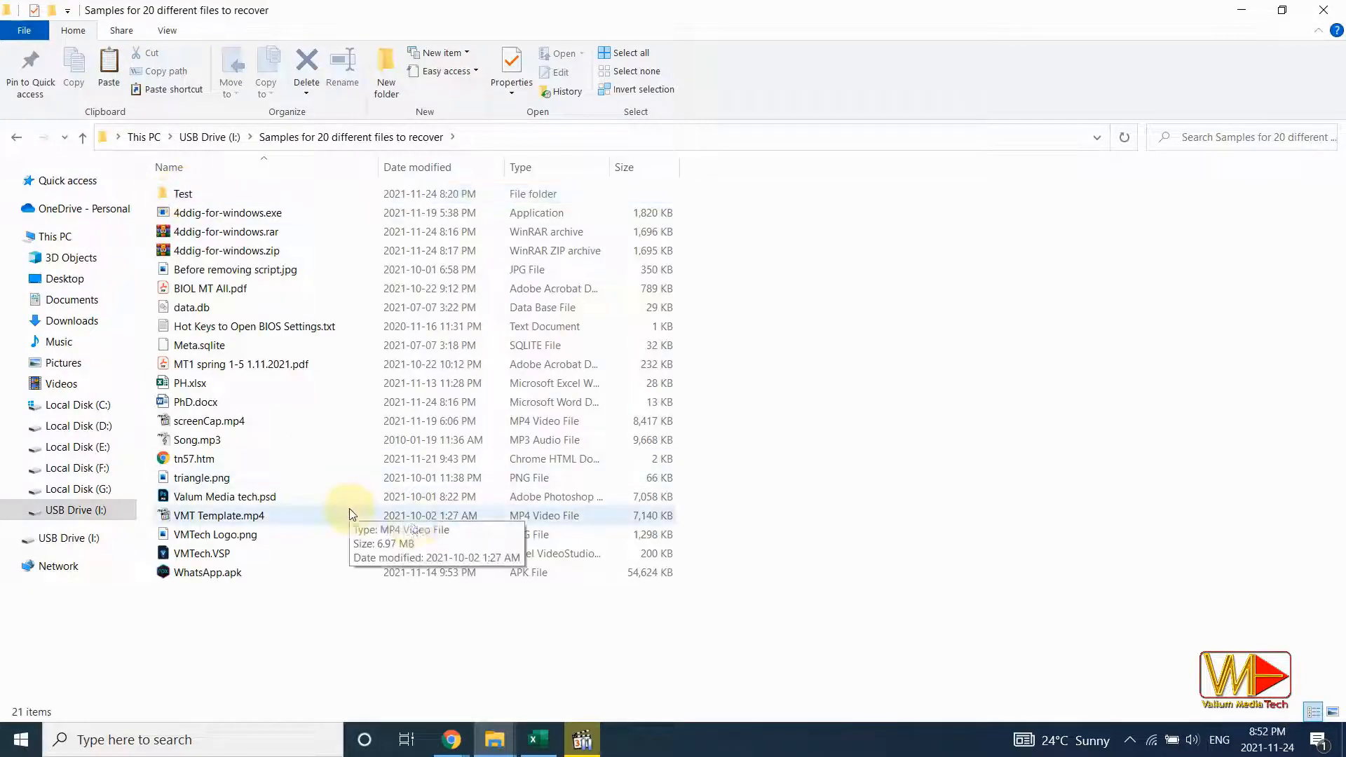
mouse_move(364, 303)
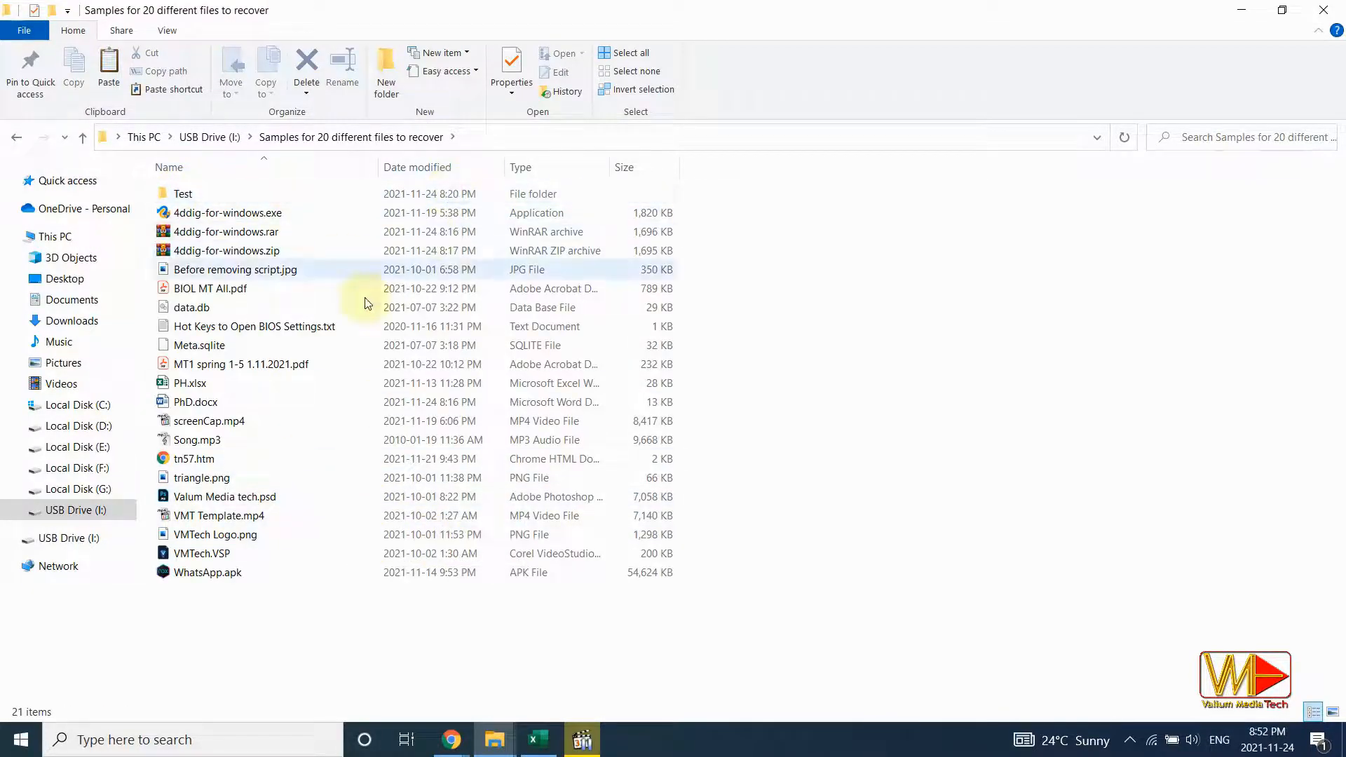
mouse_move(178, 183)
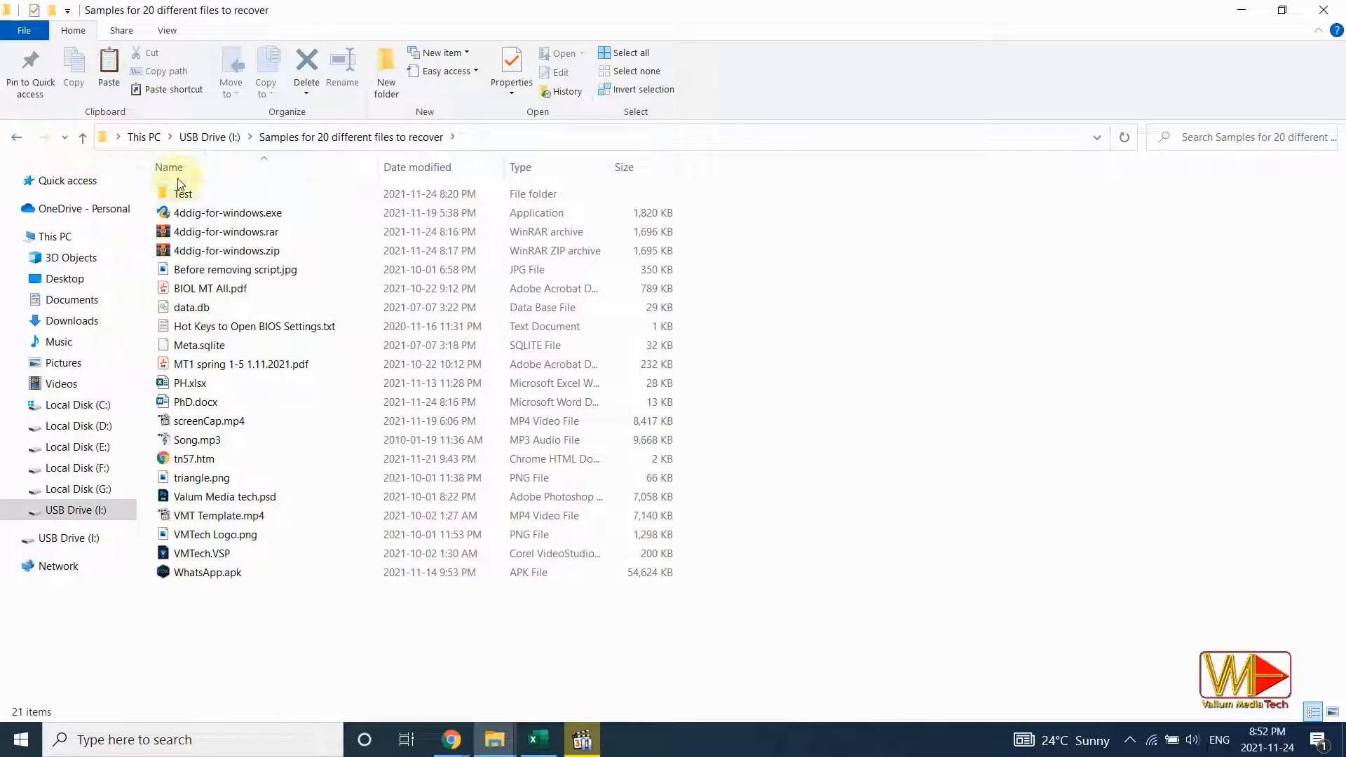
double_click(183, 194)
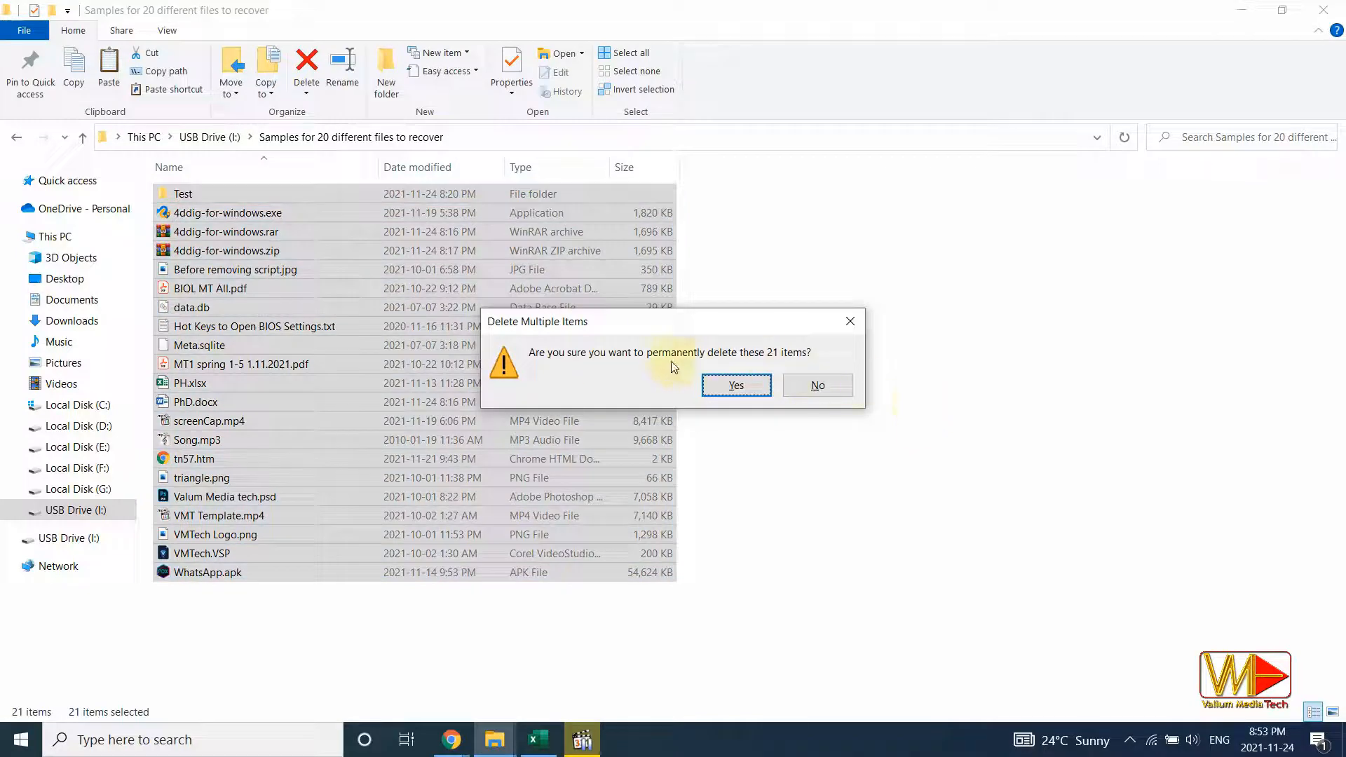
left_click(735, 385)
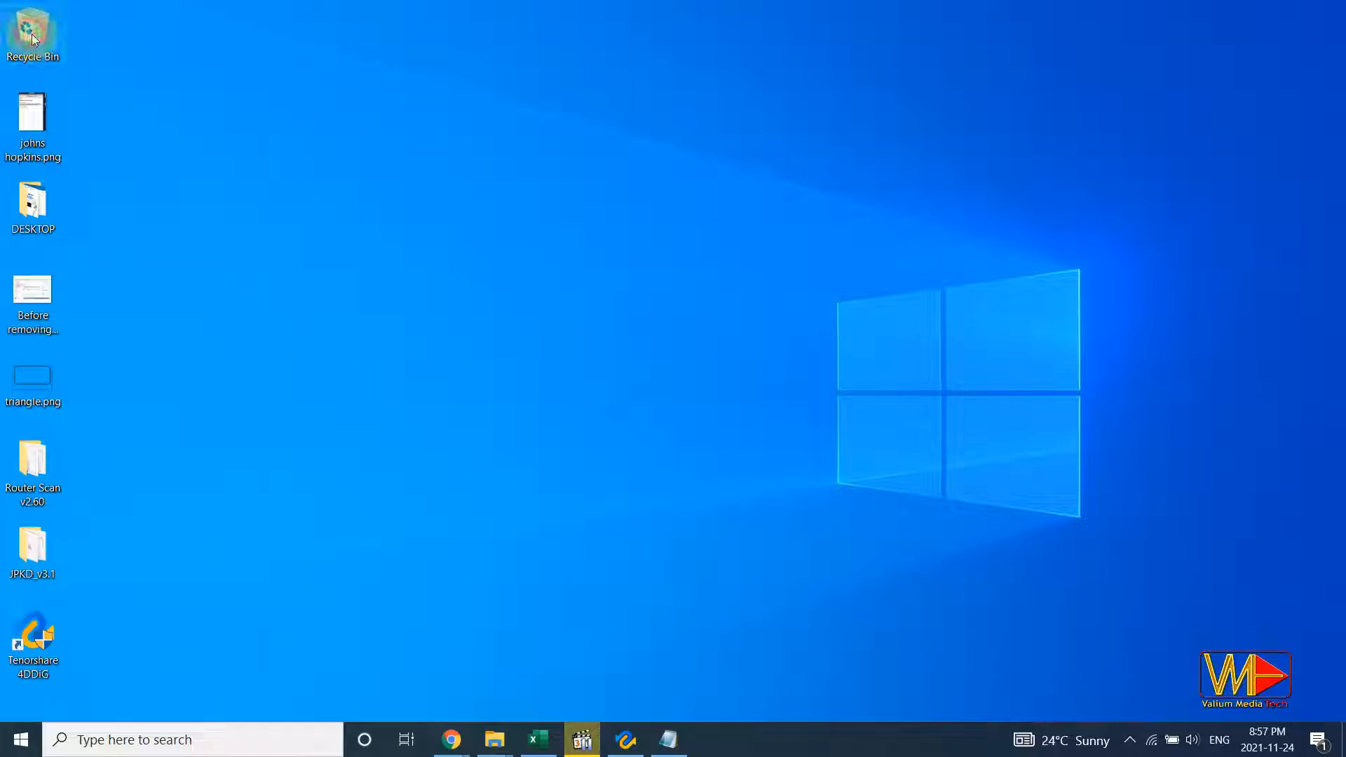
Check the Recycle Bin for the deleted files.
double_click(33, 25)
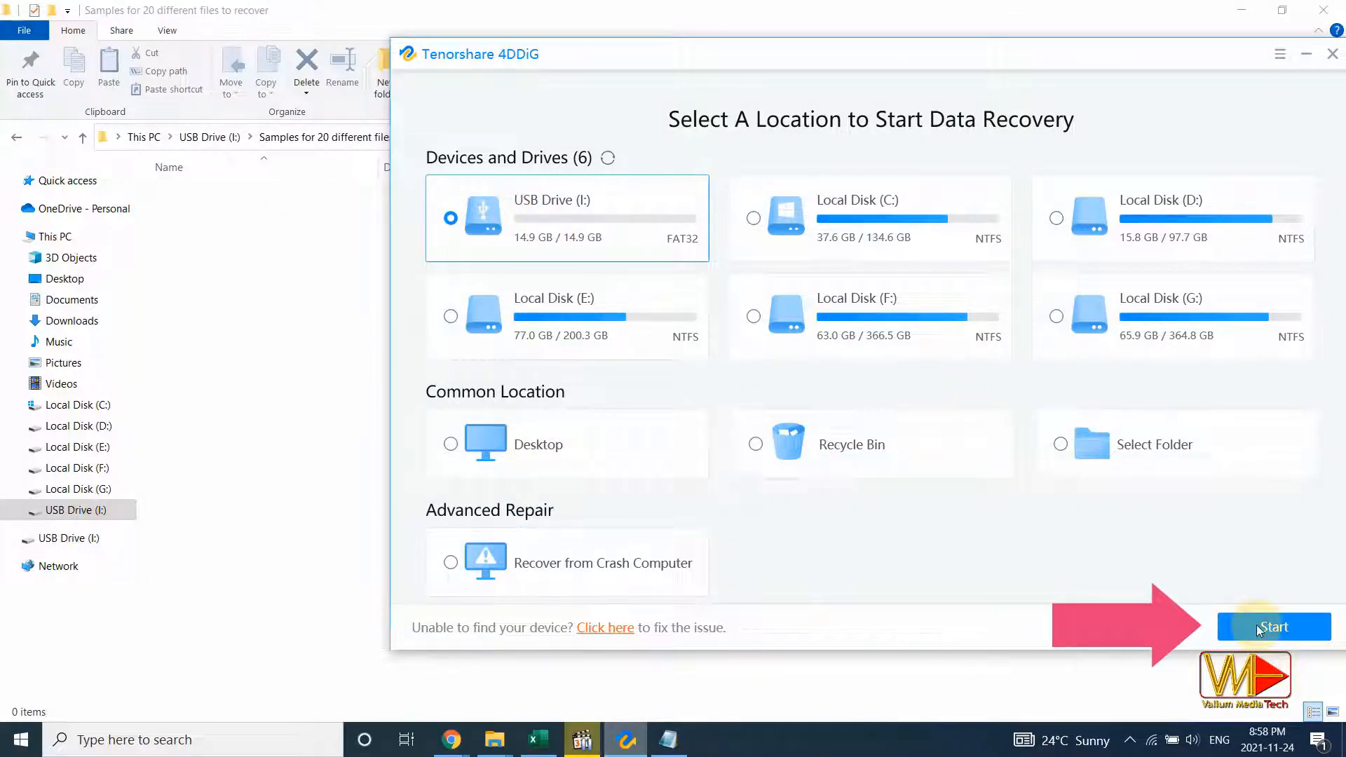
Scan USB Drive (I:) for lost data, finding 2672 files (3.49 GB).
left_click(1274, 627)
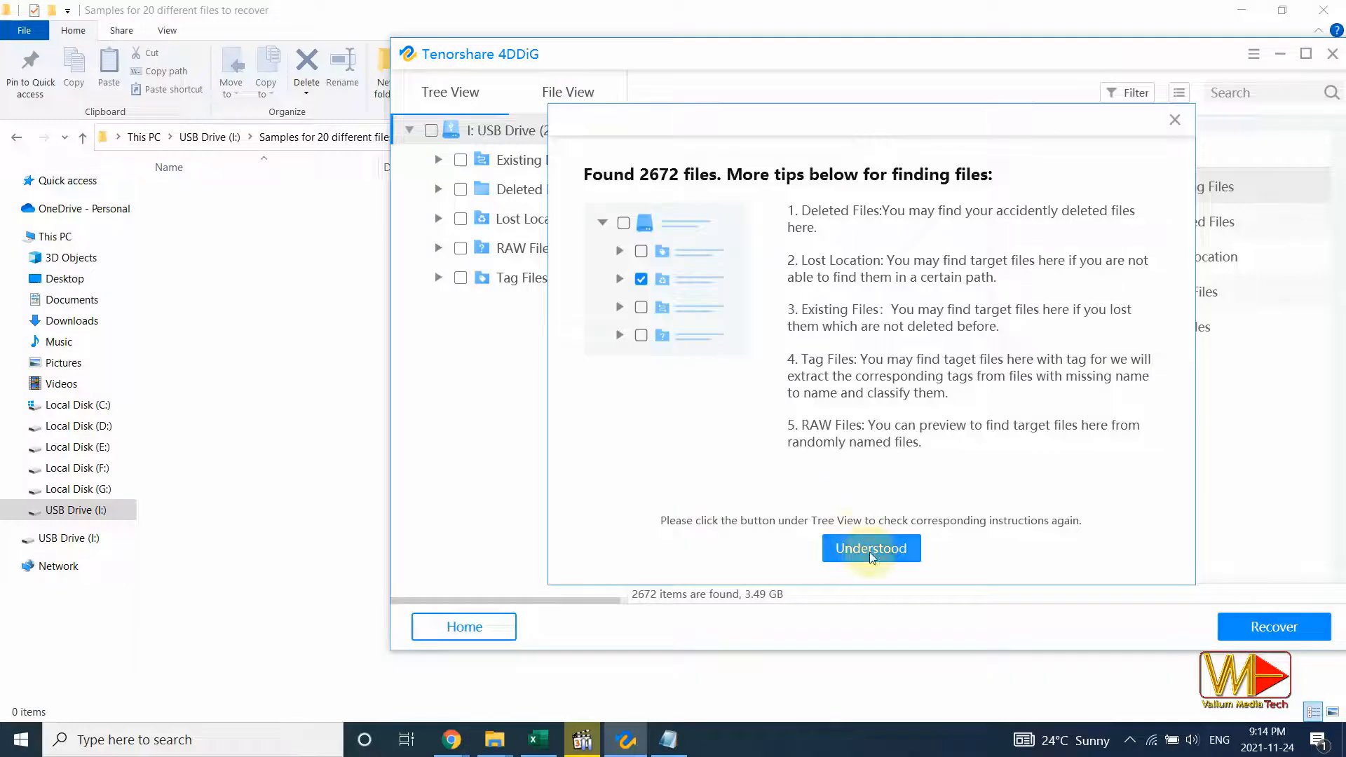
Browse the found PDF, TXT and DOCX documents in File View.
left_click(871, 549)
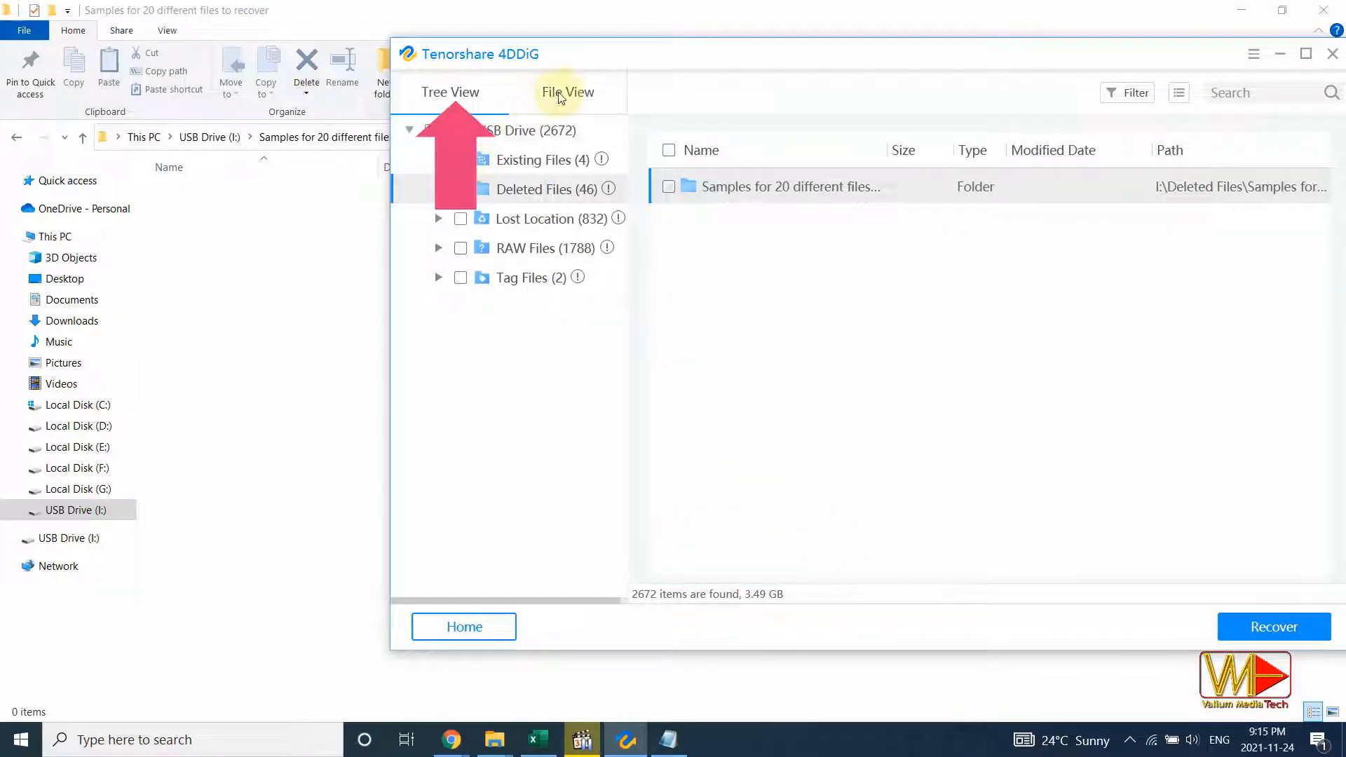
left_click(566, 92)
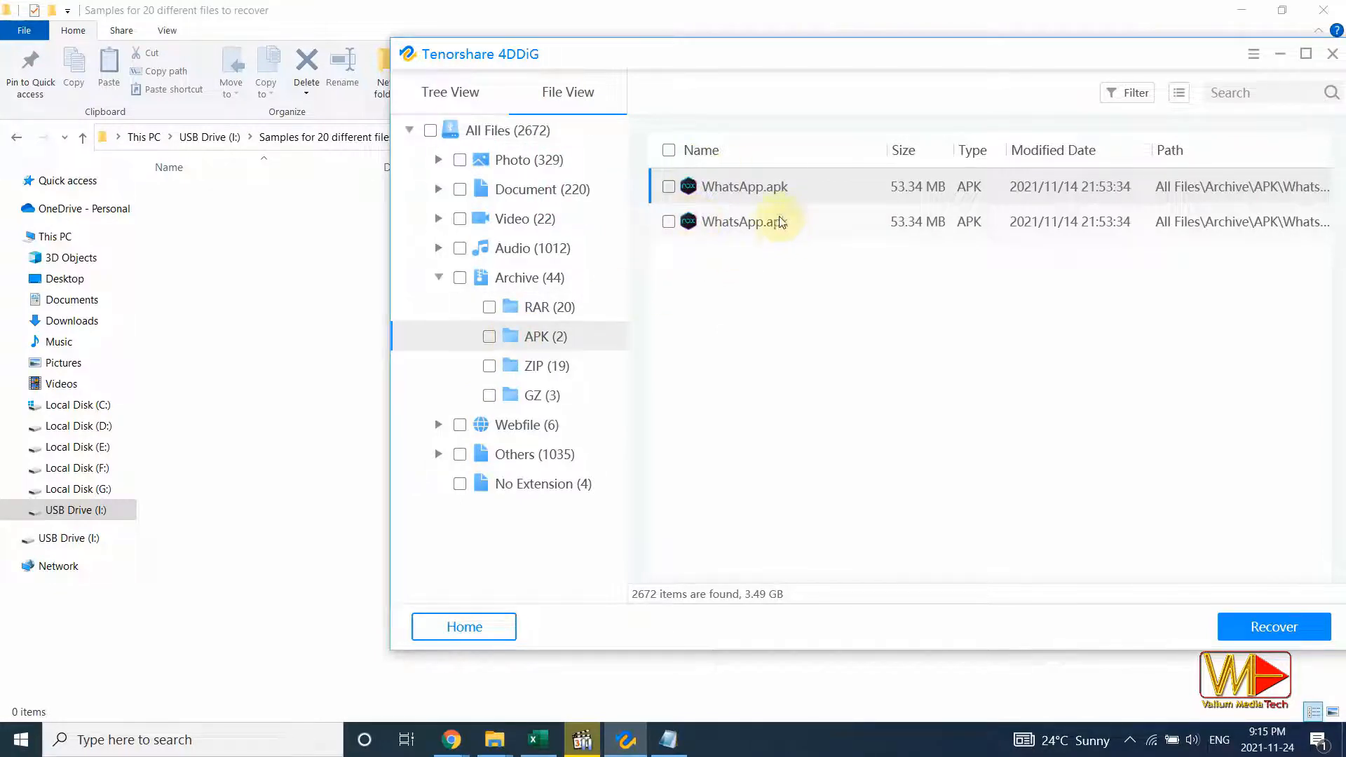
left_click(507, 131)
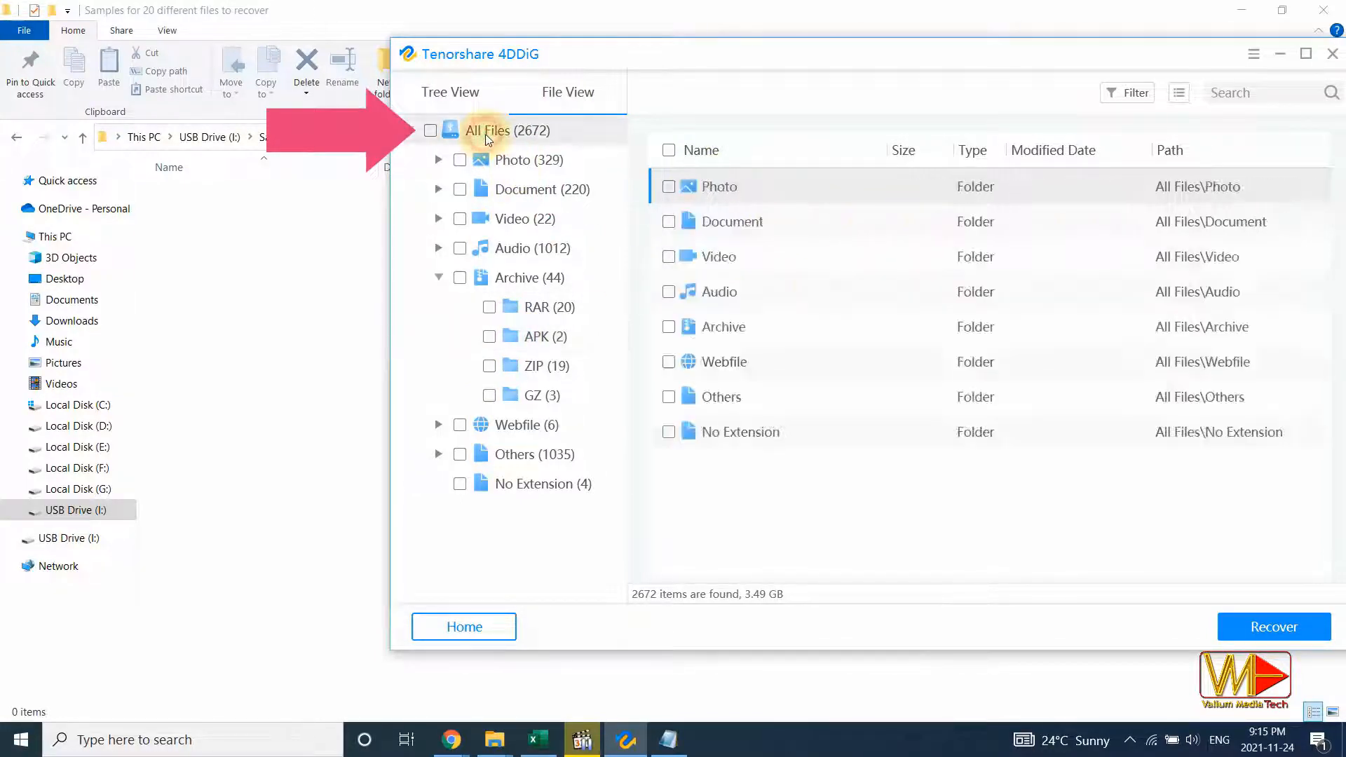
left_click(438, 188)
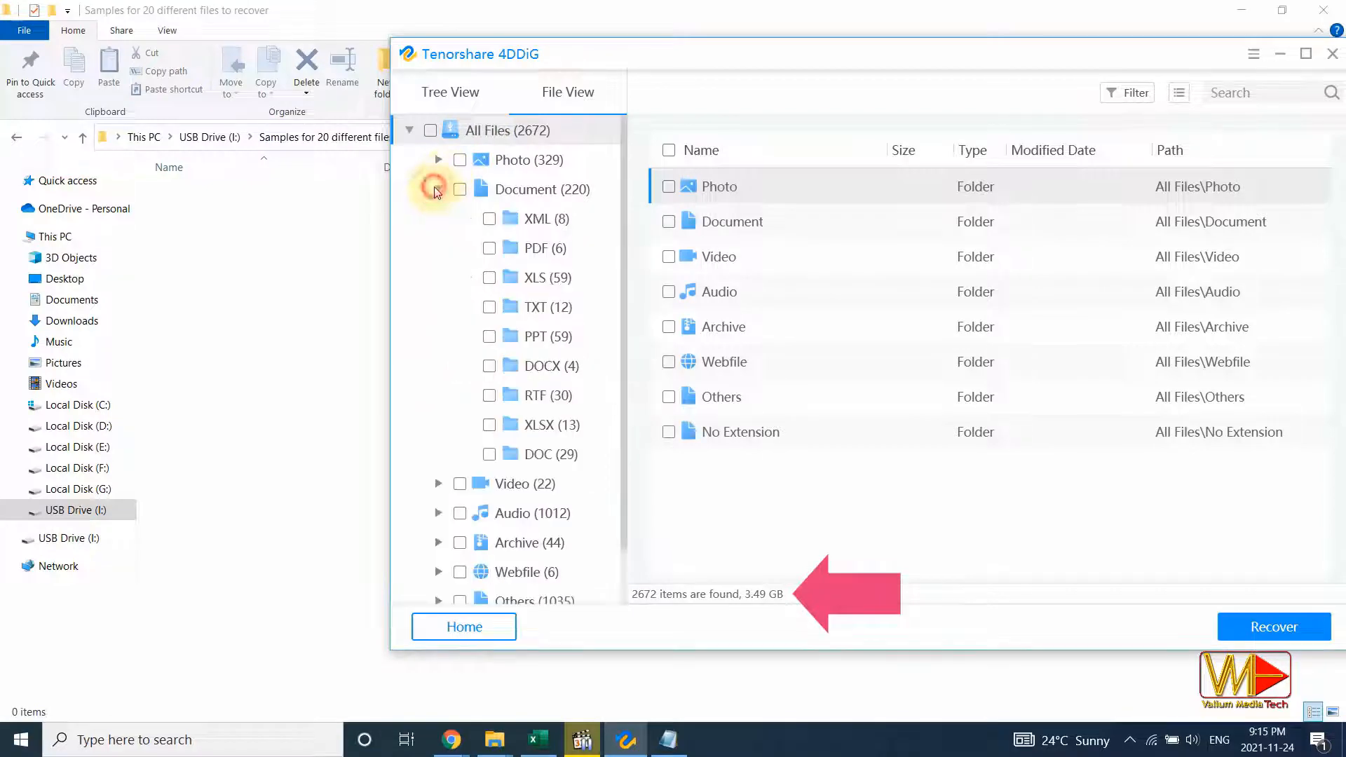
left_click(536, 248)
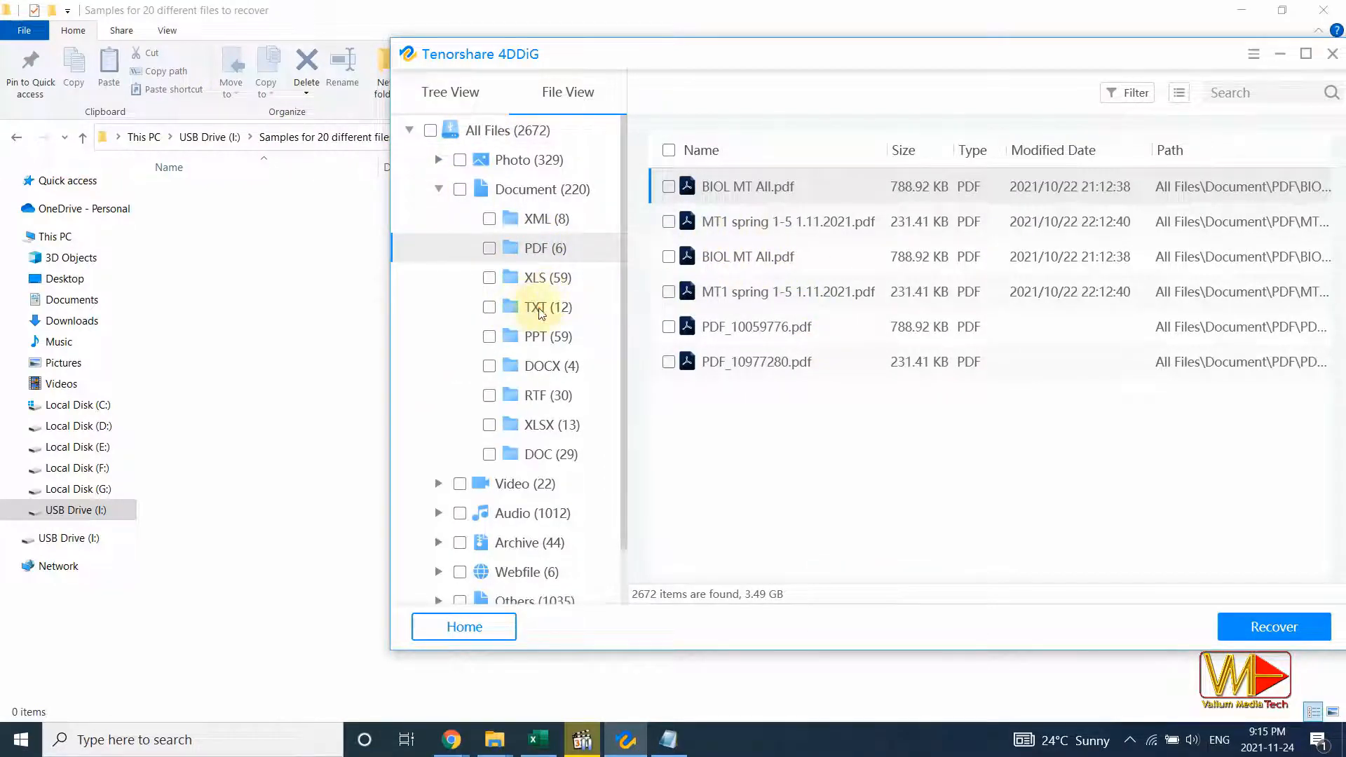
left_click(536, 307)
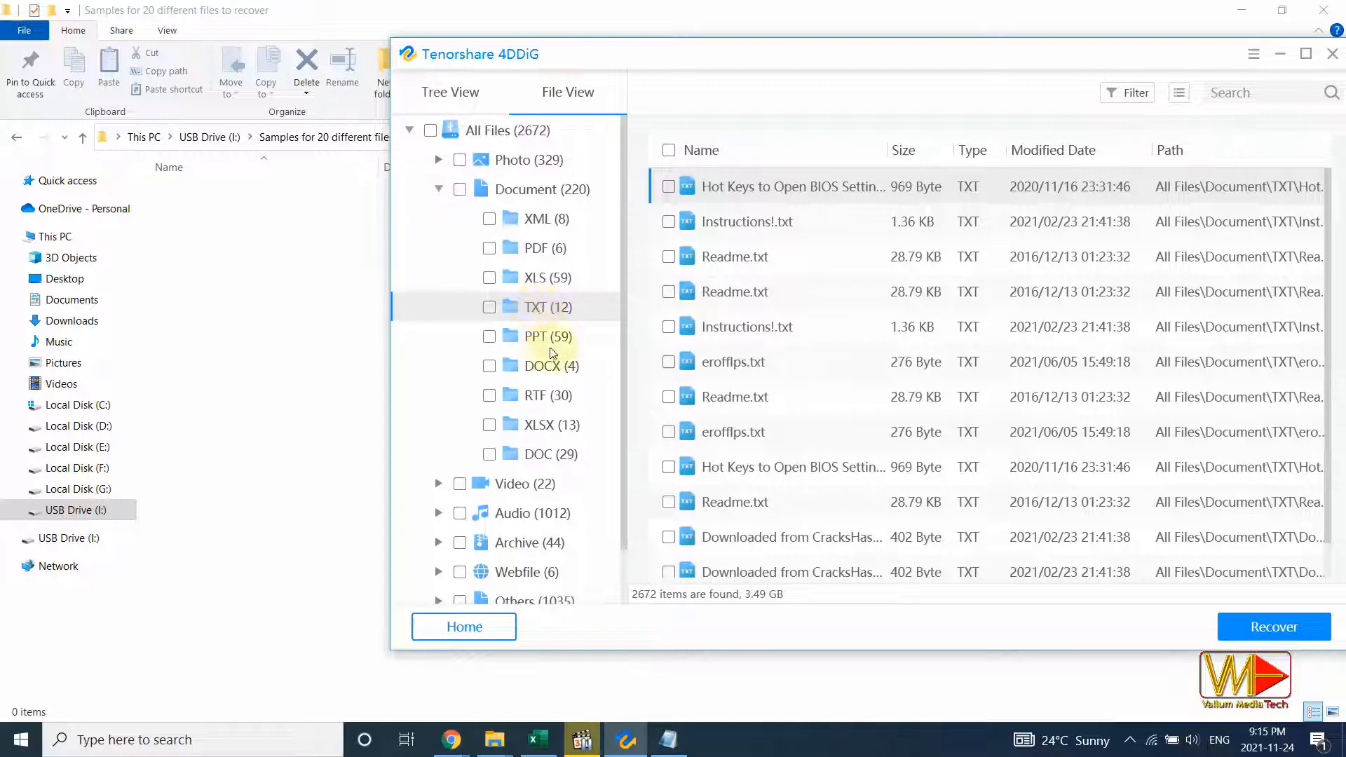
left_click(543, 365)
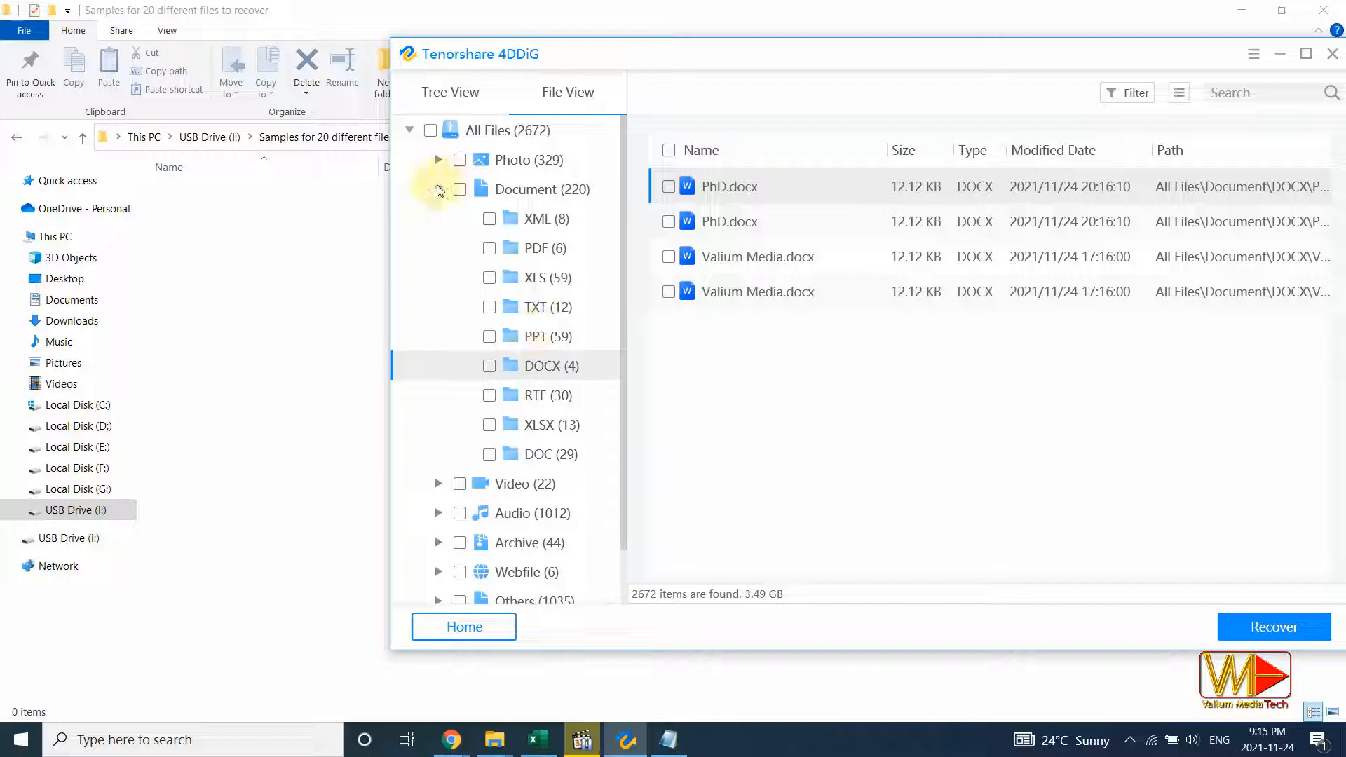
left_click(438, 189)
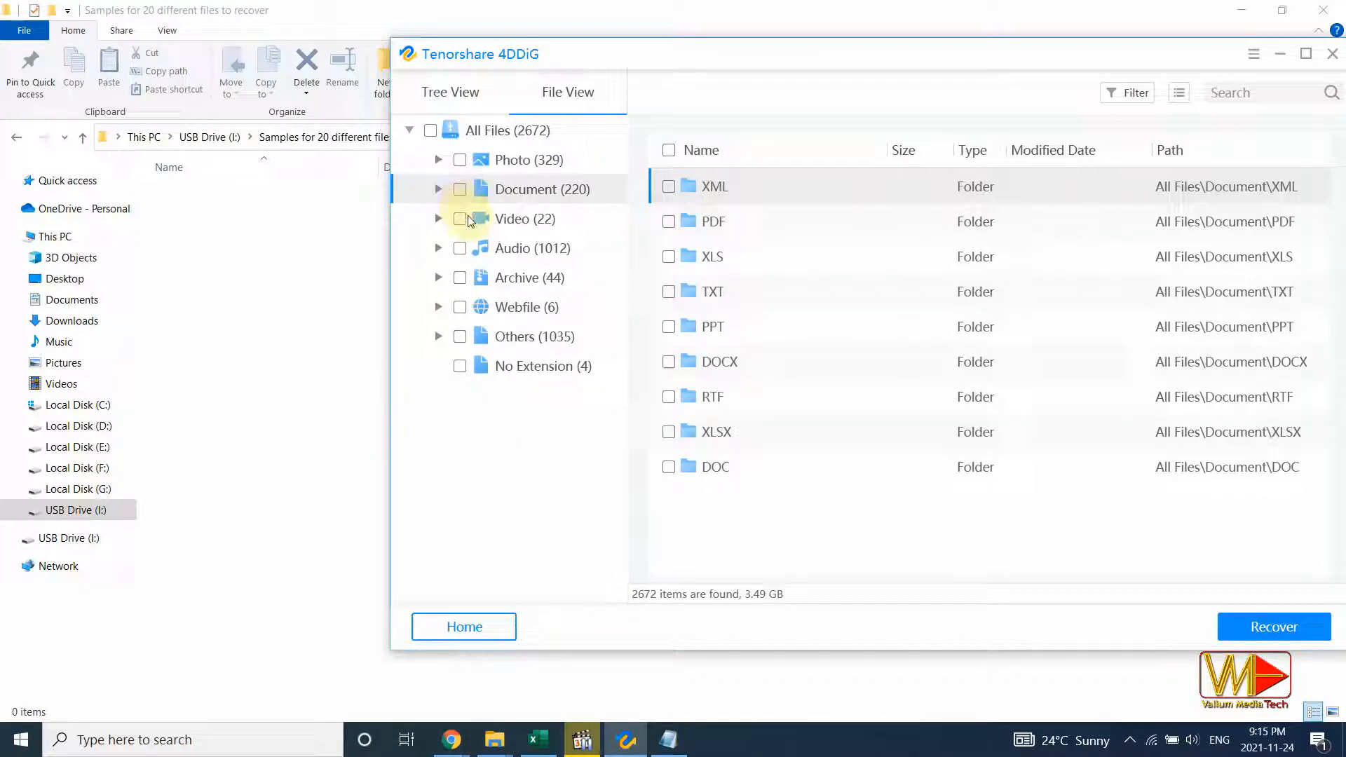
Browse the recovered MP4 videos and APK archives, then return to all categories.
left_click(437, 218)
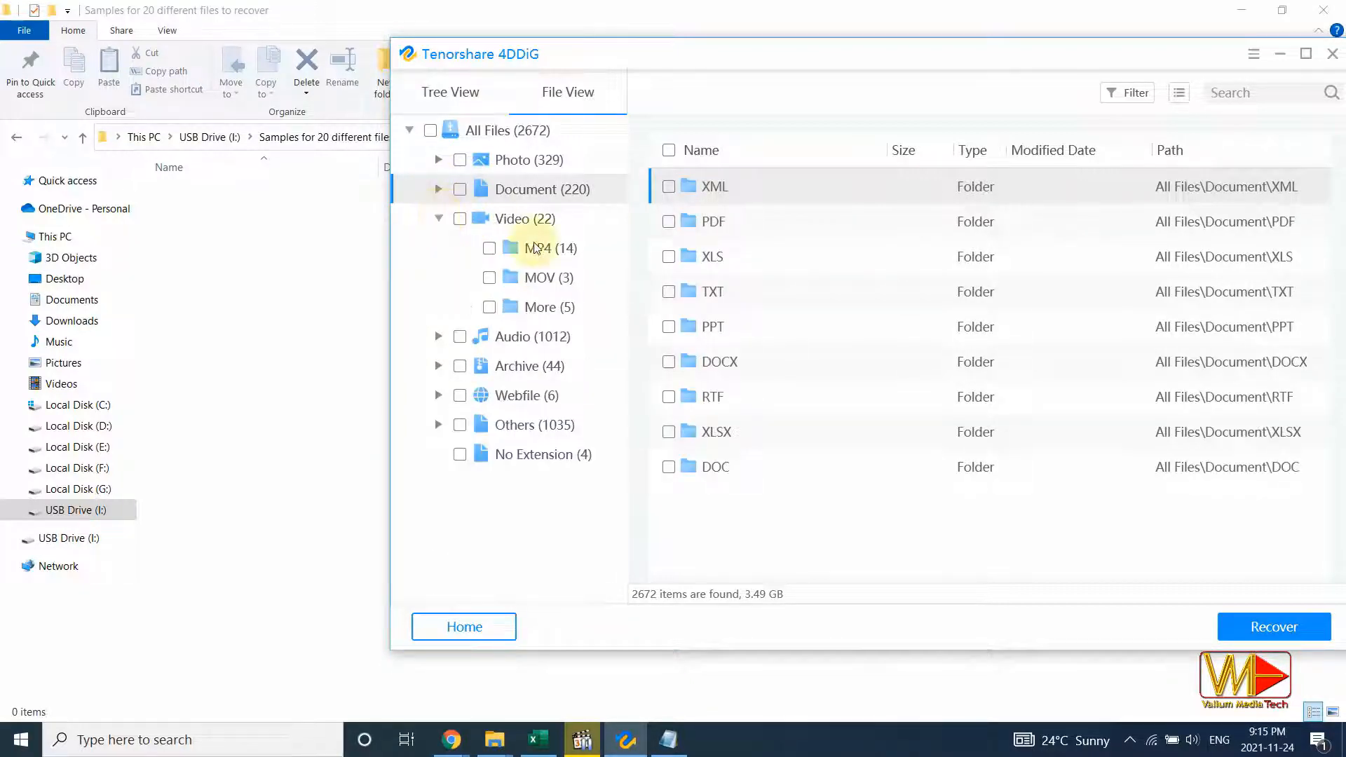
left_click(538, 248)
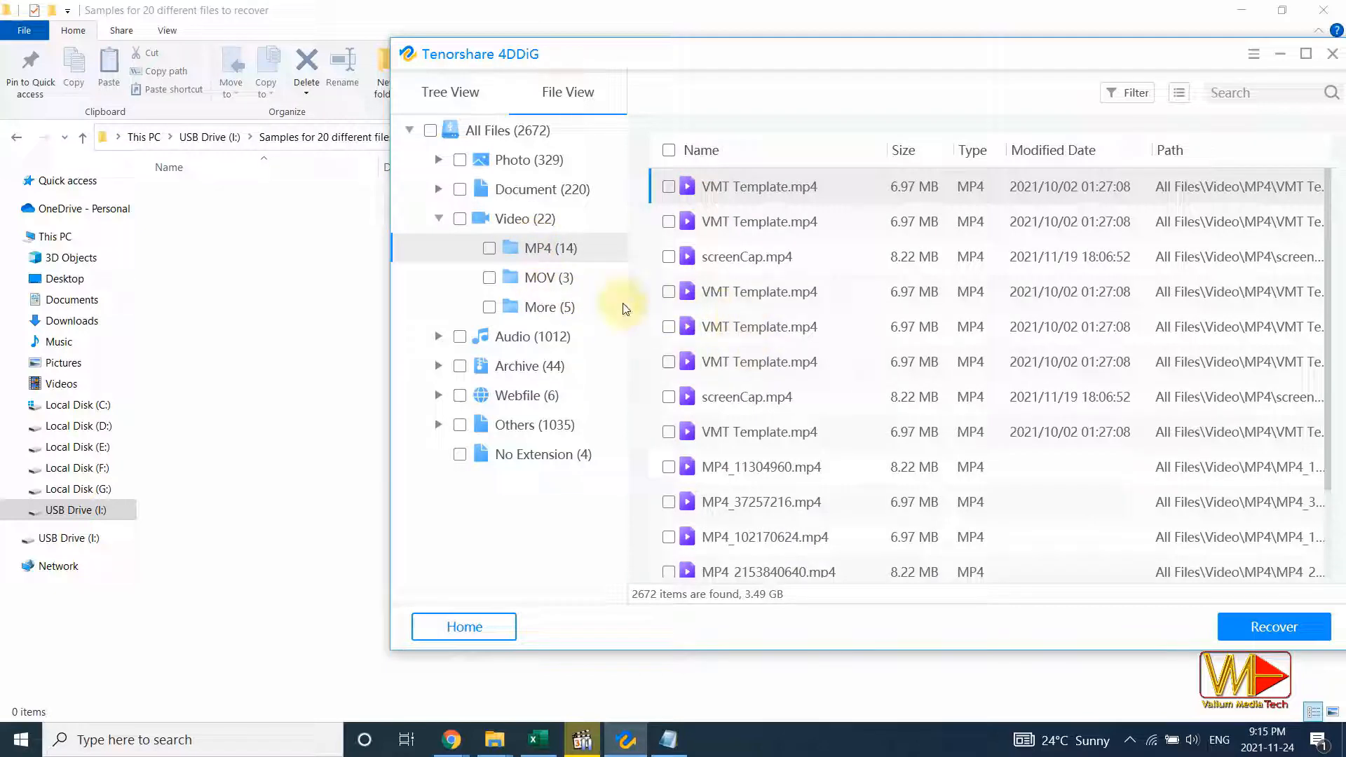
mouse_move(1042, 449)
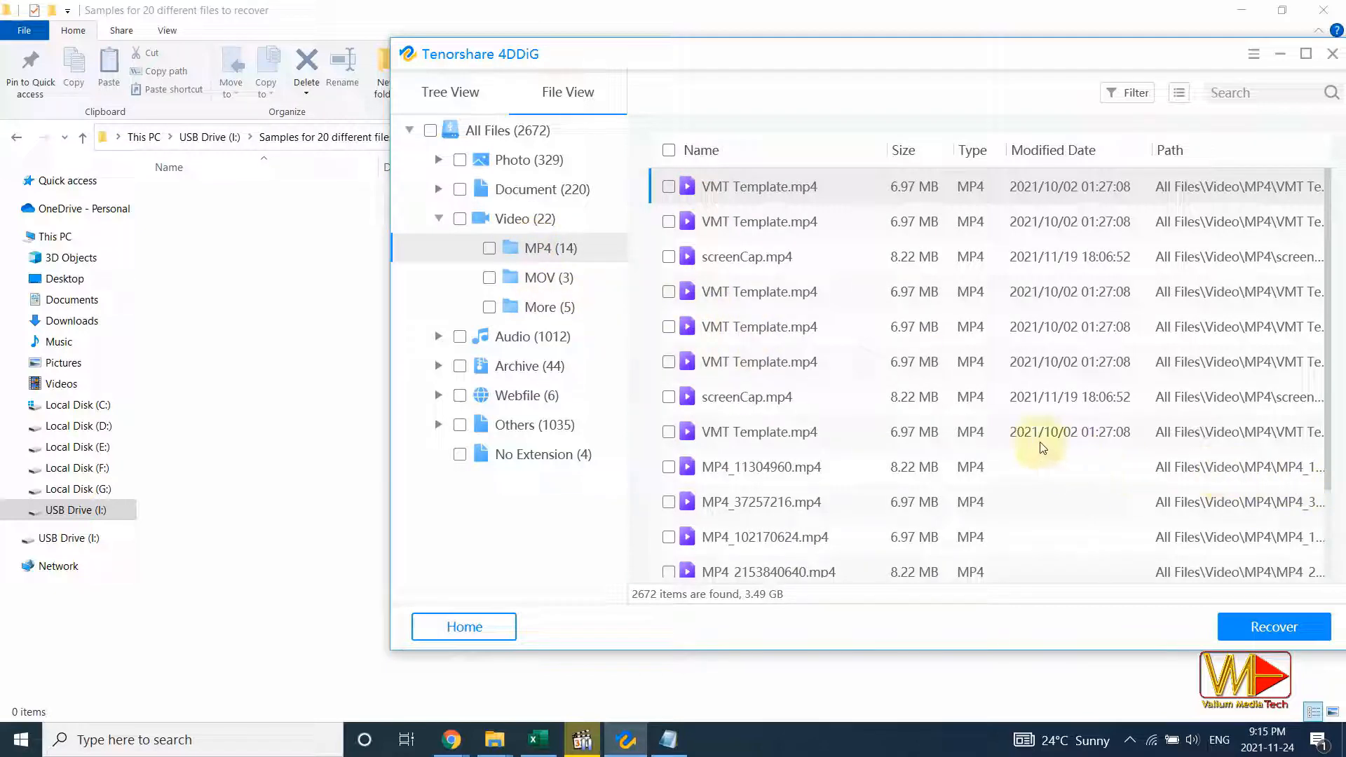
mouse_move(1044, 268)
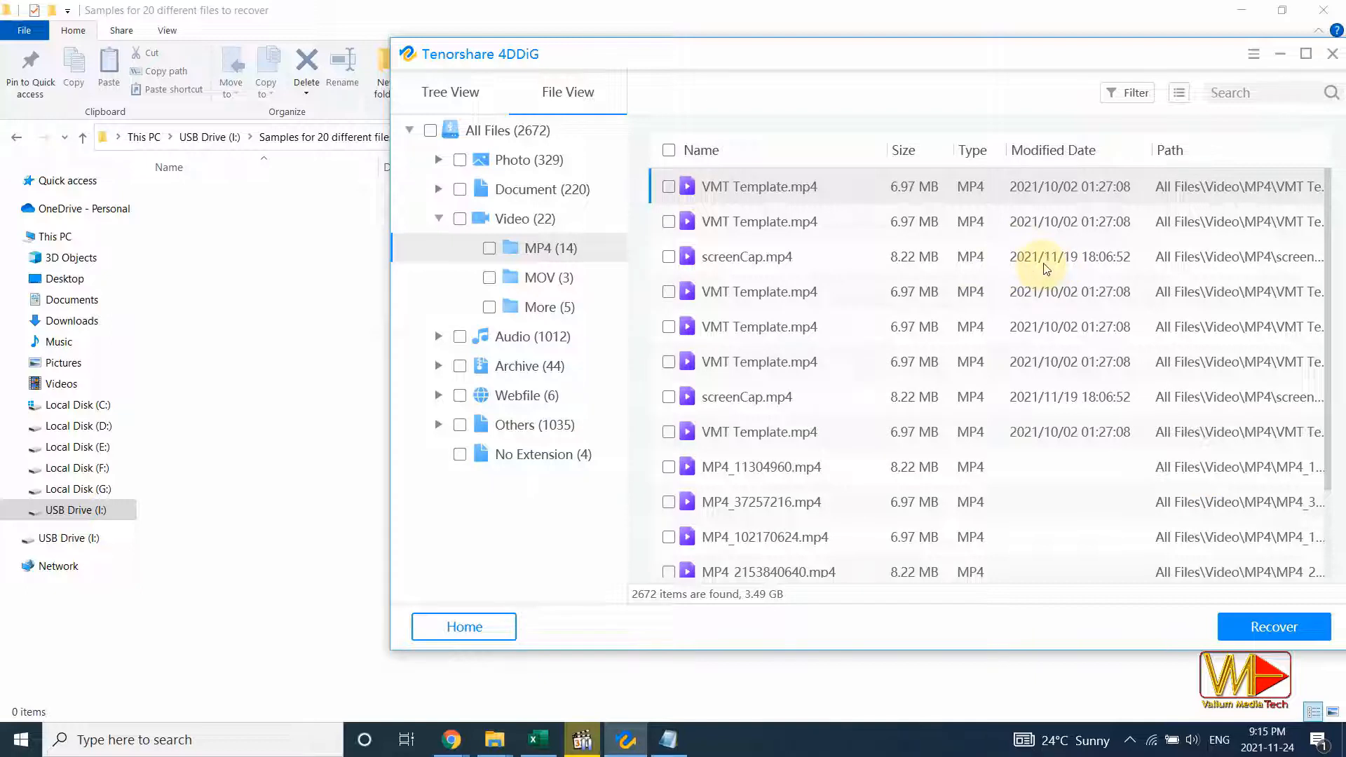
mouse_move(906, 401)
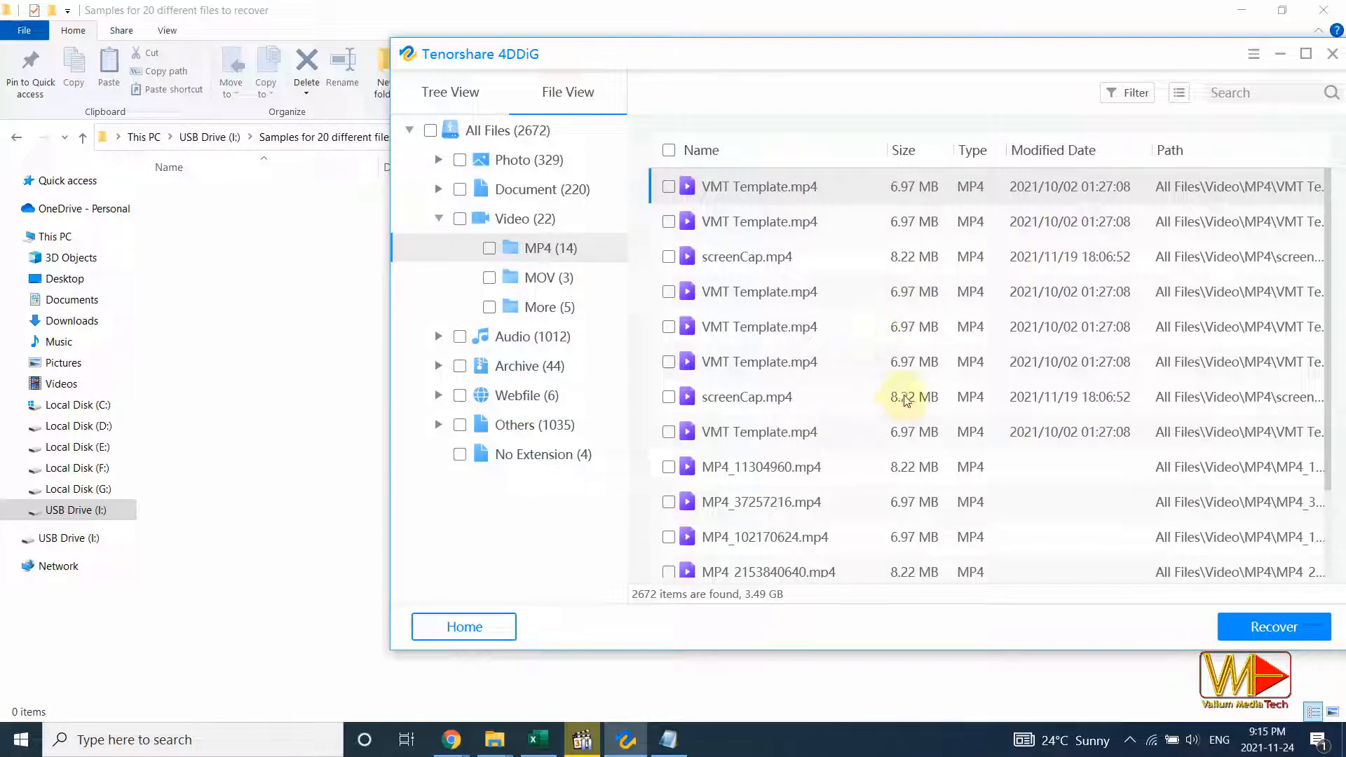
scroll("down", 3)
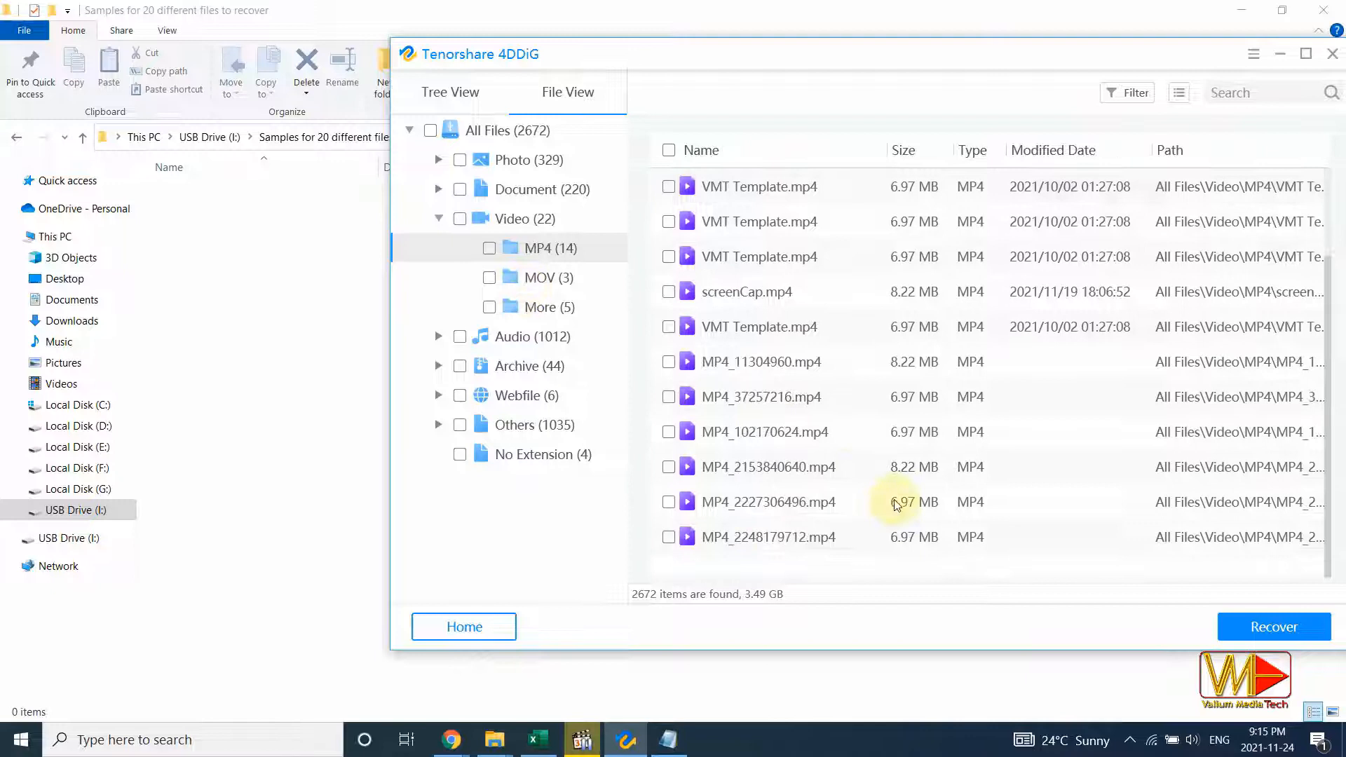
left_click(437, 218)
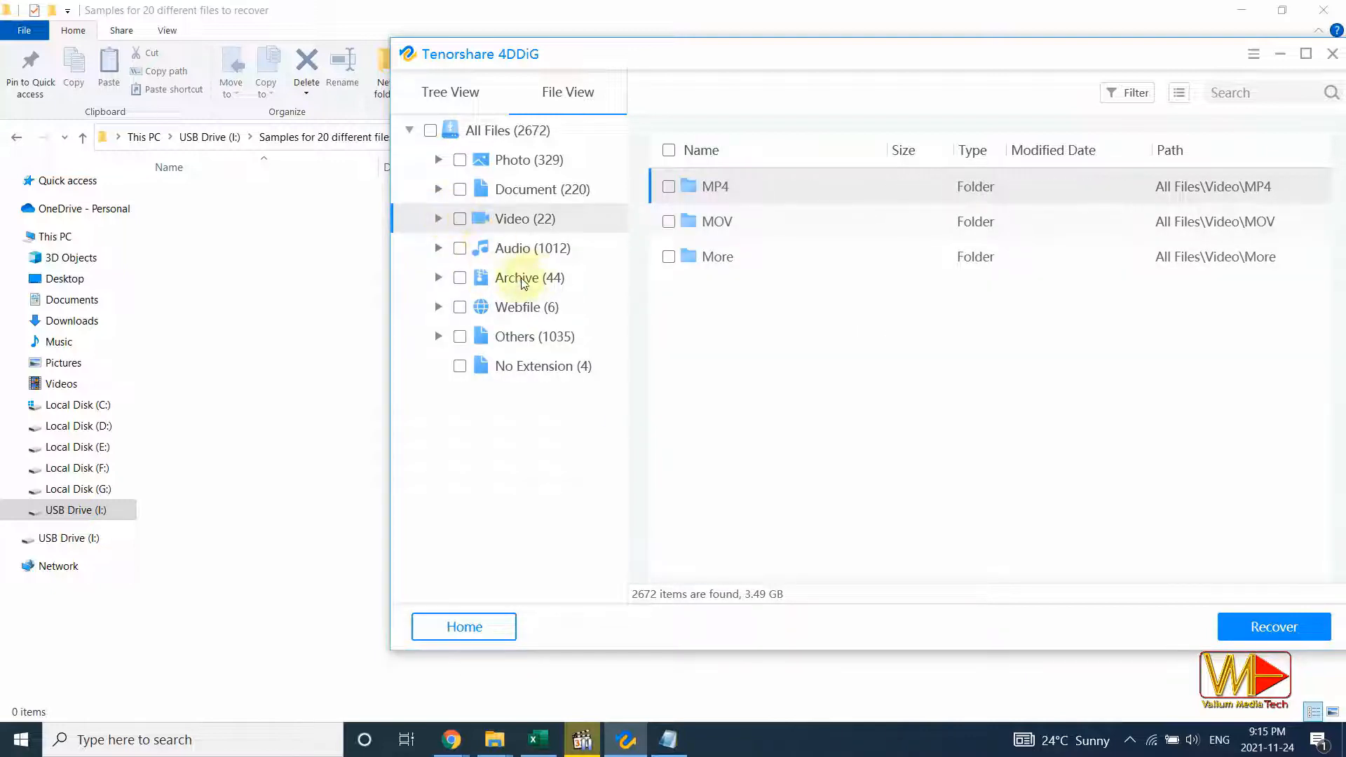
left_click(518, 277)
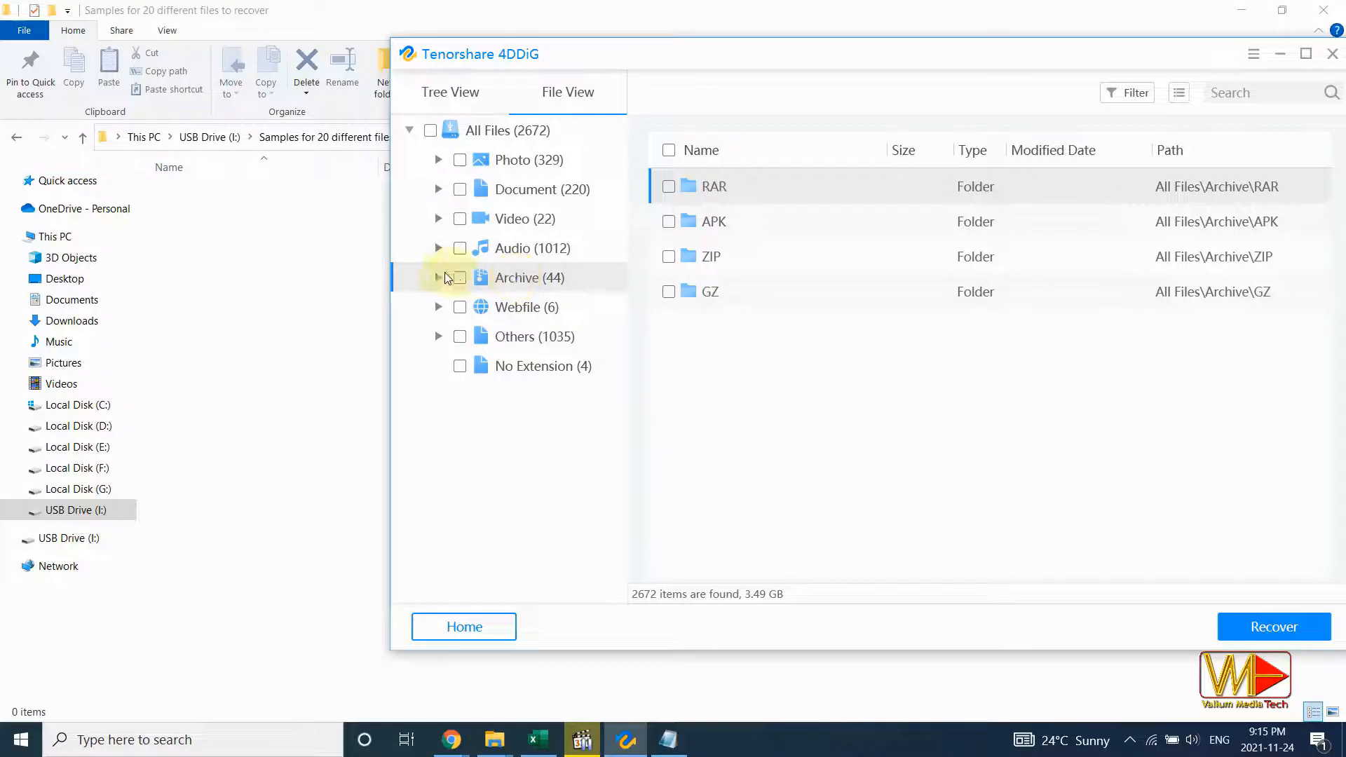
left_click(437, 278)
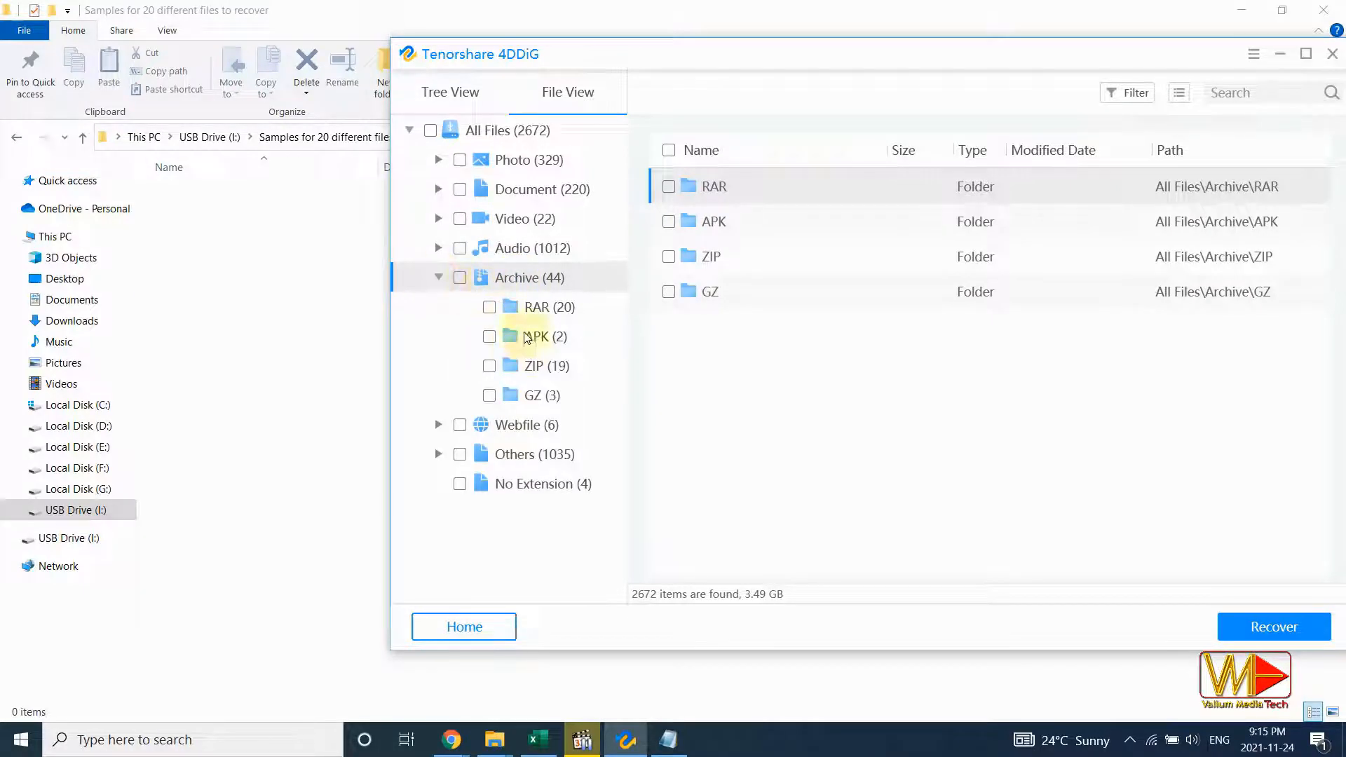
left_click(537, 336)
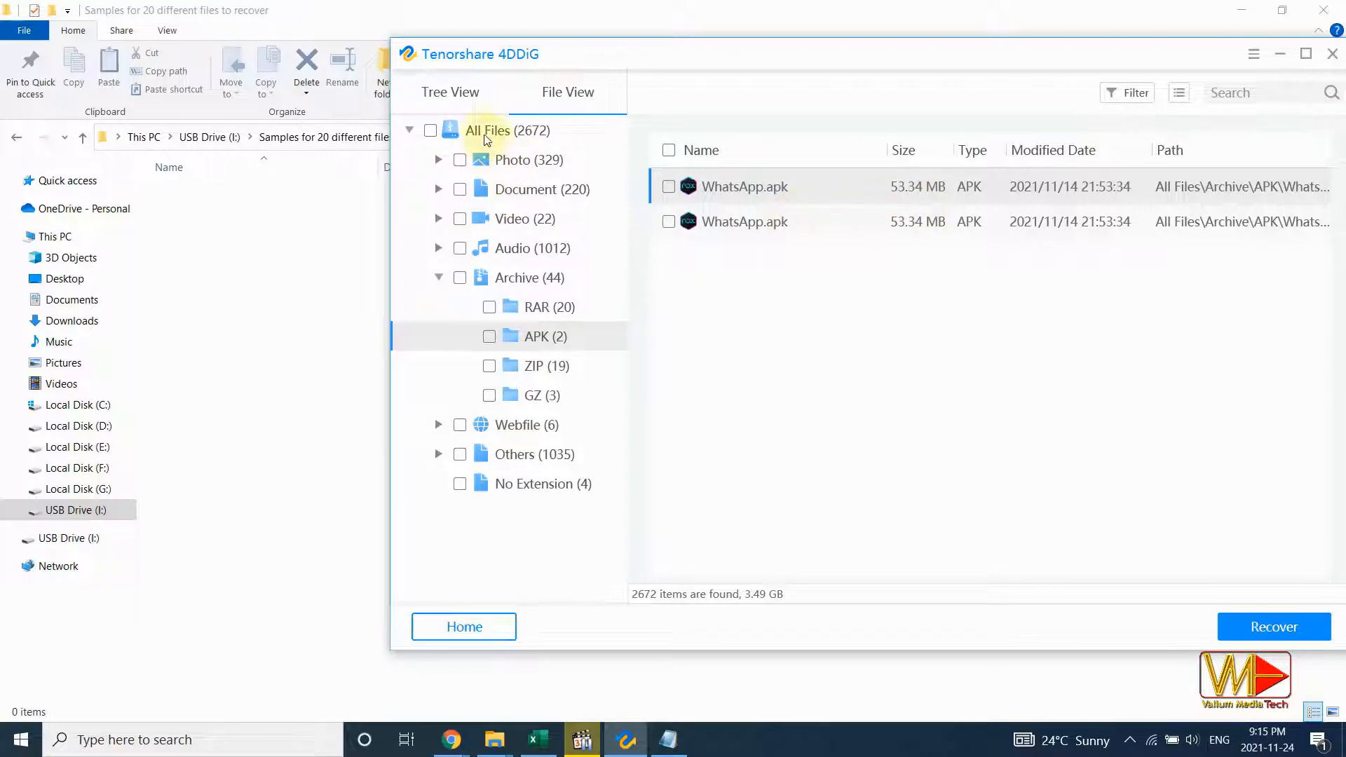
left_click(496, 131)
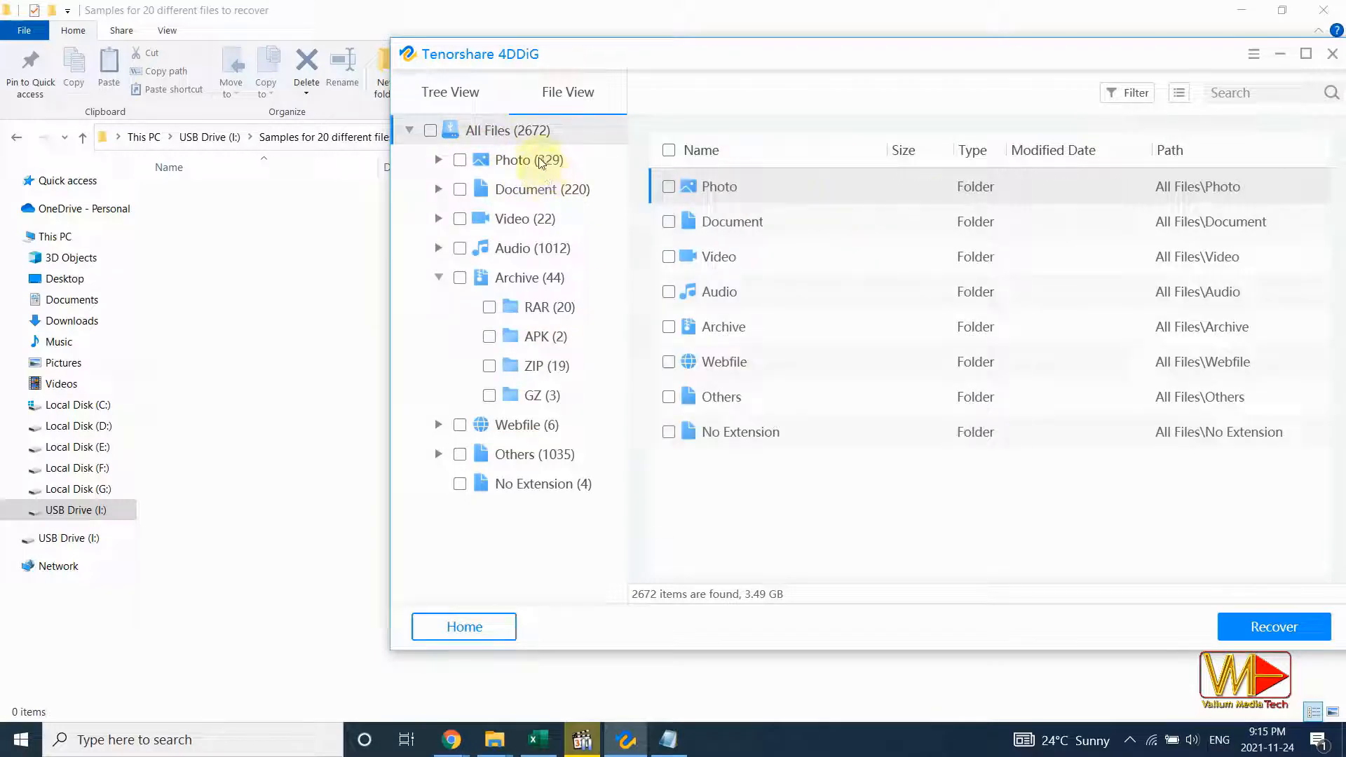
left_click(449, 92)
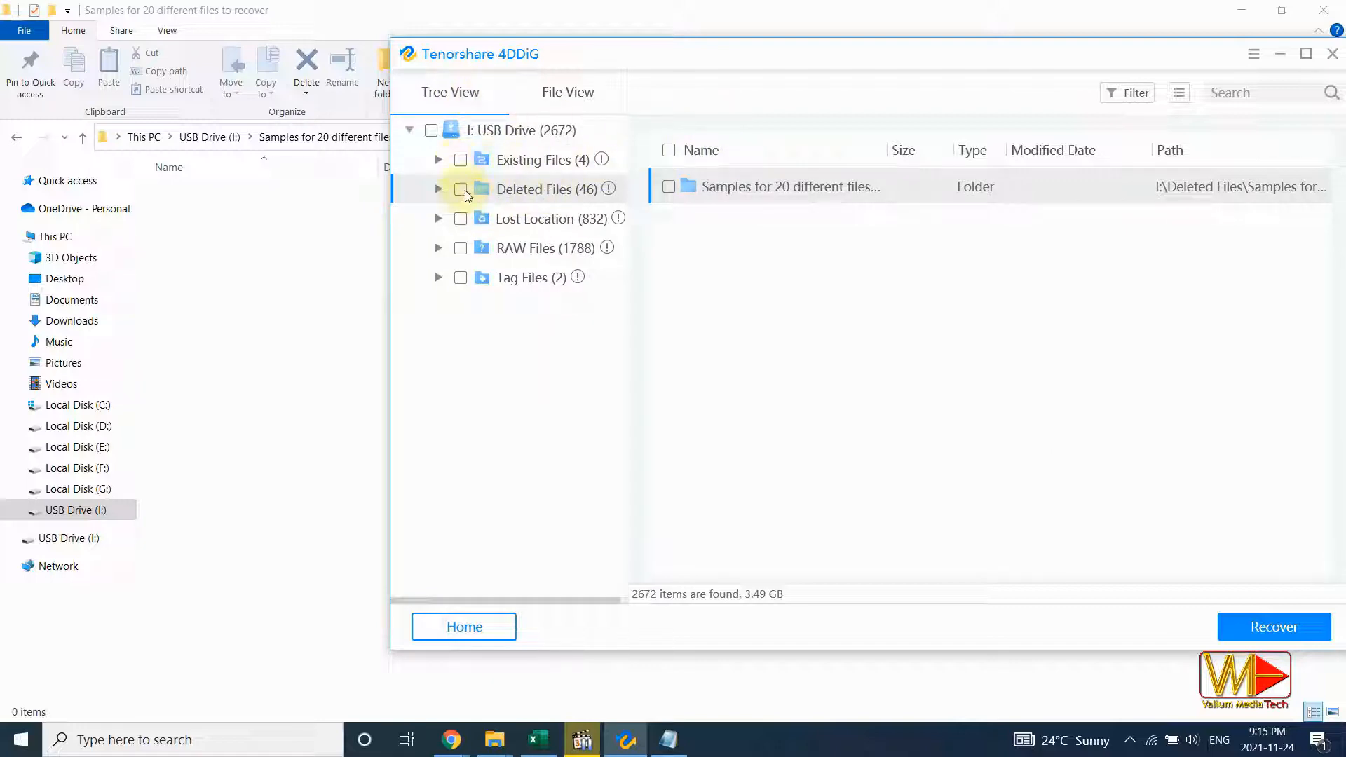
Tick all 46 files under Deleted Files in Tree View and start recovery.
left_click(462, 189)
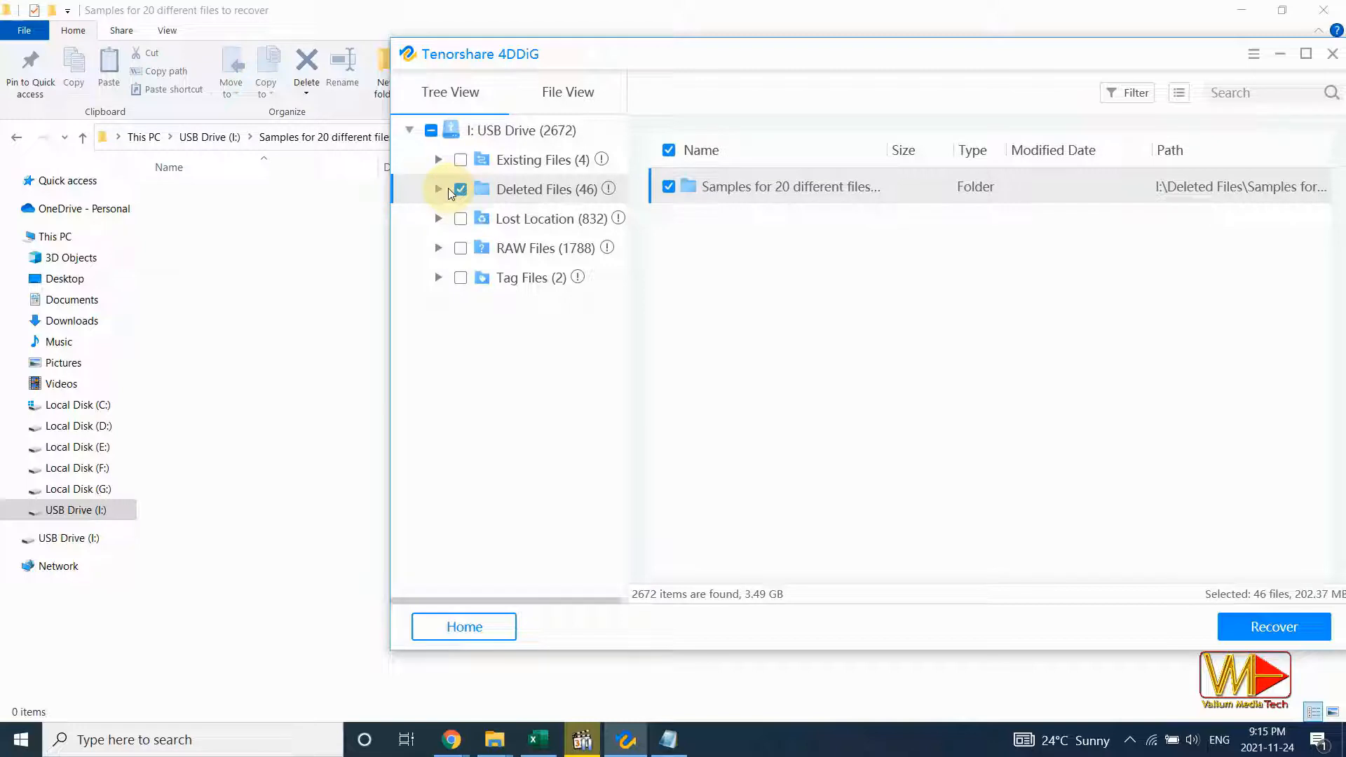
left_click(437, 189)
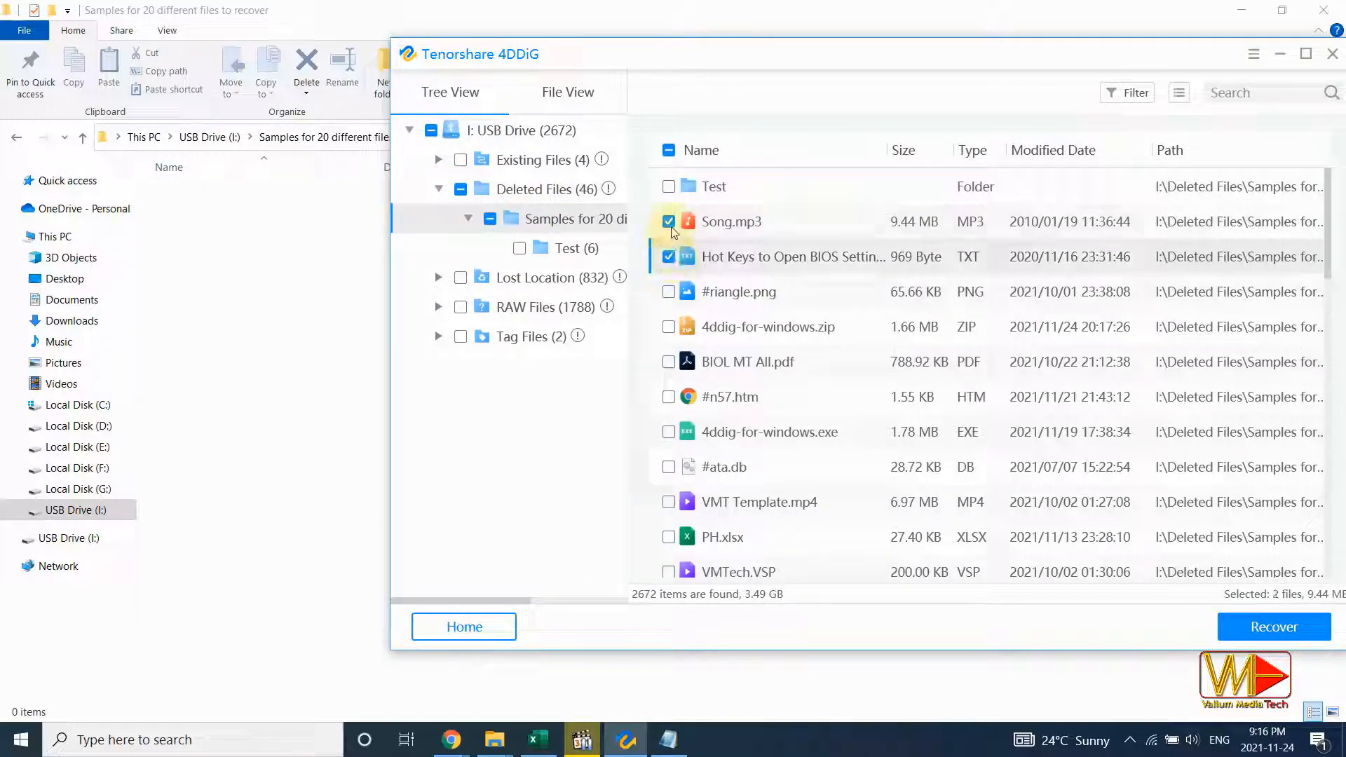
left_click(490, 218)
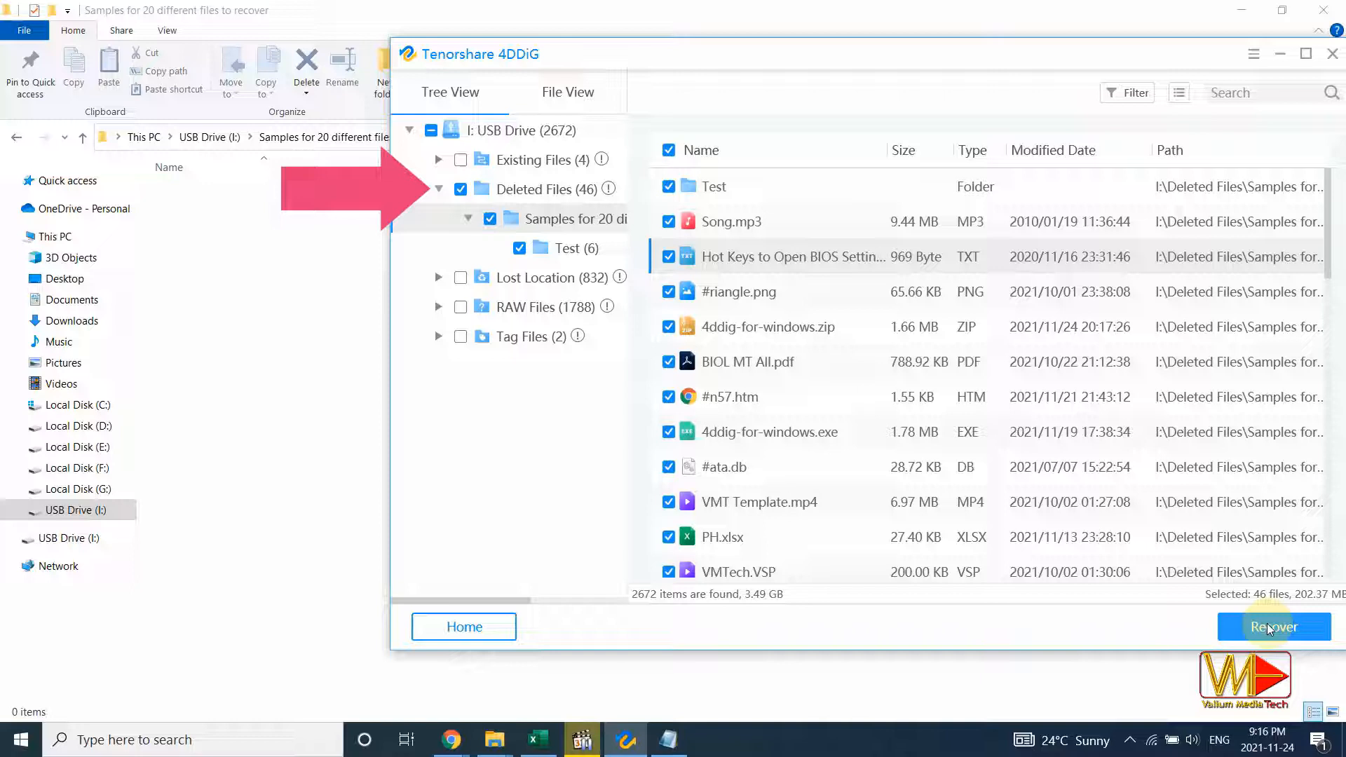
left_click(1273, 627)
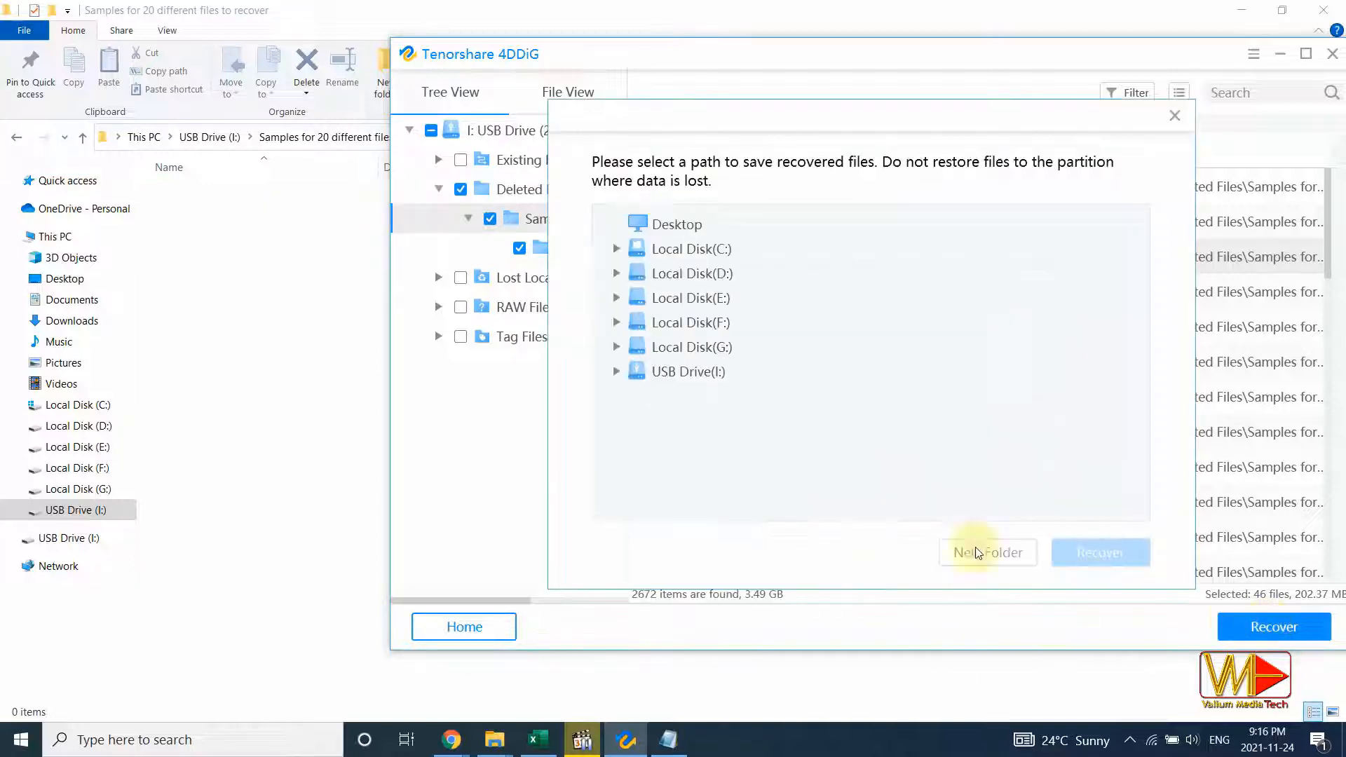
Save the 46 recovered files (202.37 MB) to the Desktop.
left_click(676, 225)
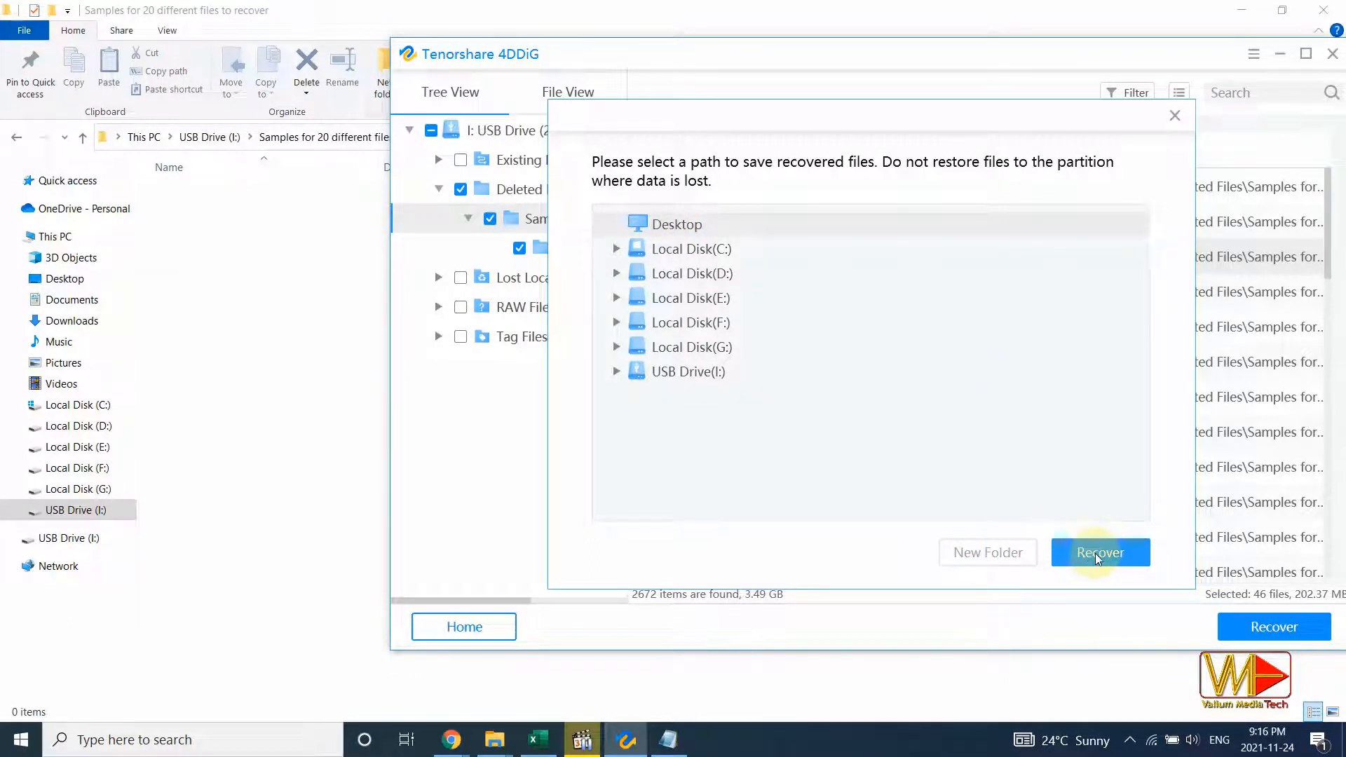
left_click(1101, 551)
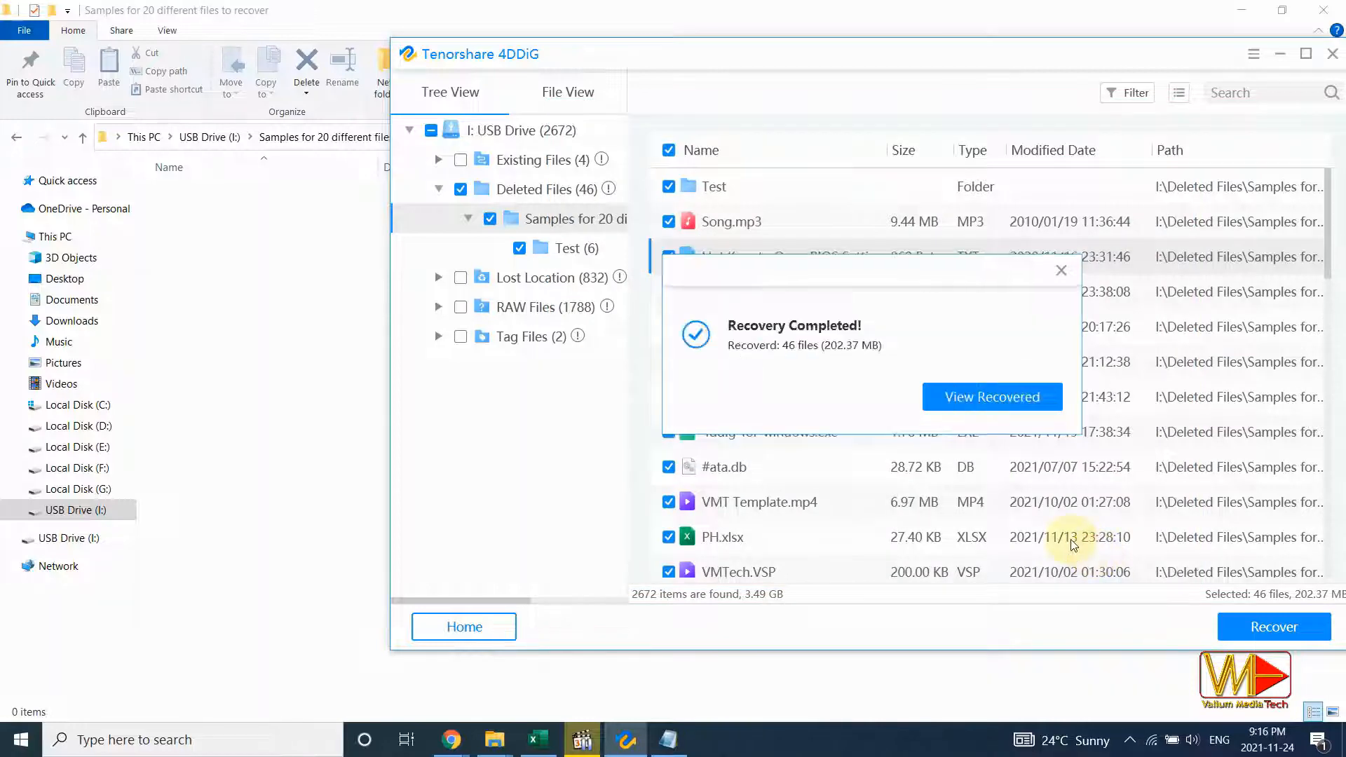
View the recovered samples folder and open VMT Template_1.mp4.
left_click(1061, 271)
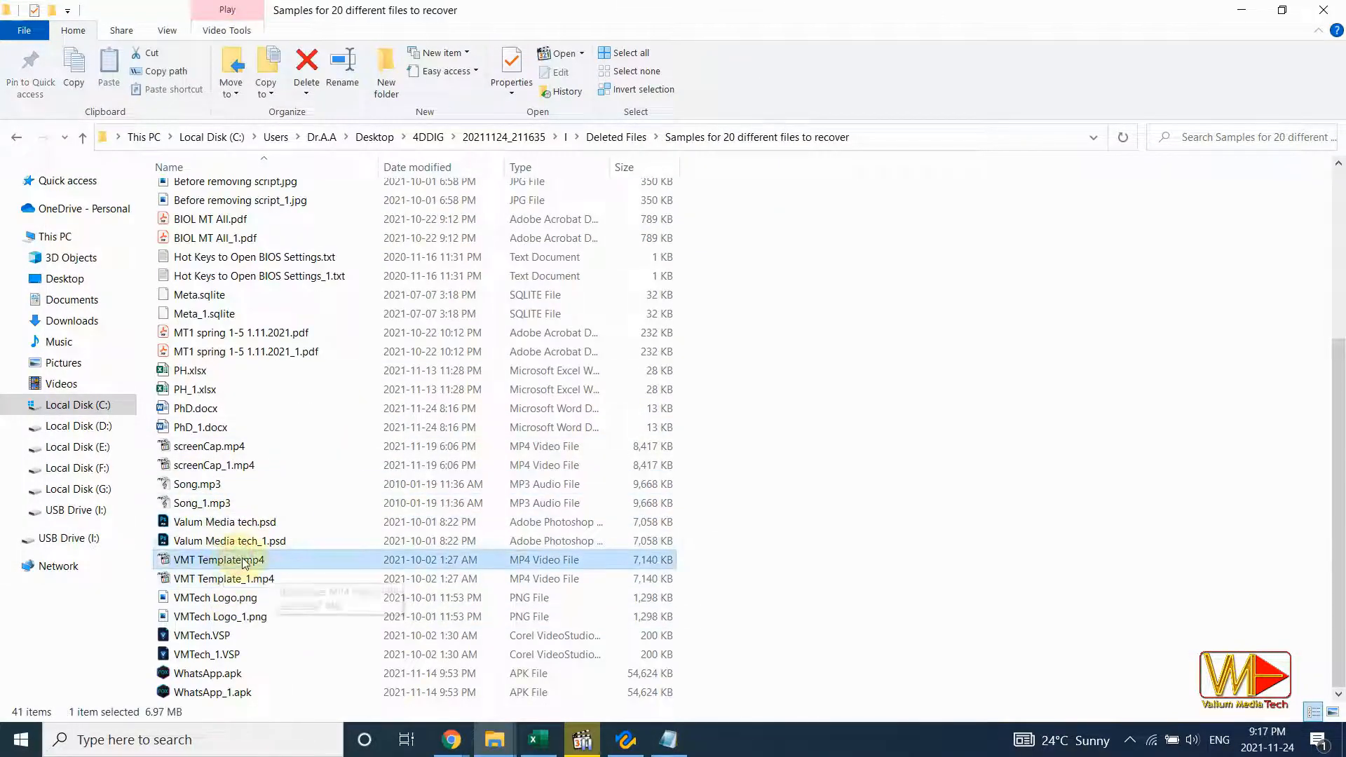
left_click(223, 578)
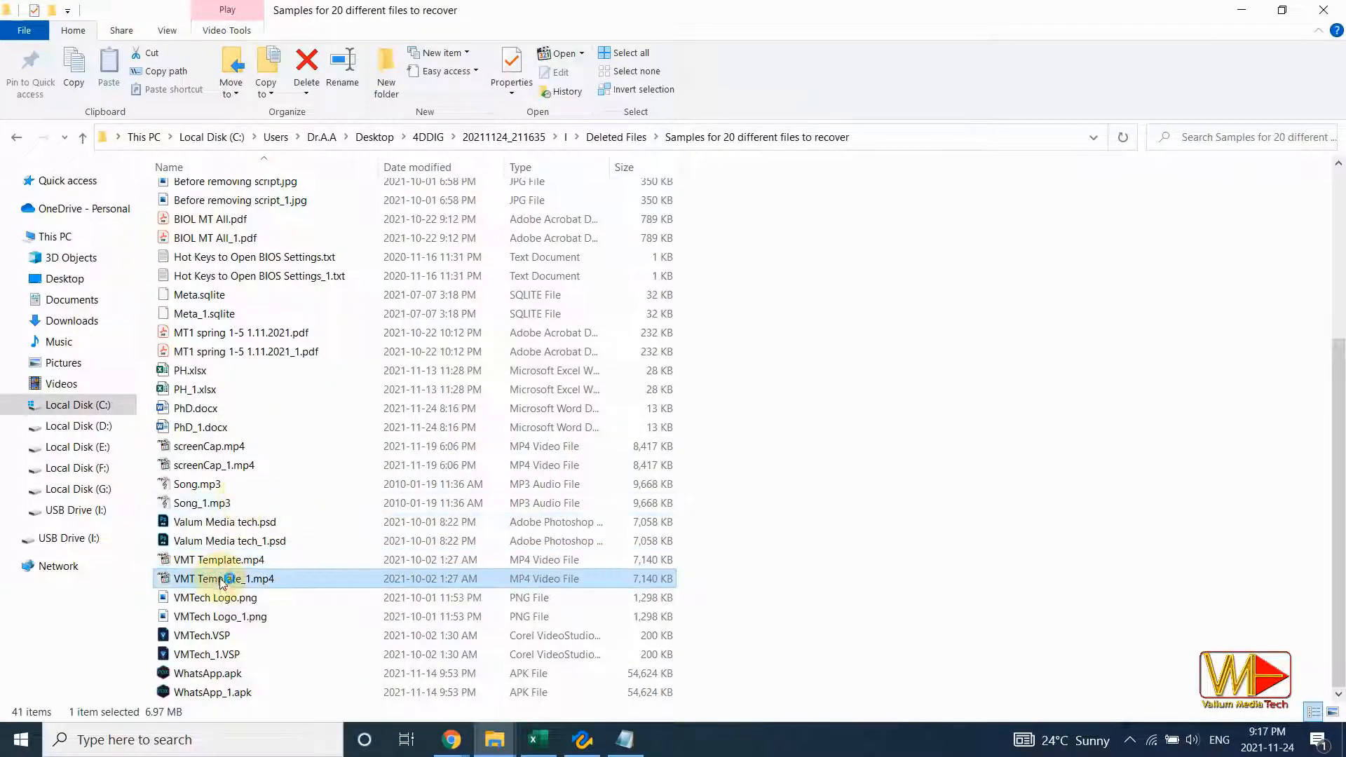
double_click(222, 578)
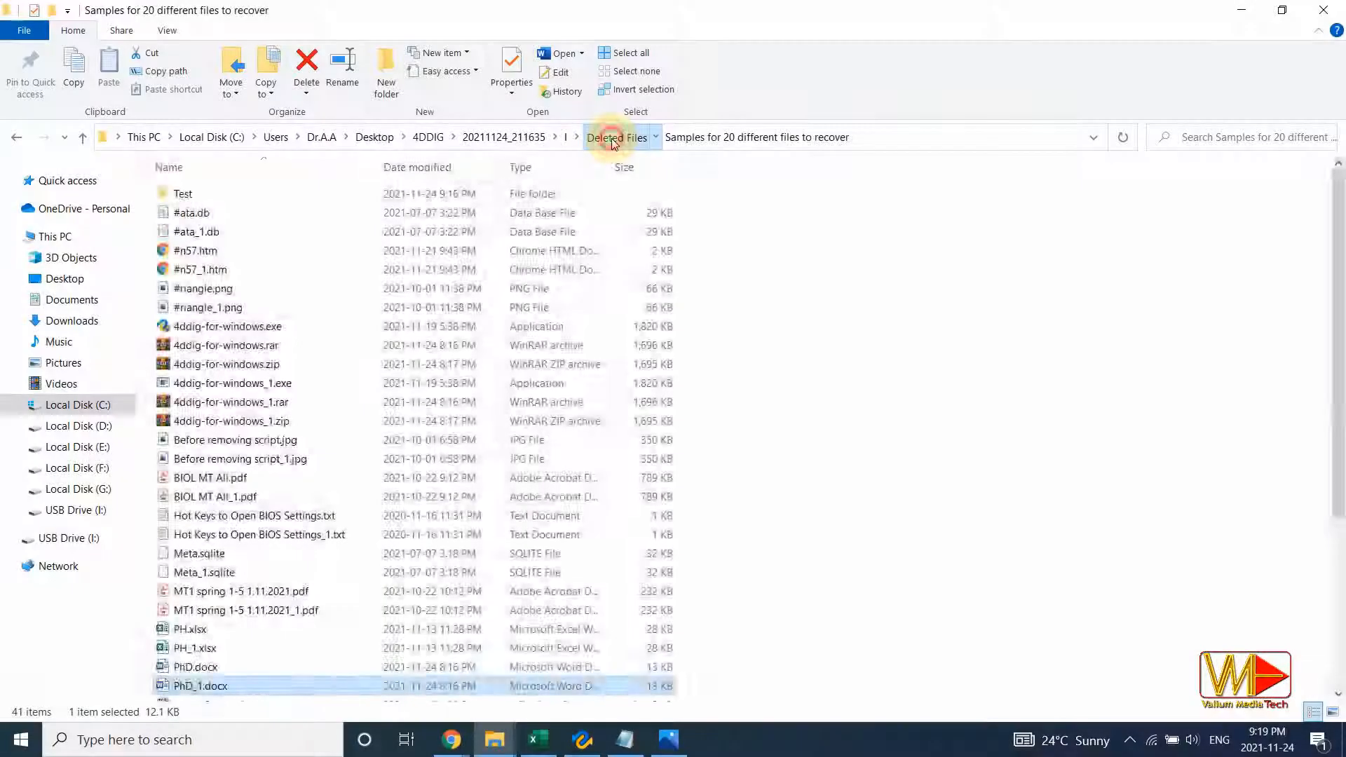
Permanently delete the samples folder from Deleted Files and relaunch 4DDiG from its desktop shortcut.
left_click(617, 138)
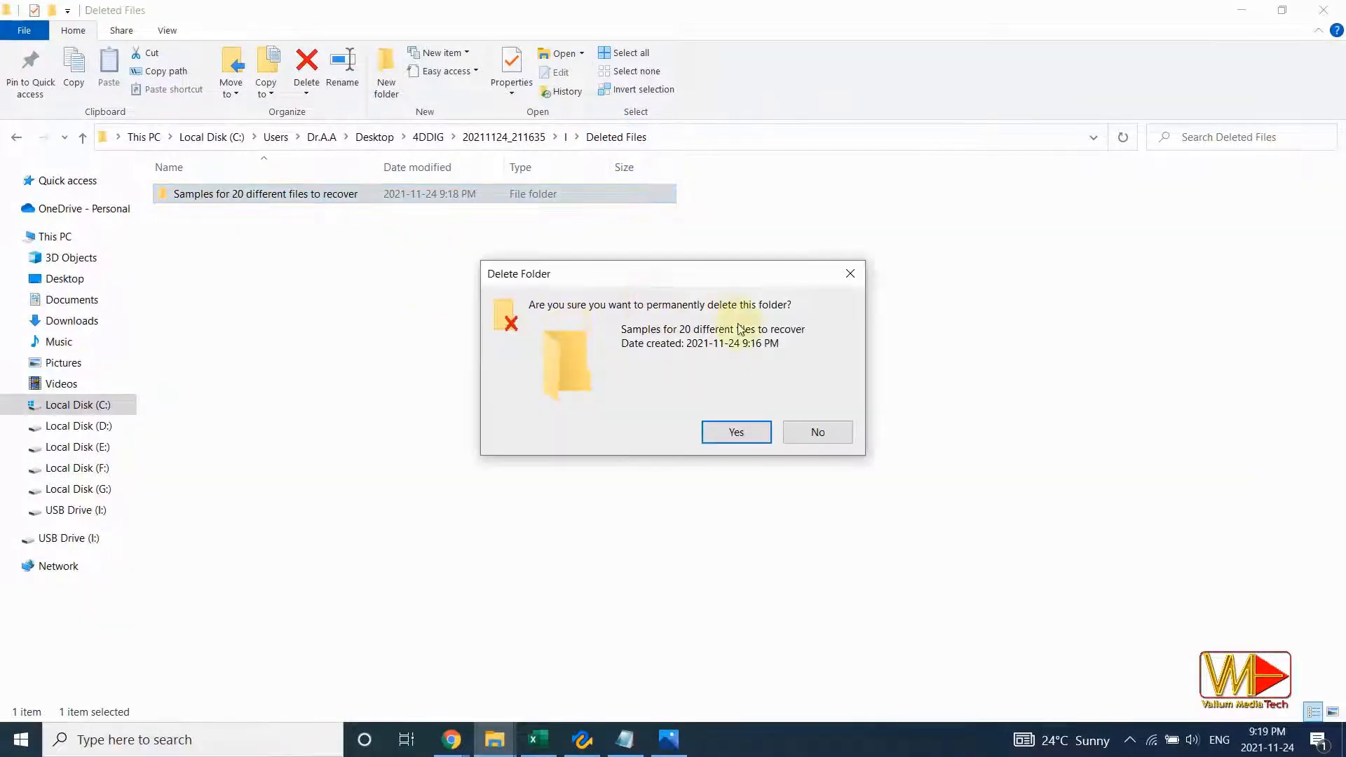
left_click(735, 432)
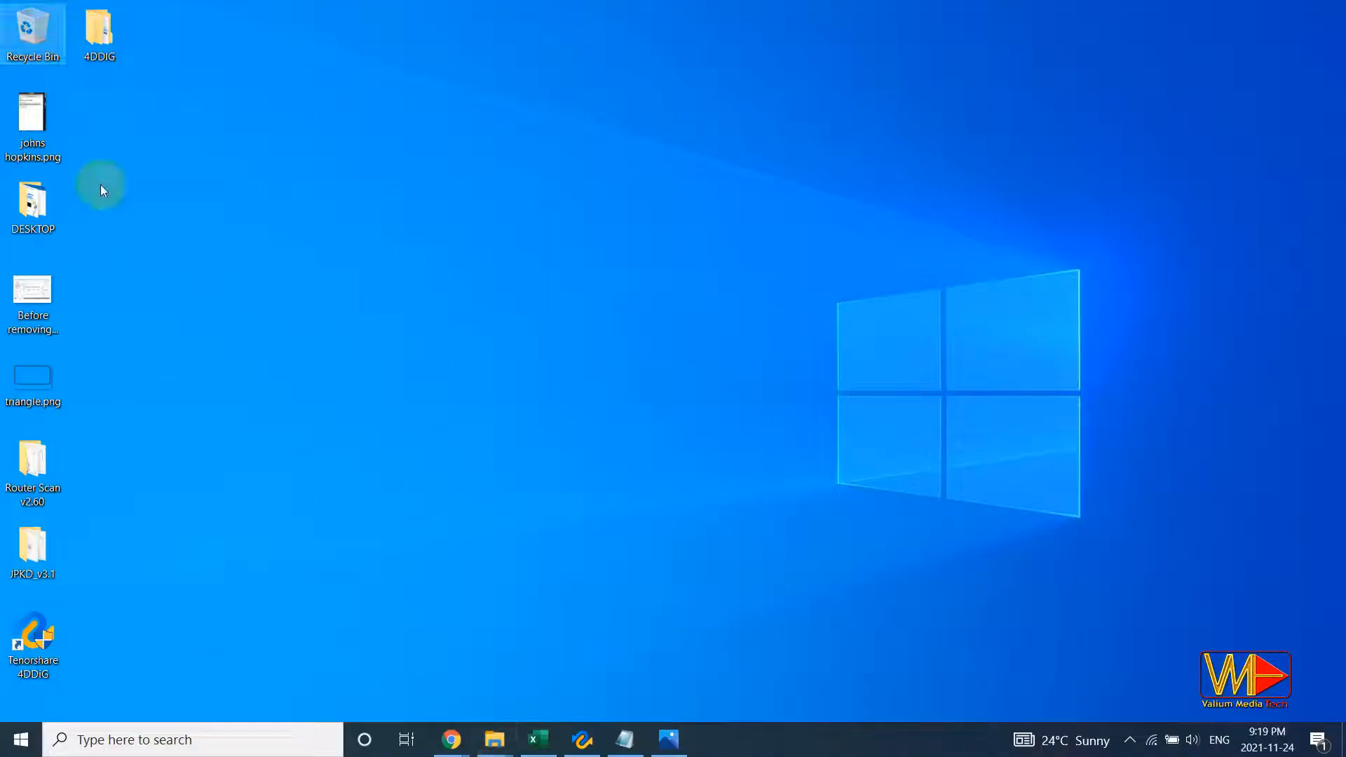
double_click(31, 28)
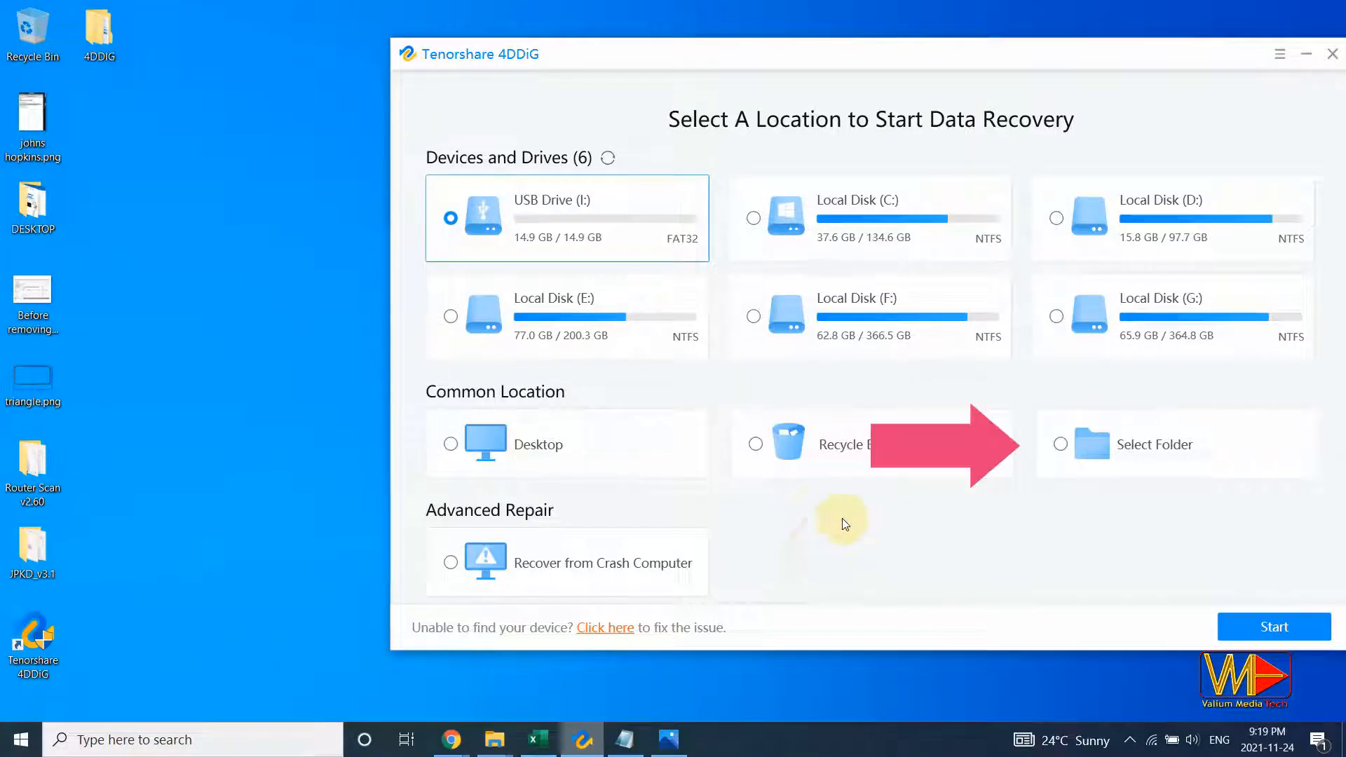
Scan the Desktop\4DDiG folder, finding 17731 files (482.48 MB).
left_click(1153, 444)
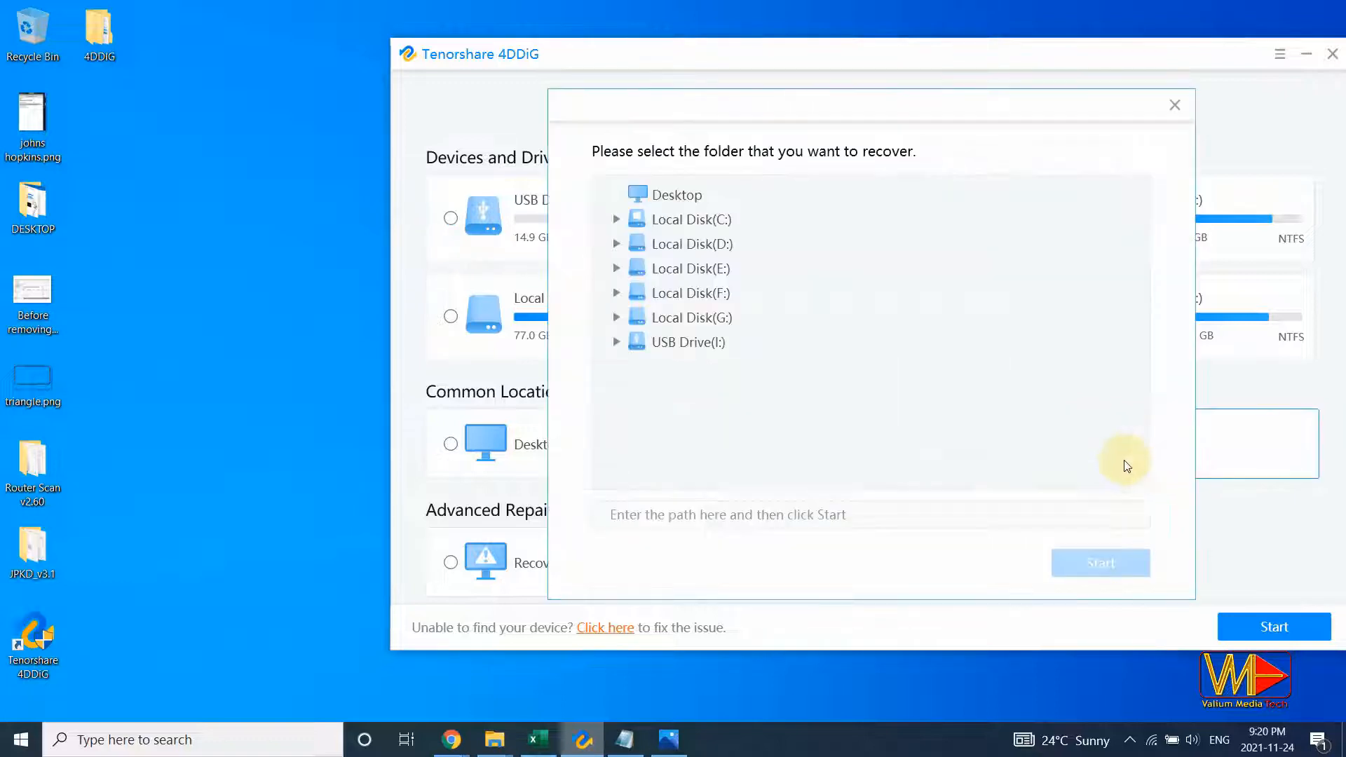
left_click(678, 195)
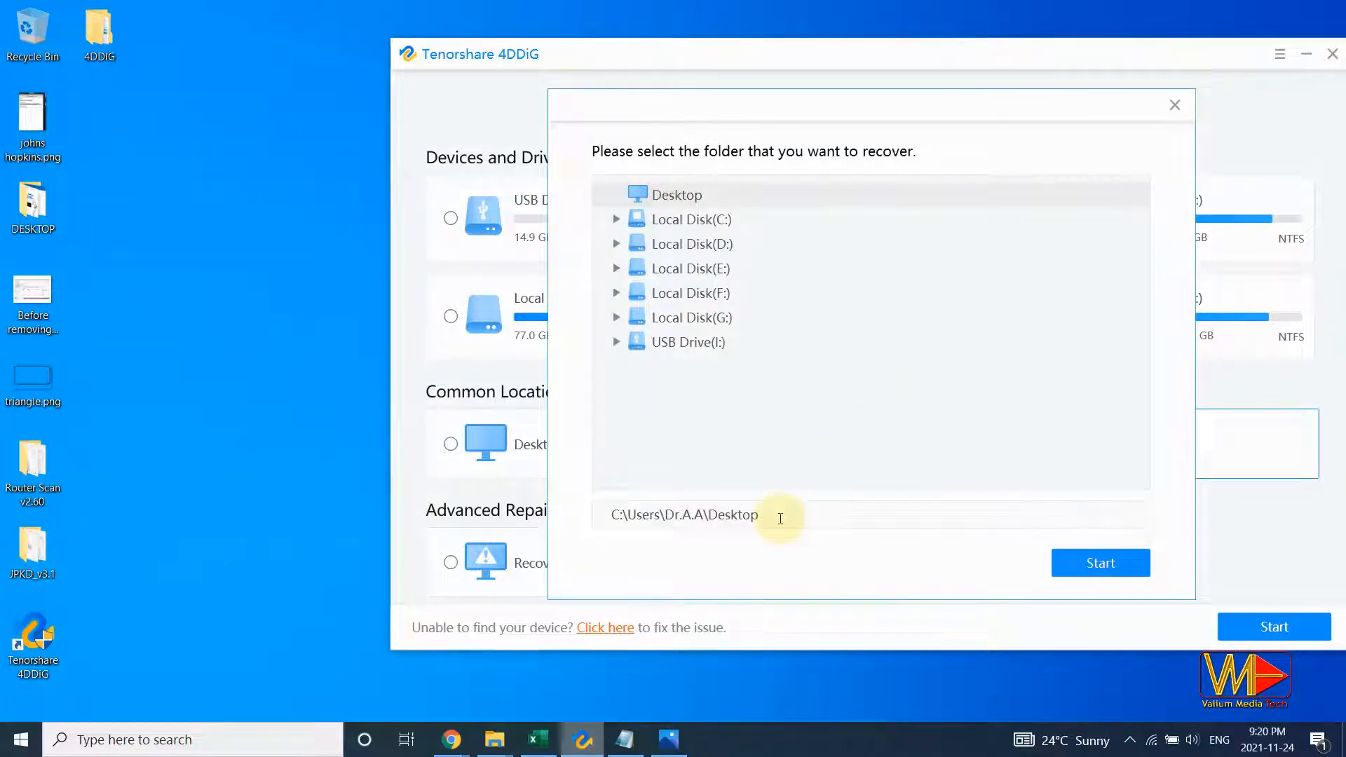
type("\\4DDiG")
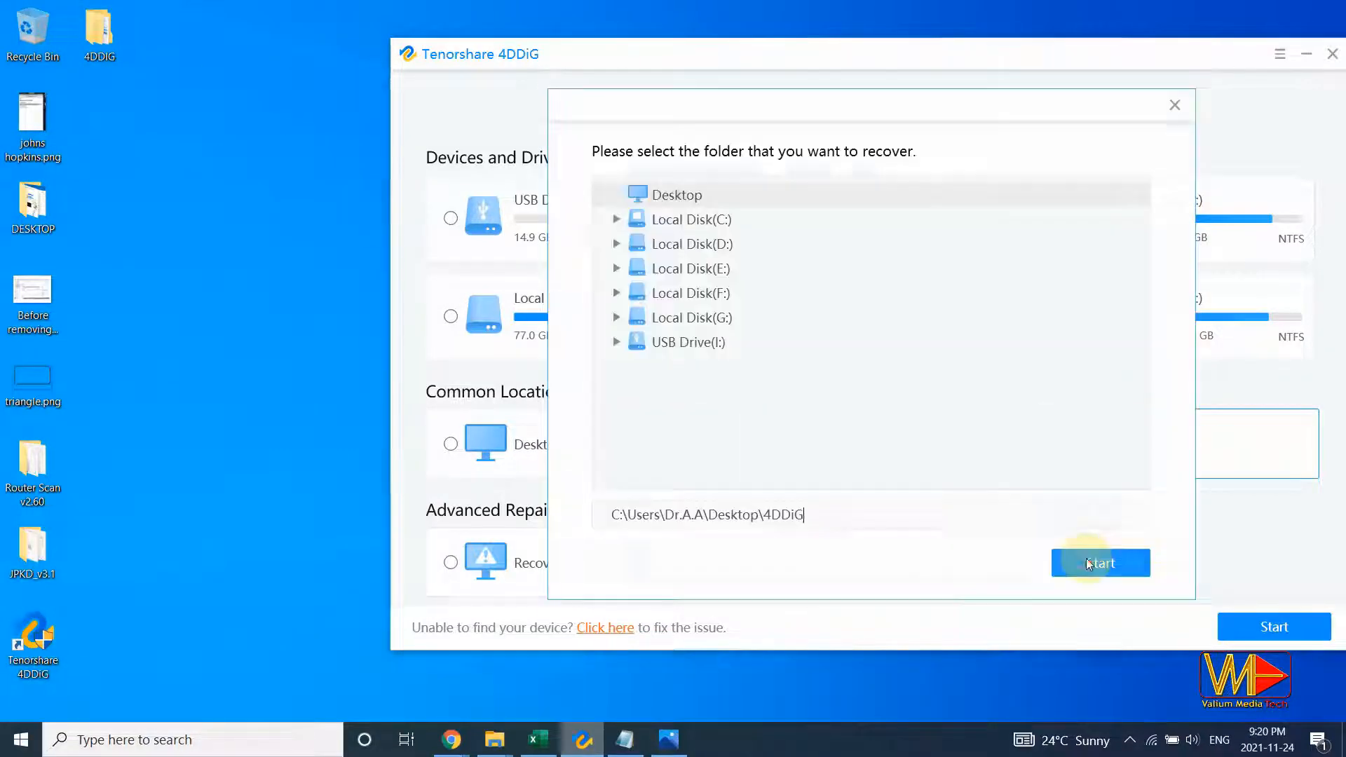
left_click(1101, 563)
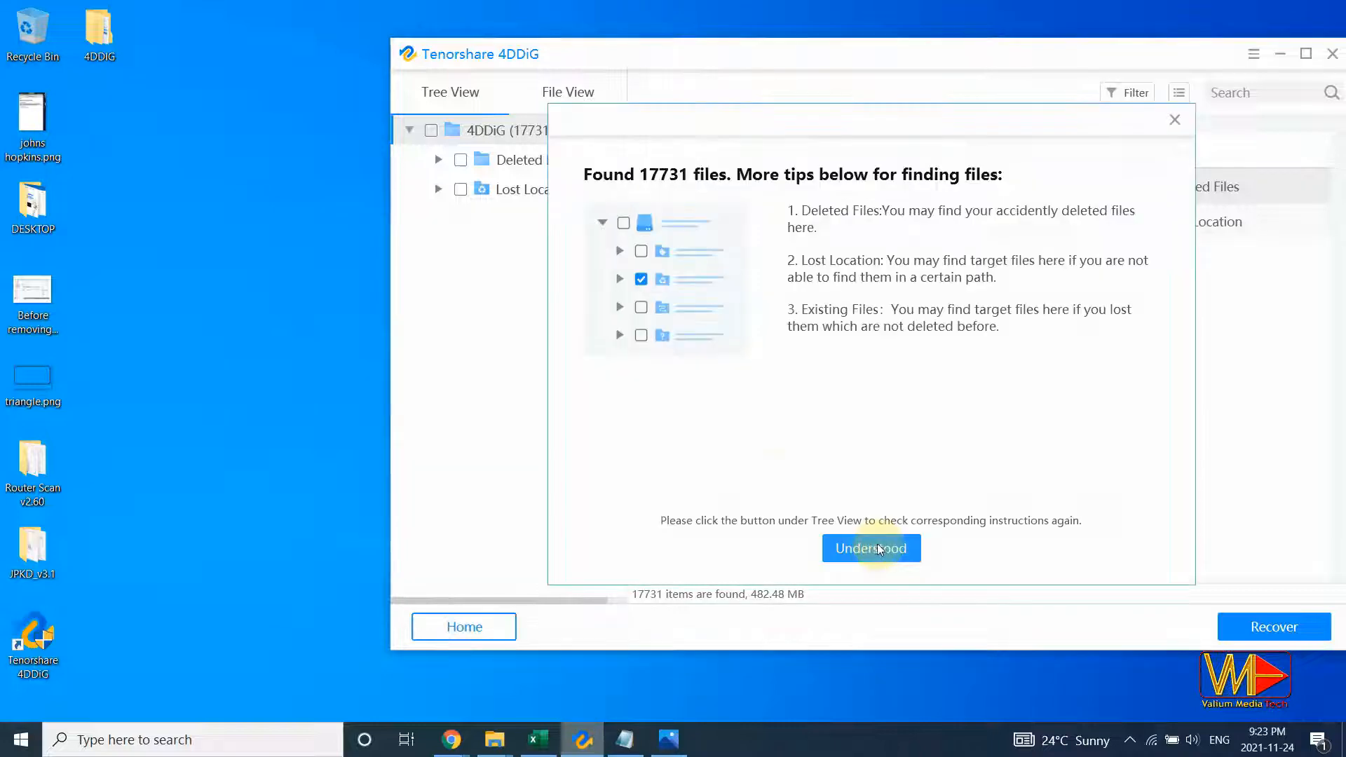
Recover the 21 deleted files (44.44 MB) under Deleted Files > Users > Desktop to a local disk.
left_click(869, 547)
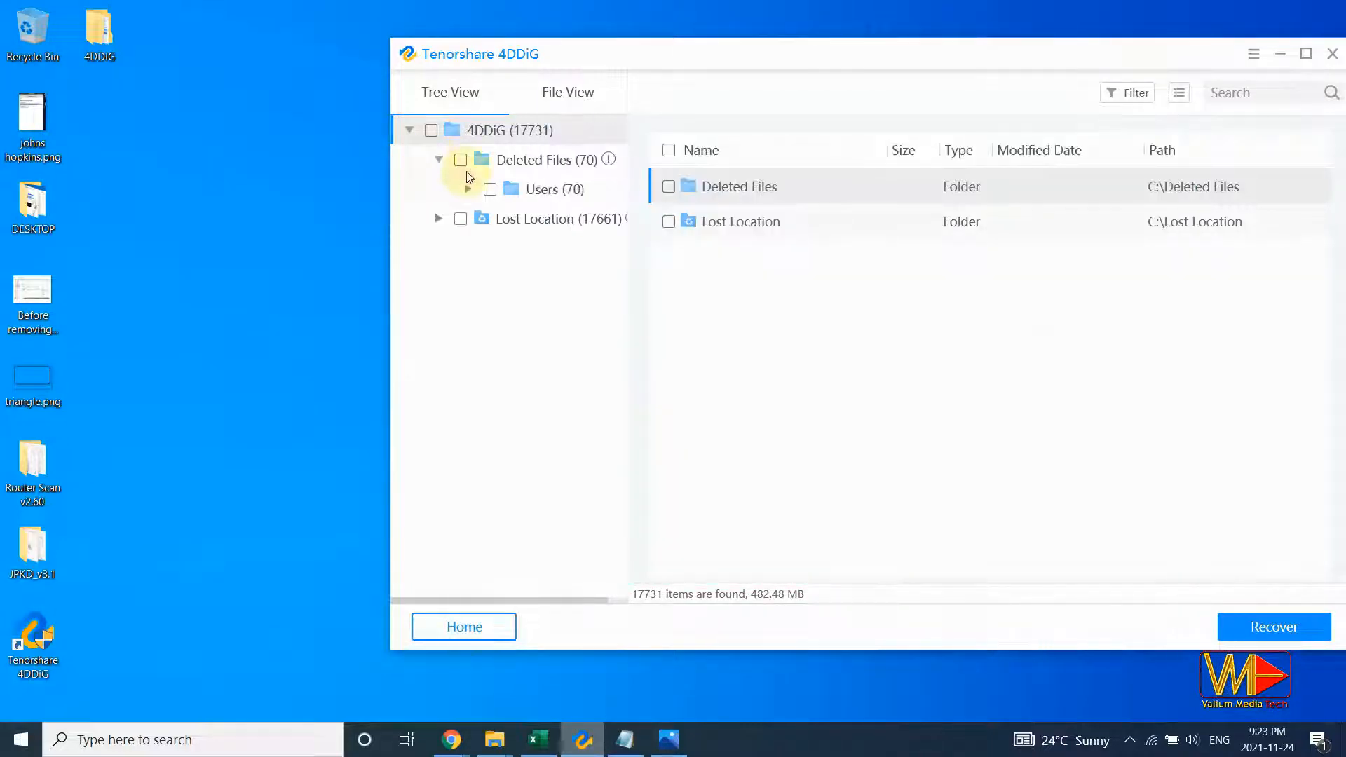
left_click(469, 190)
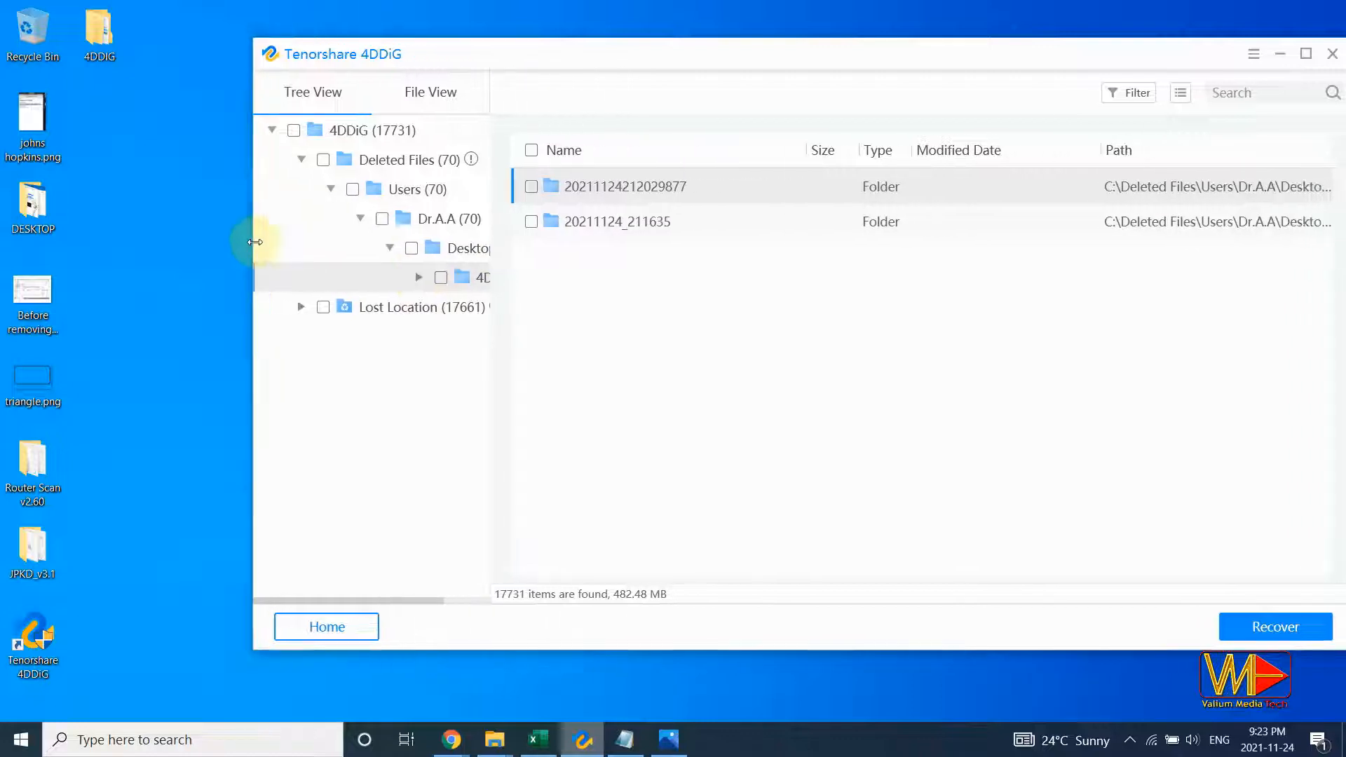
left_click(419, 276)
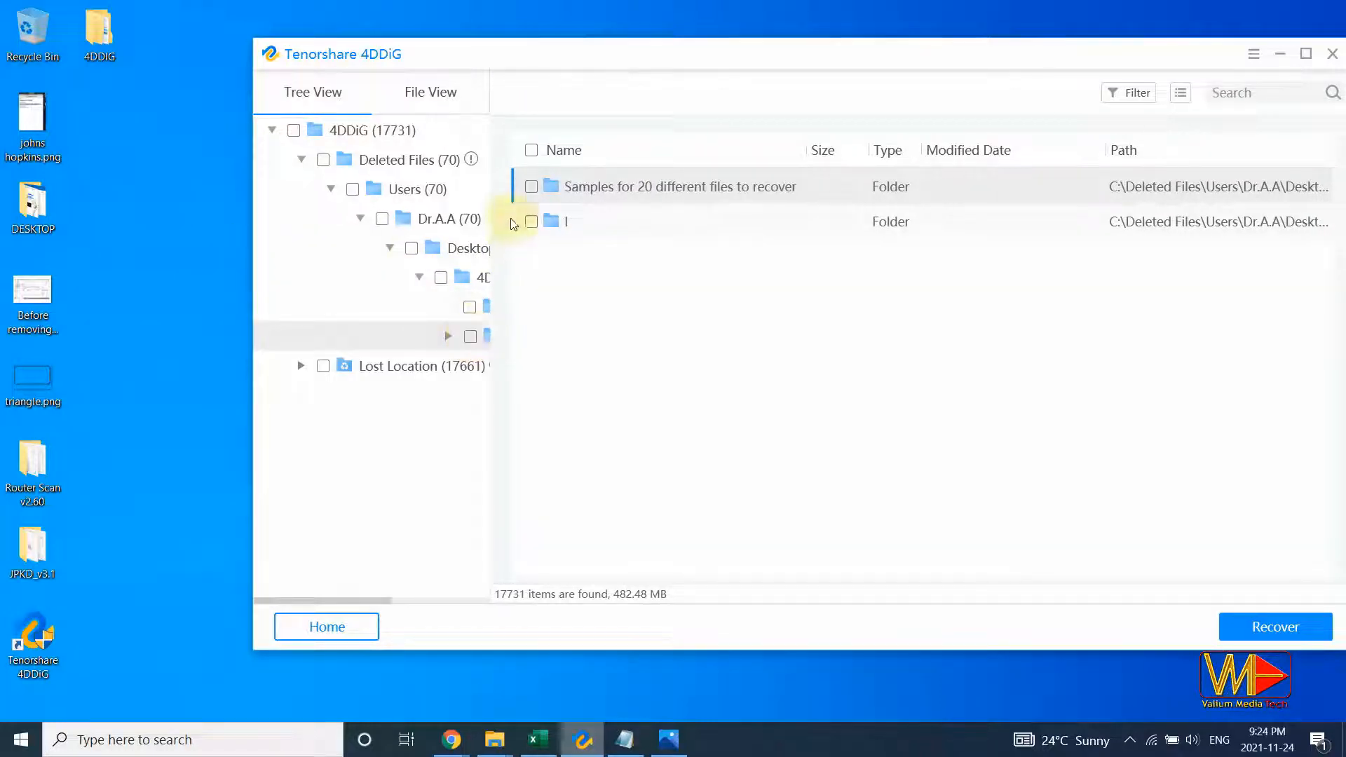
left_click(1274, 627)
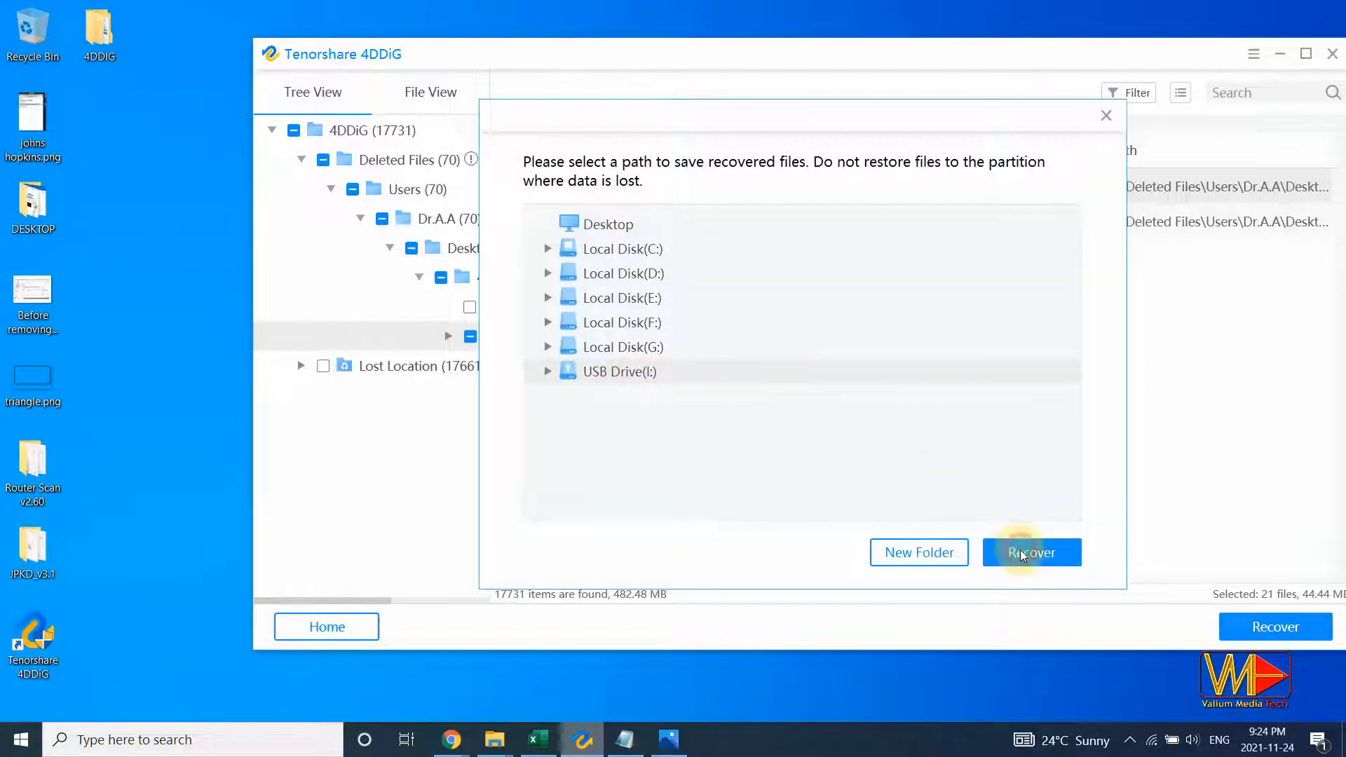
left_click(1031, 552)
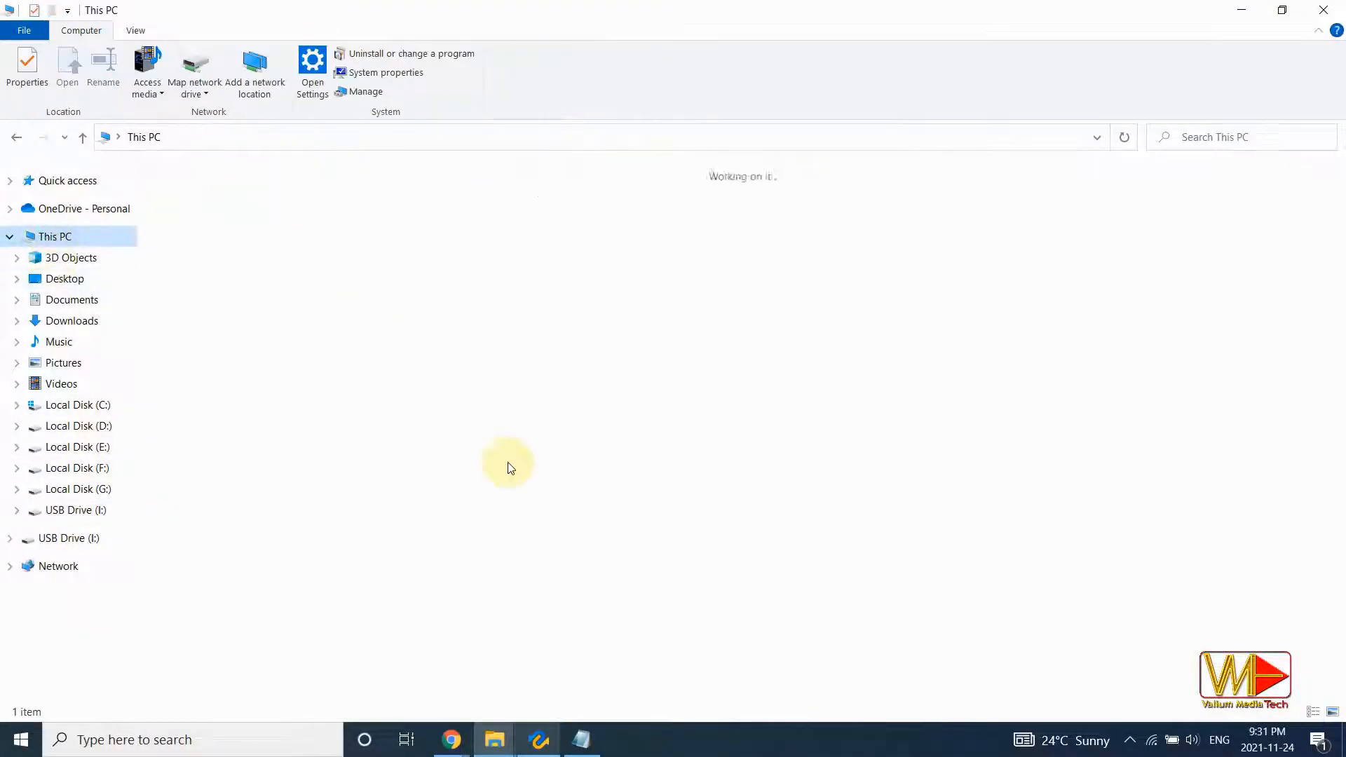
Quick-format USB Drive (I:) as FAT32 with the label VMTECH.
right_click(456, 375)
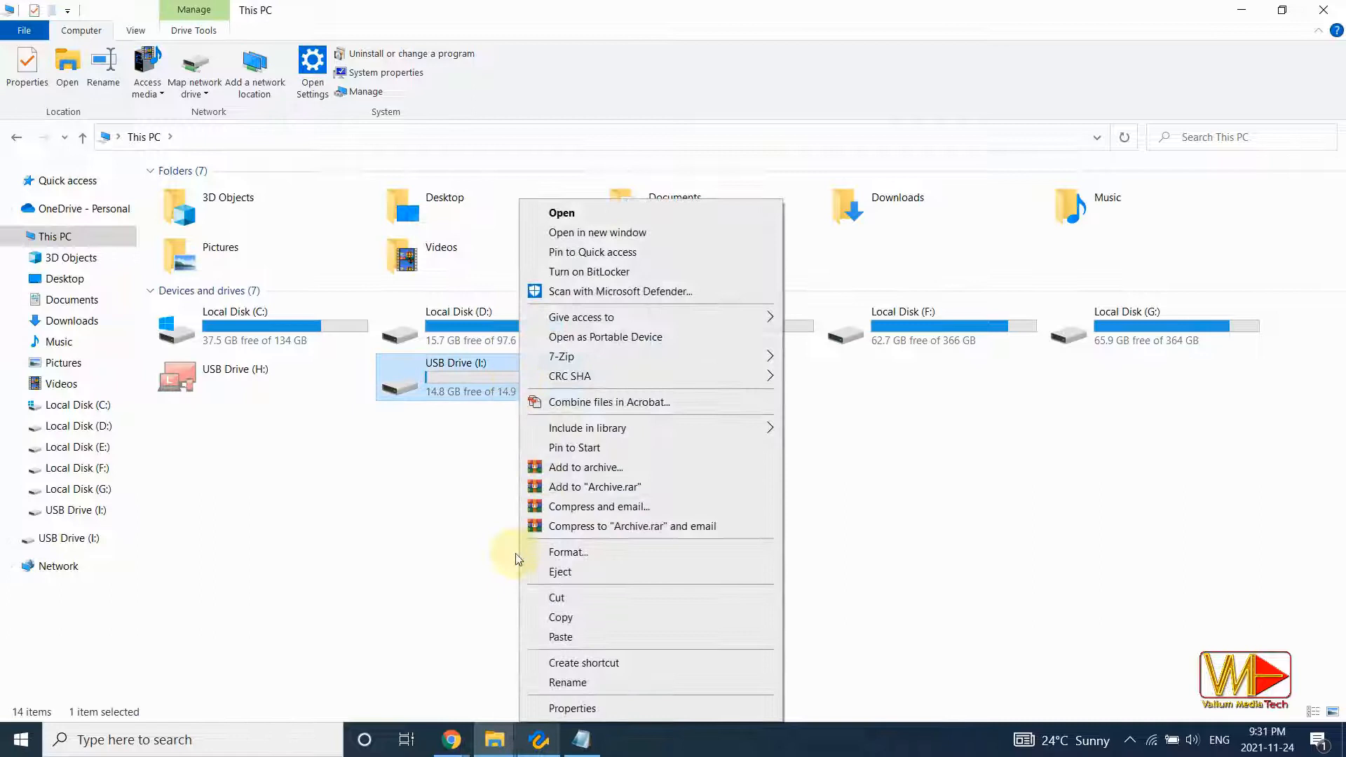
left_click(568, 552)
type("VMTech")
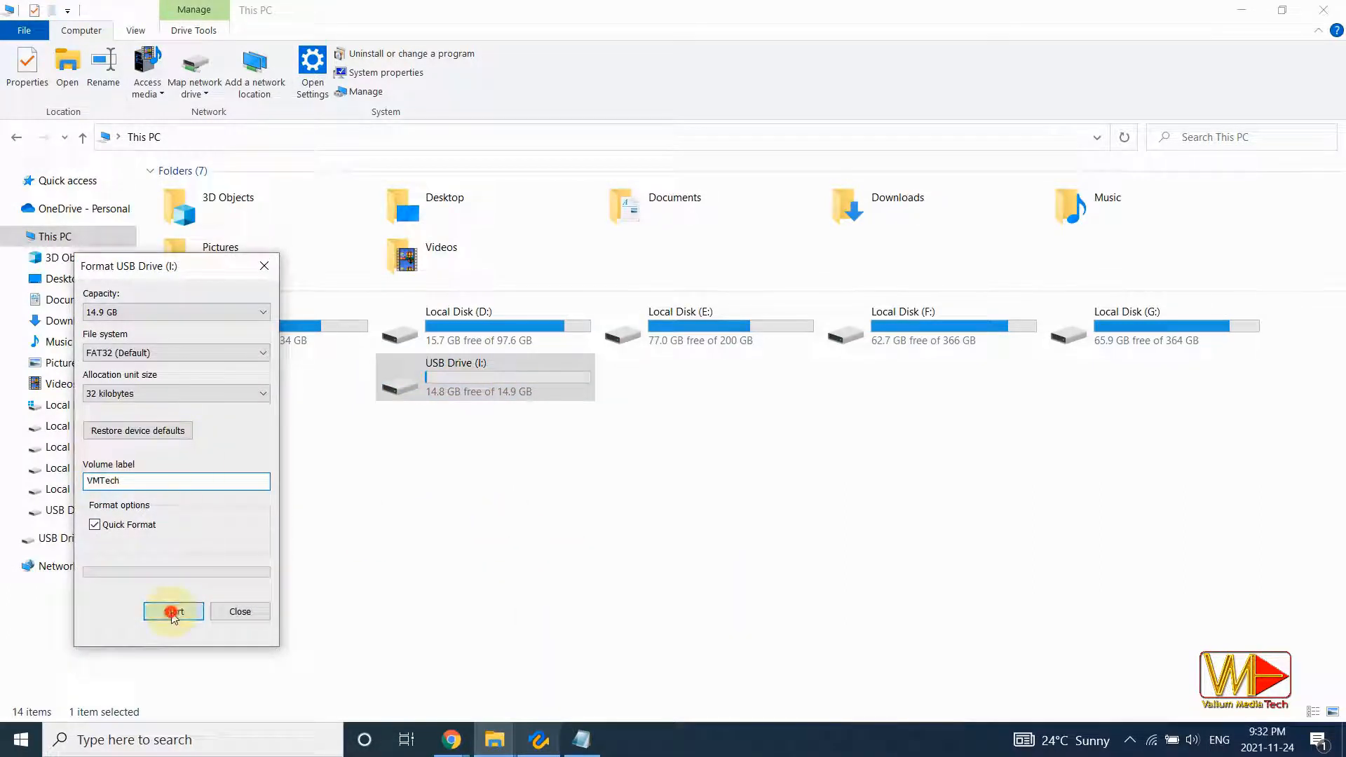
left_click(173, 612)
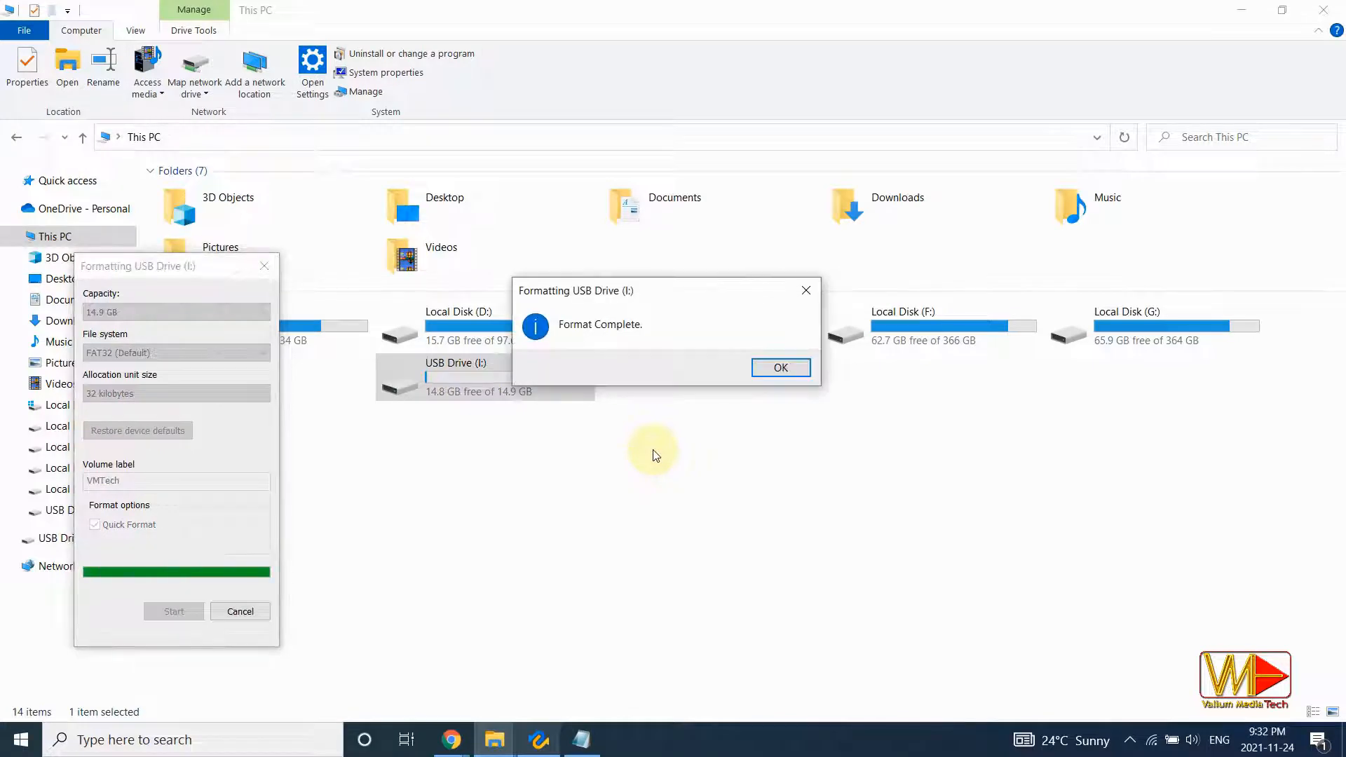
left_click(780, 367)
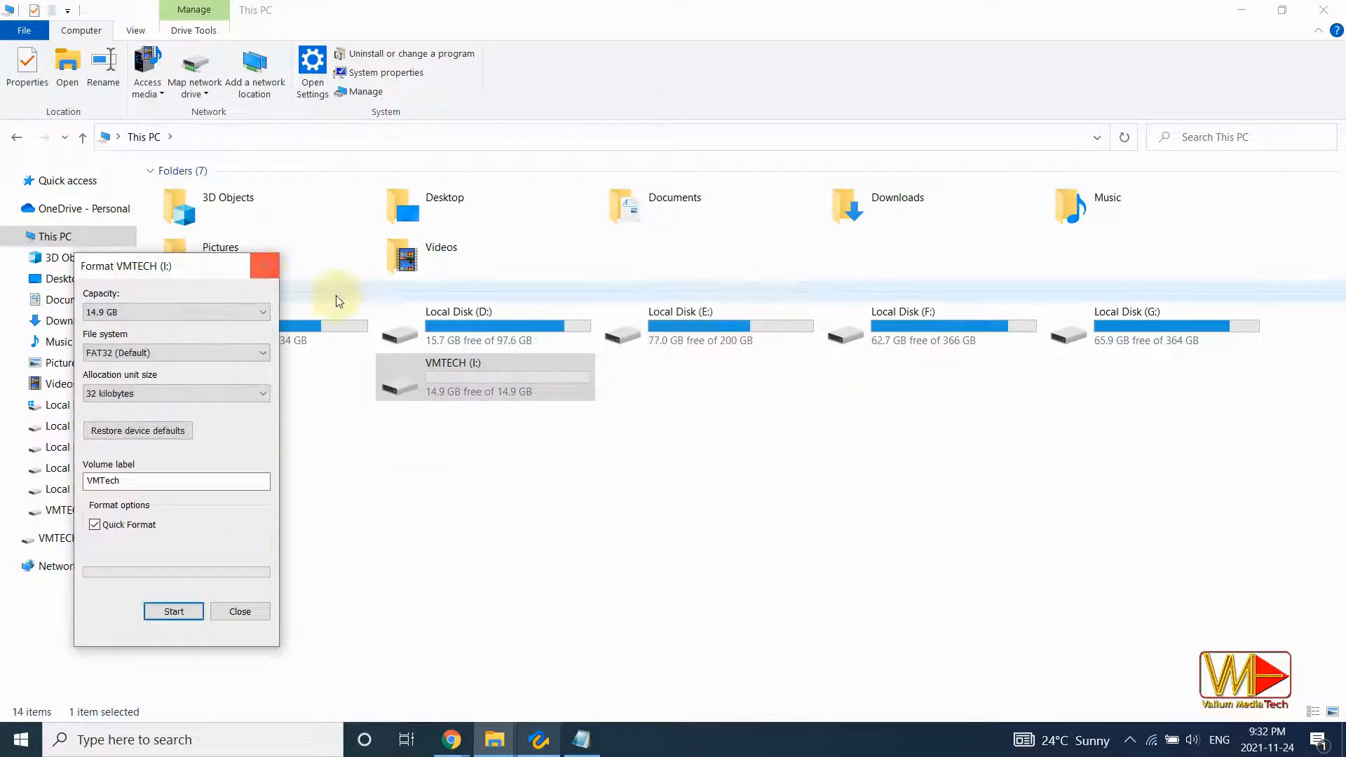
left_click(19, 740)
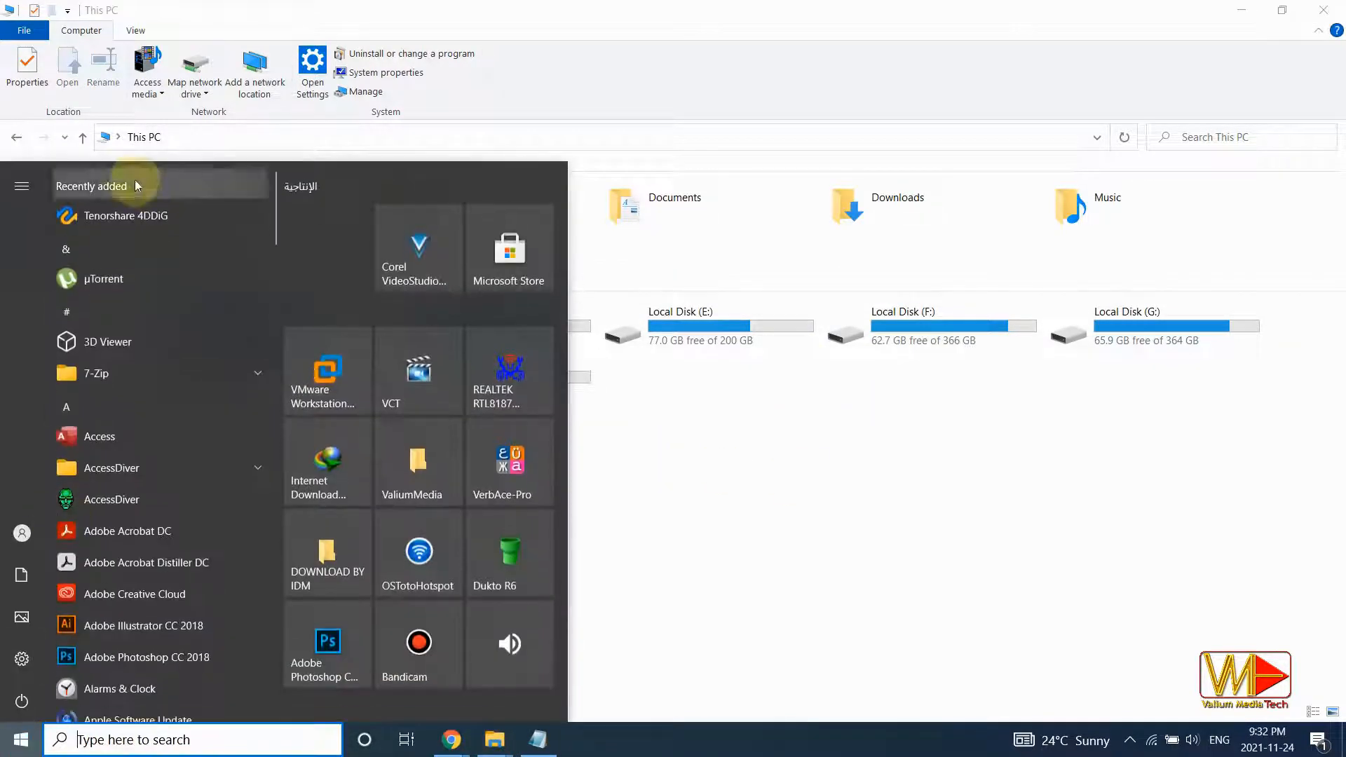
Launch 4DDiG from the Start menu and scan the VMTECH (I:) drive.
left_click(126, 215)
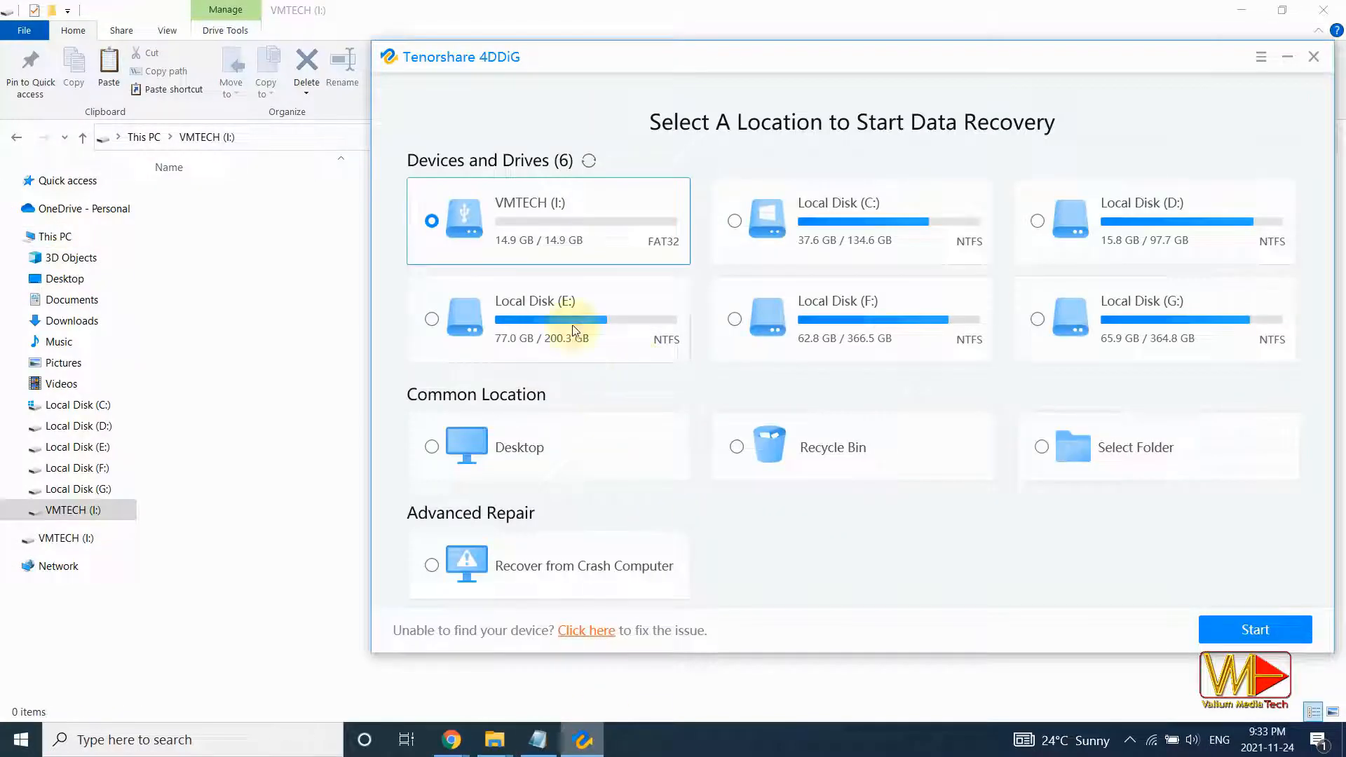
mouse_move(1255, 629)
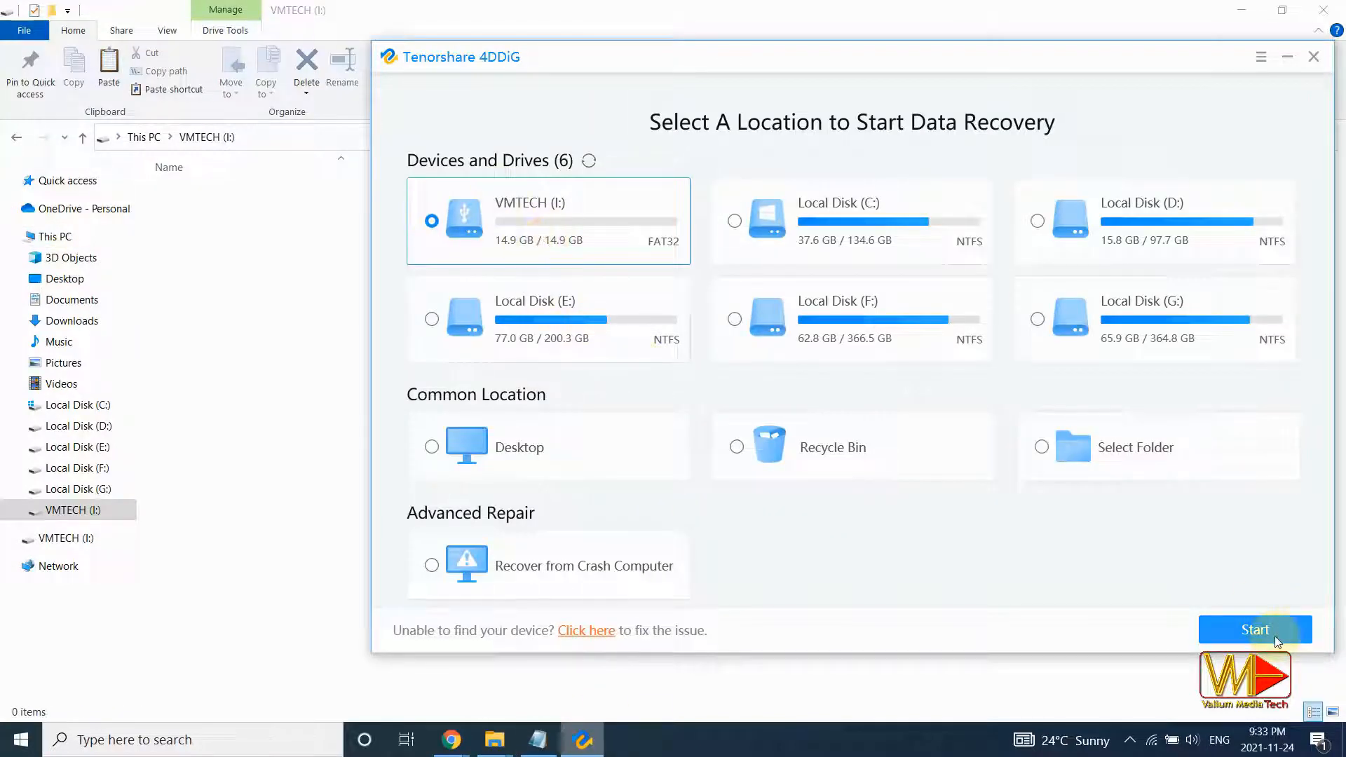
left_click(1254, 630)
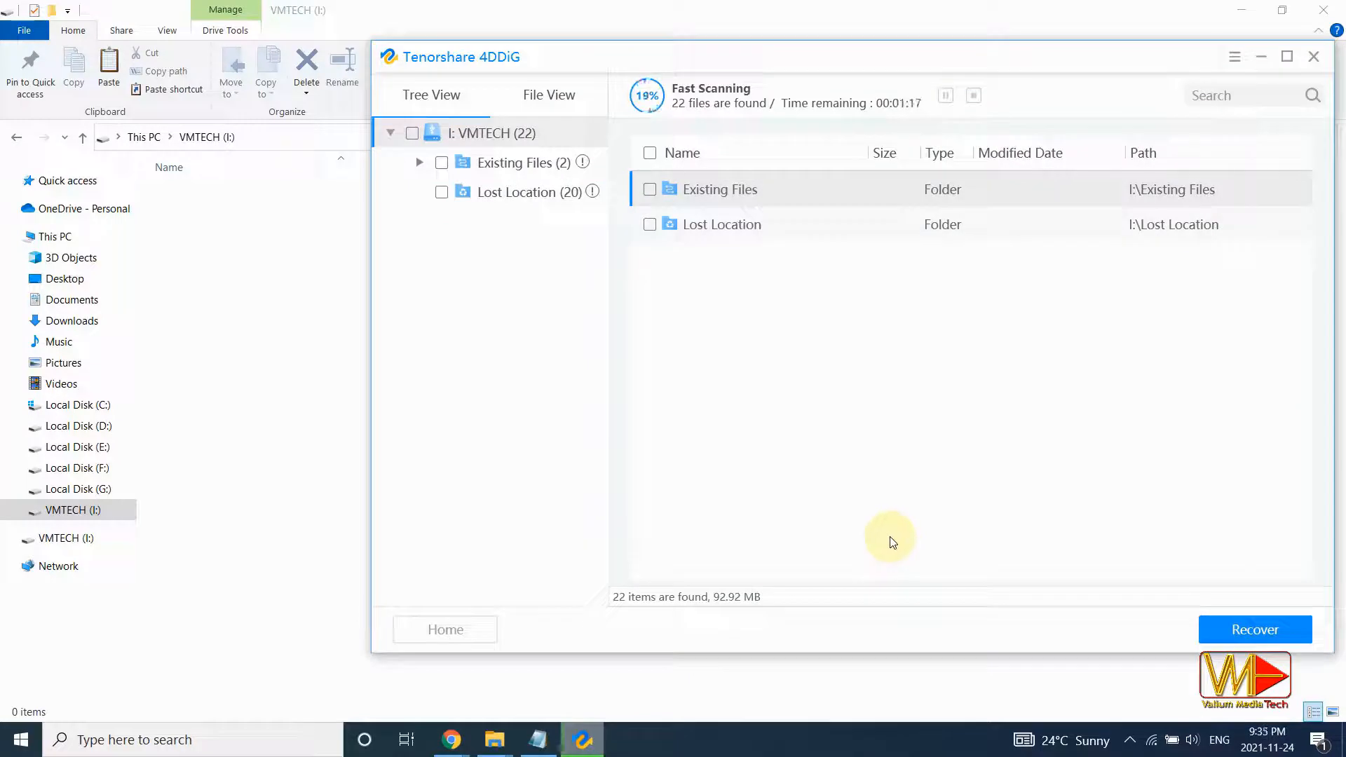
mouse_move(737, 396)
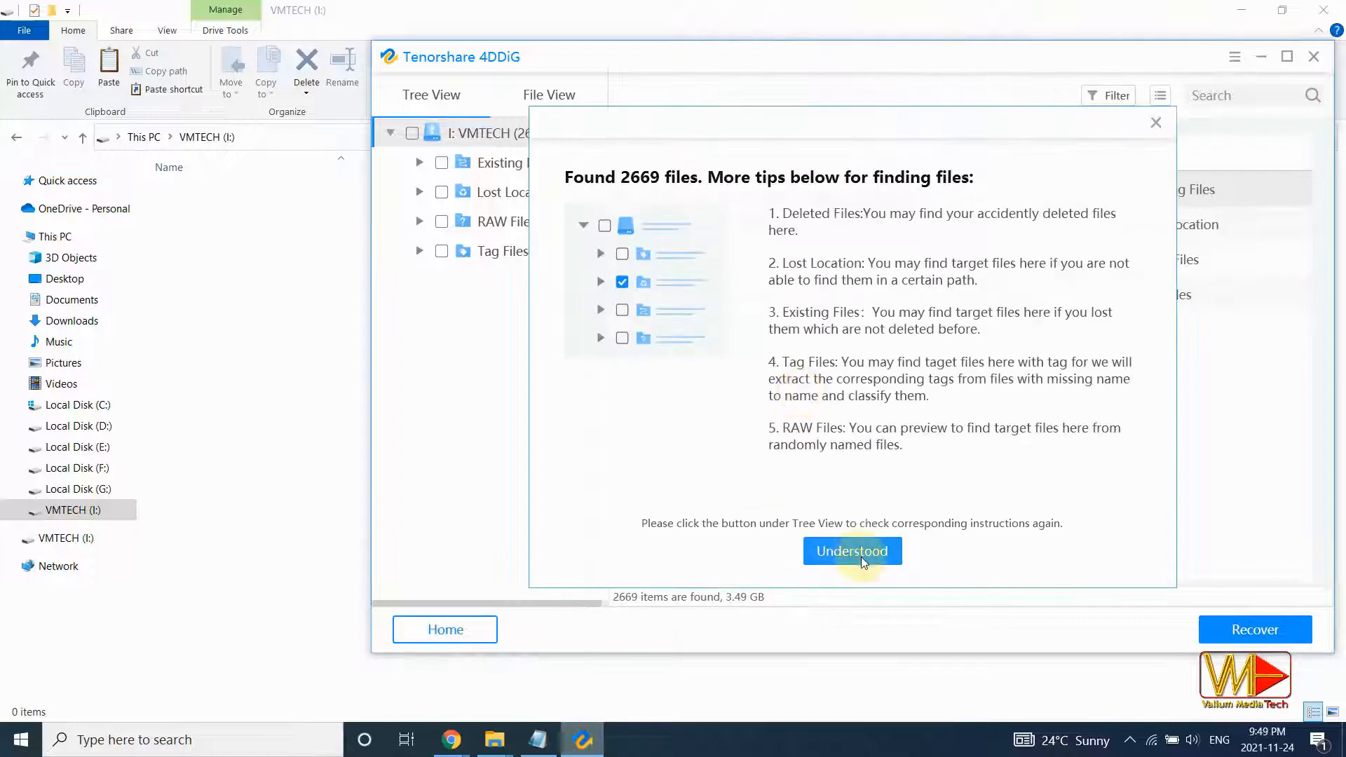
Filter the formatted-drive scan results by '.mp4' and recover all 14 videos to another disk.
left_click(852, 551)
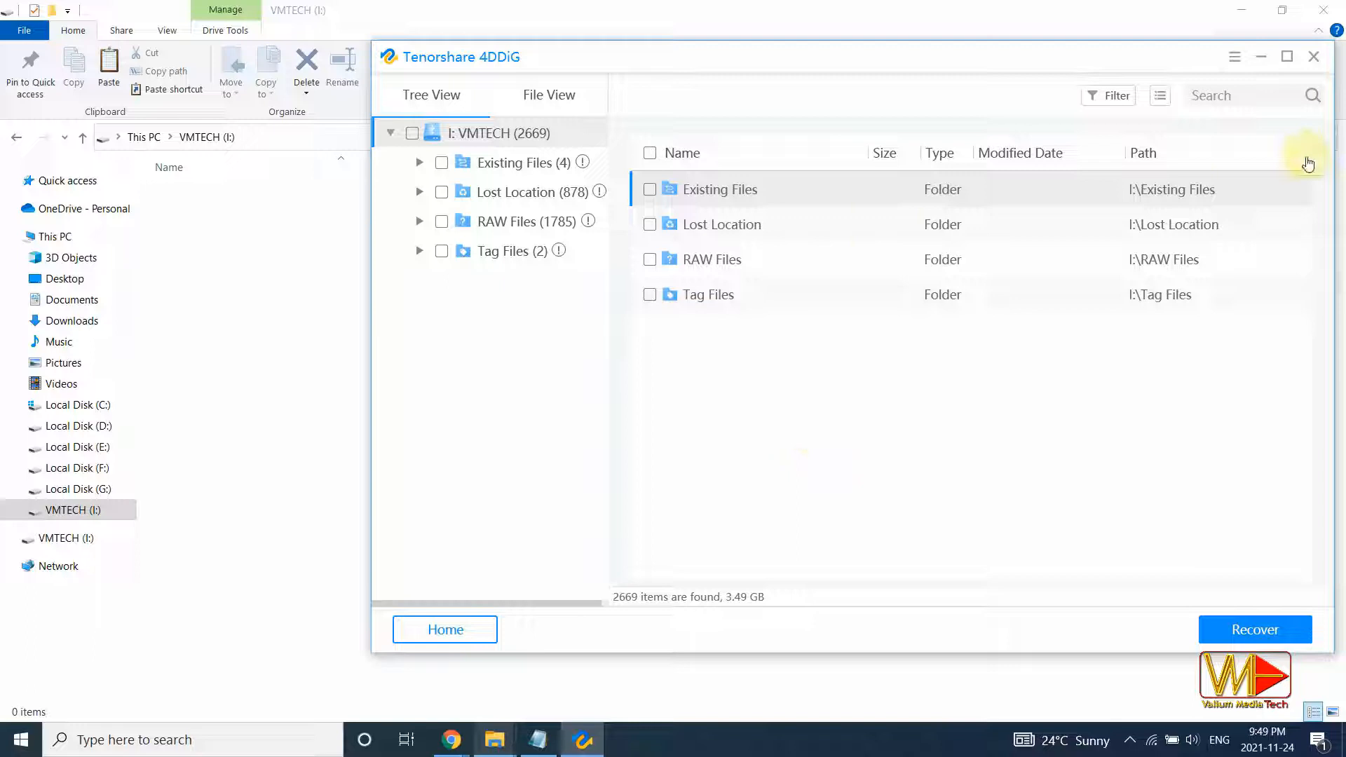
left_click(1245, 96)
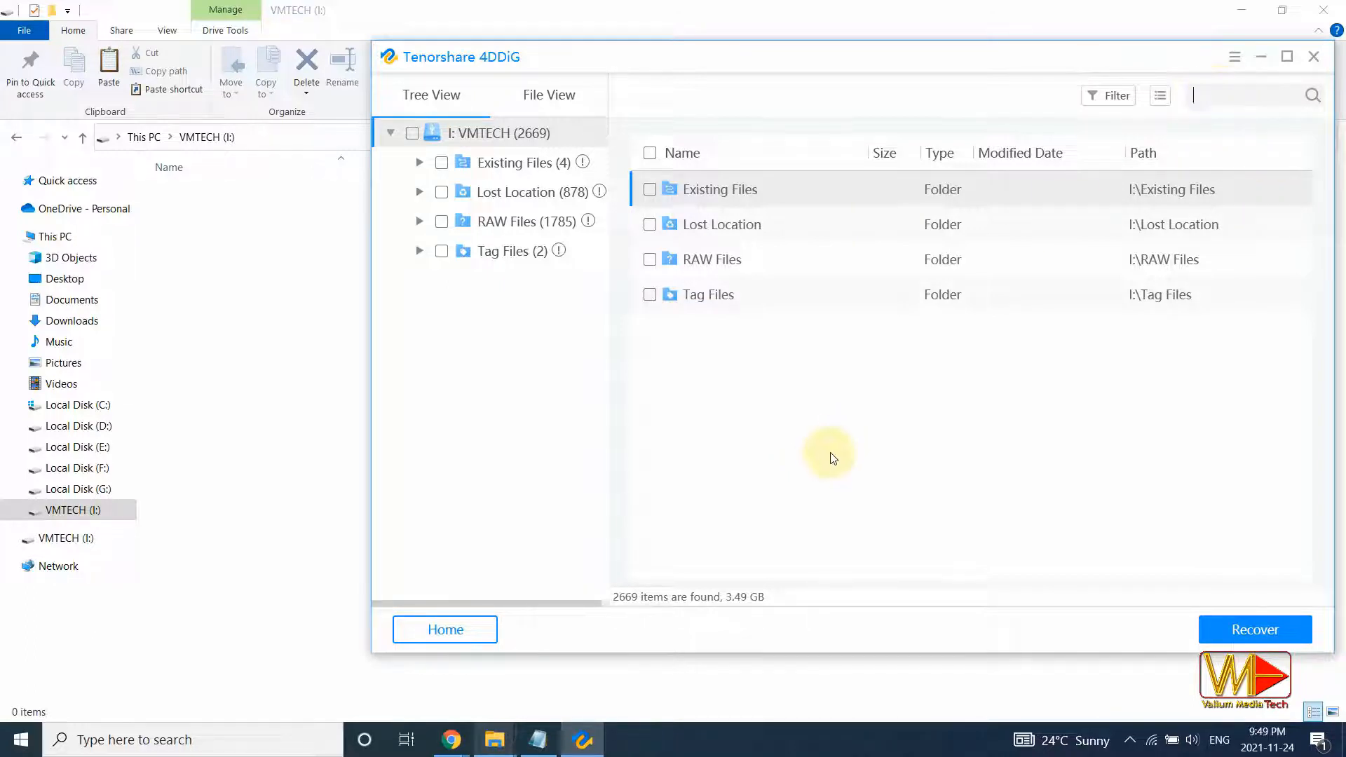
type(".mp4")
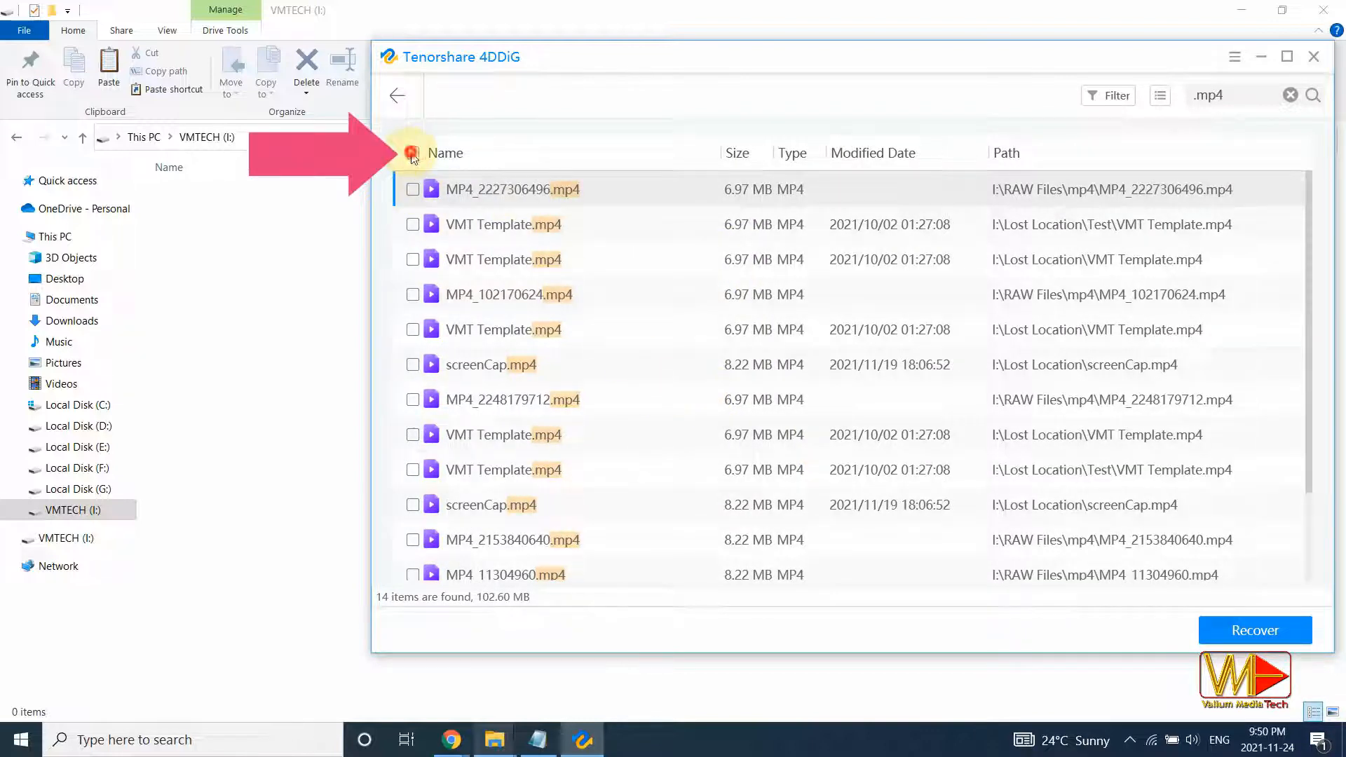
left_click(413, 153)
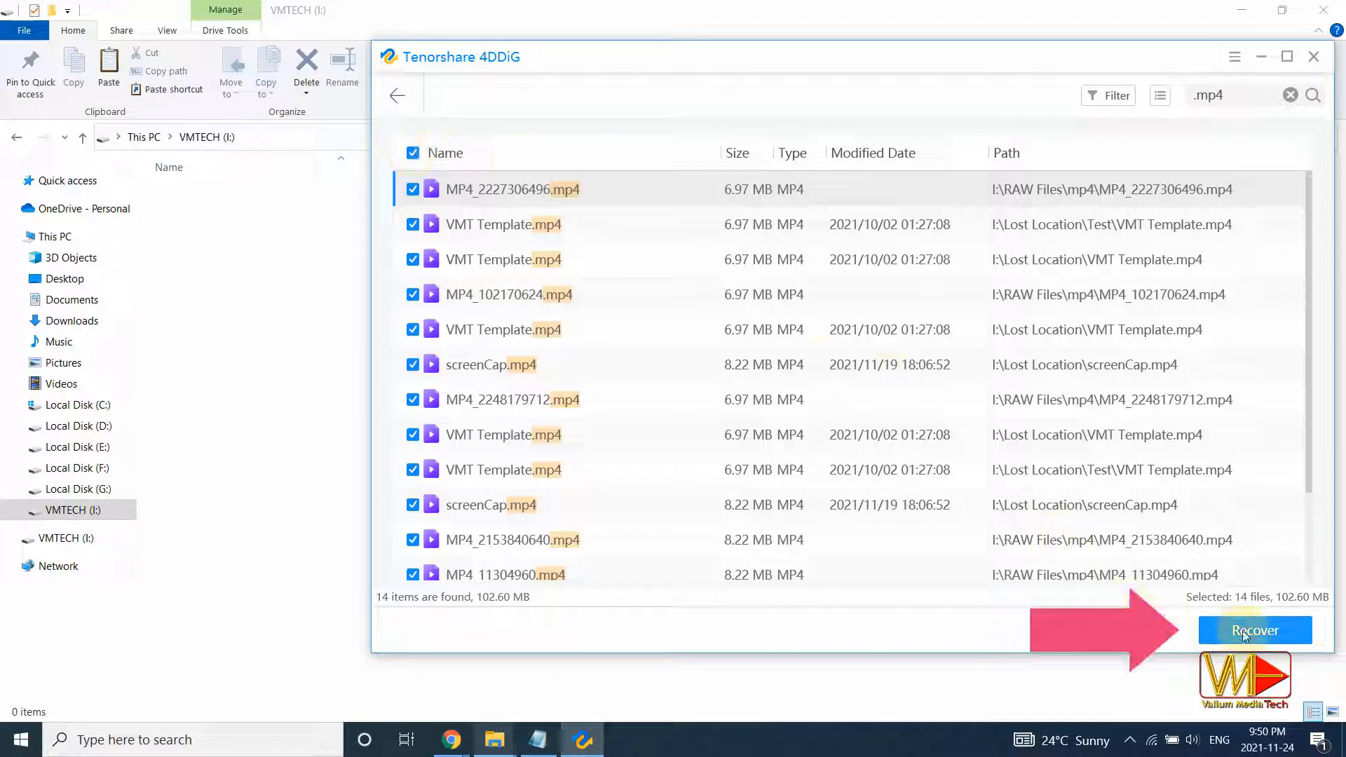
left_click(1255, 631)
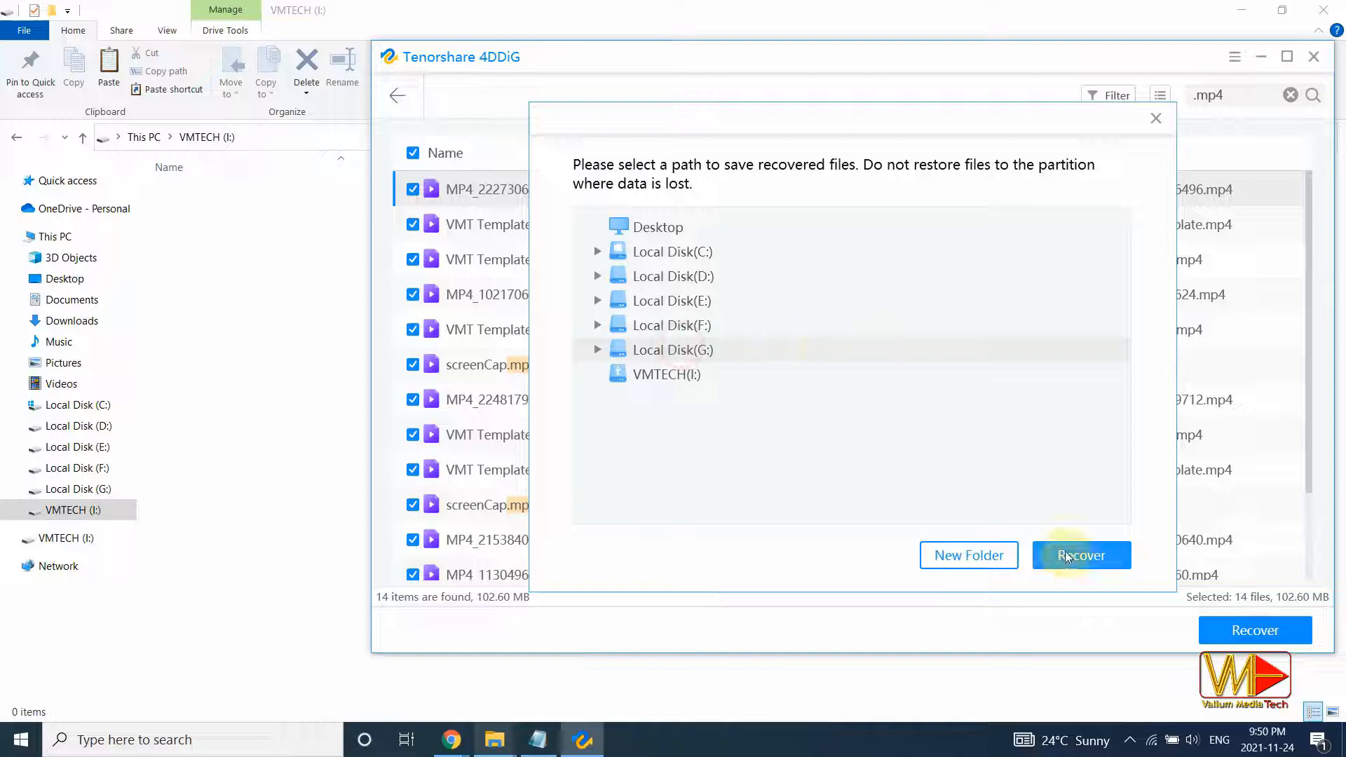
left_click(1082, 554)
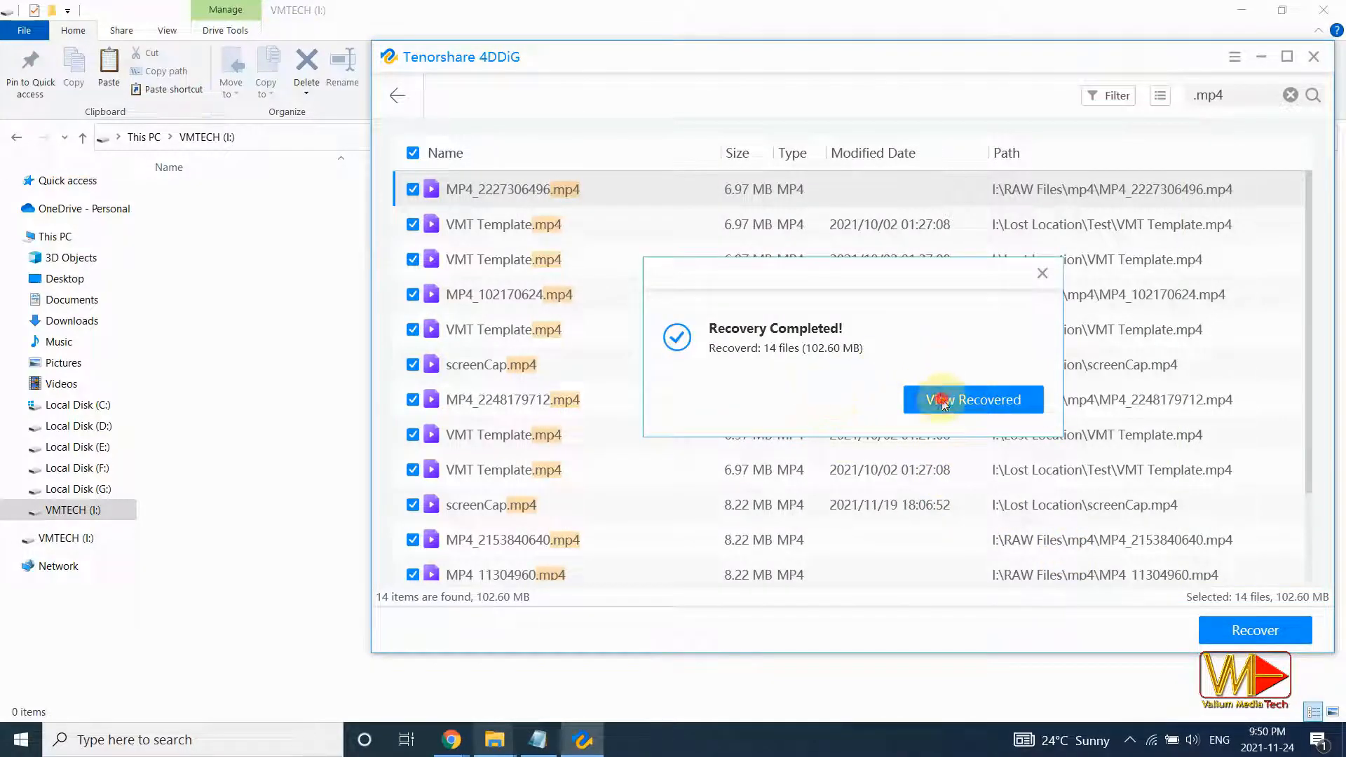
View the recovered files and play VMT Template.mp4 from the I drive's Lost Location folder.
left_click(973, 399)
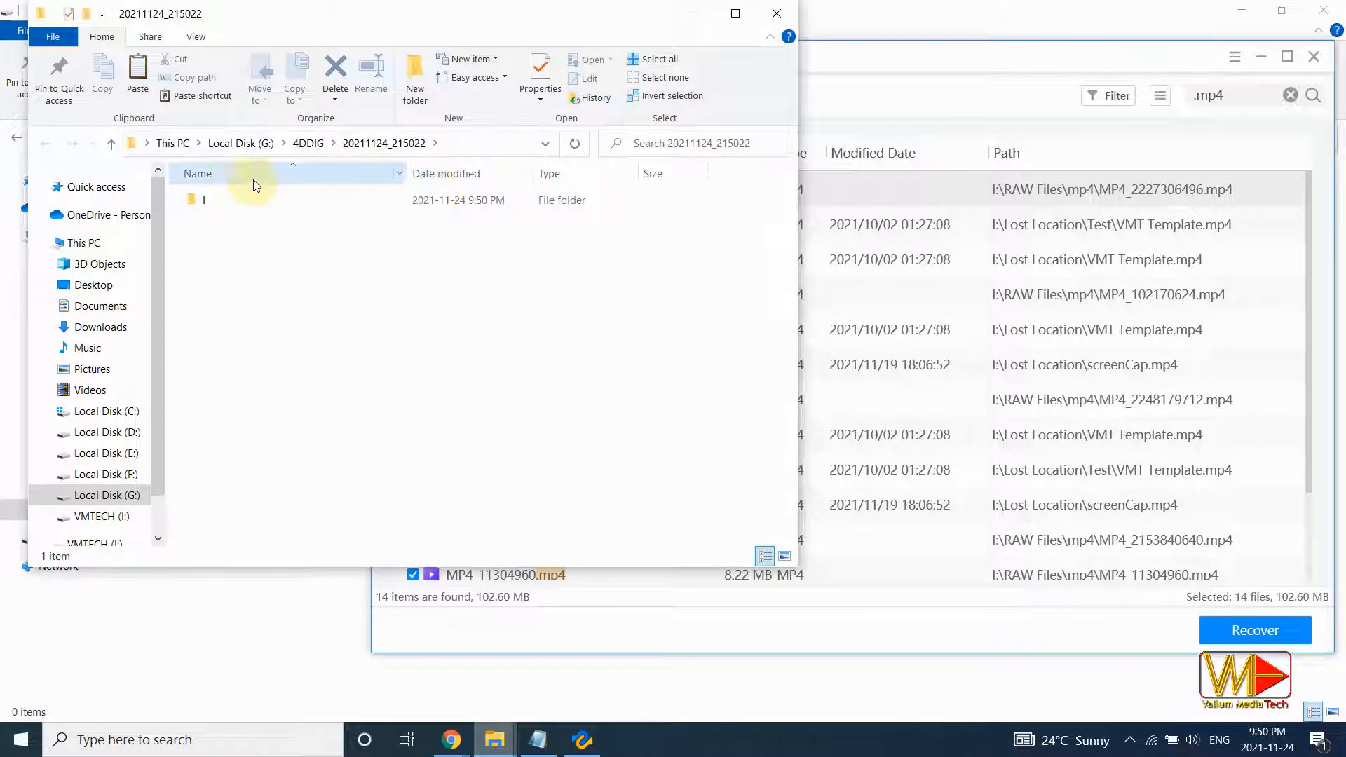
double_click(203, 199)
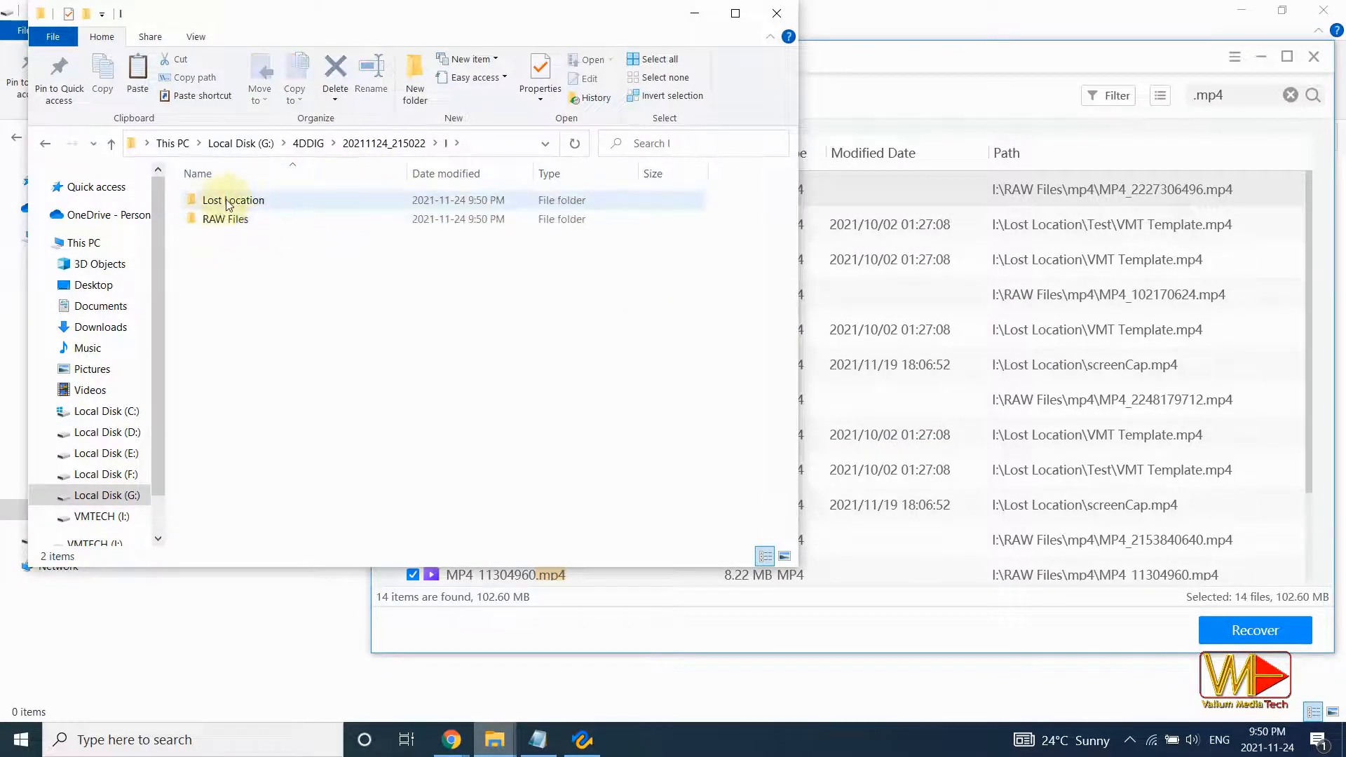
double_click(233, 199)
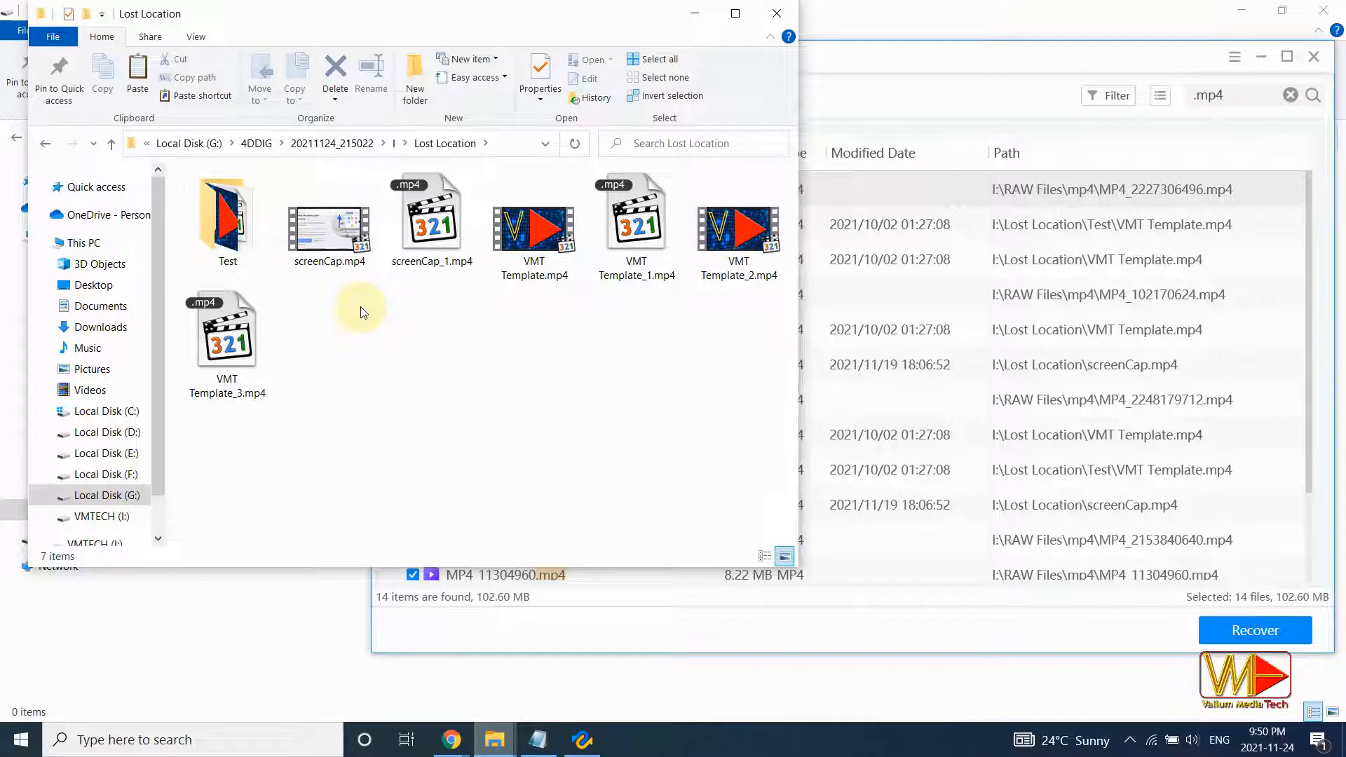
left_click(535, 227)
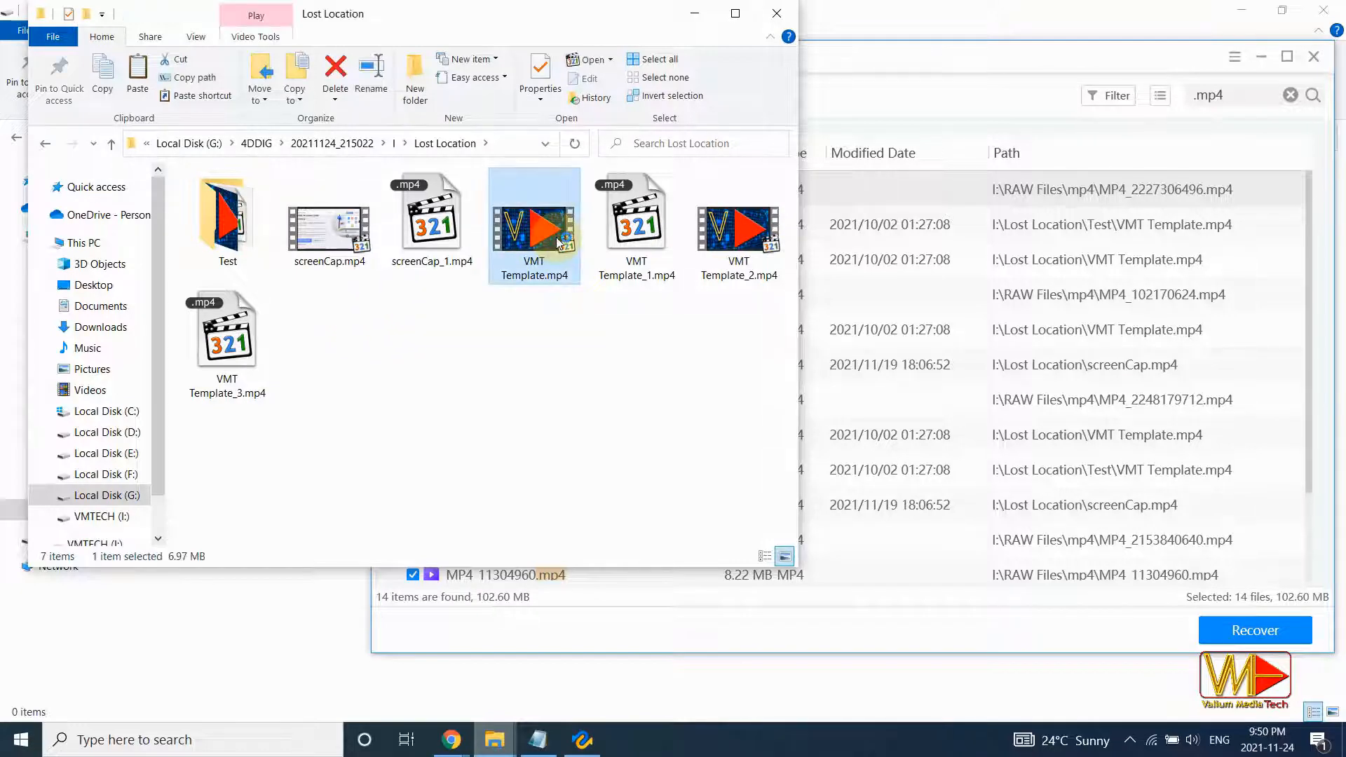
double_click(534, 221)
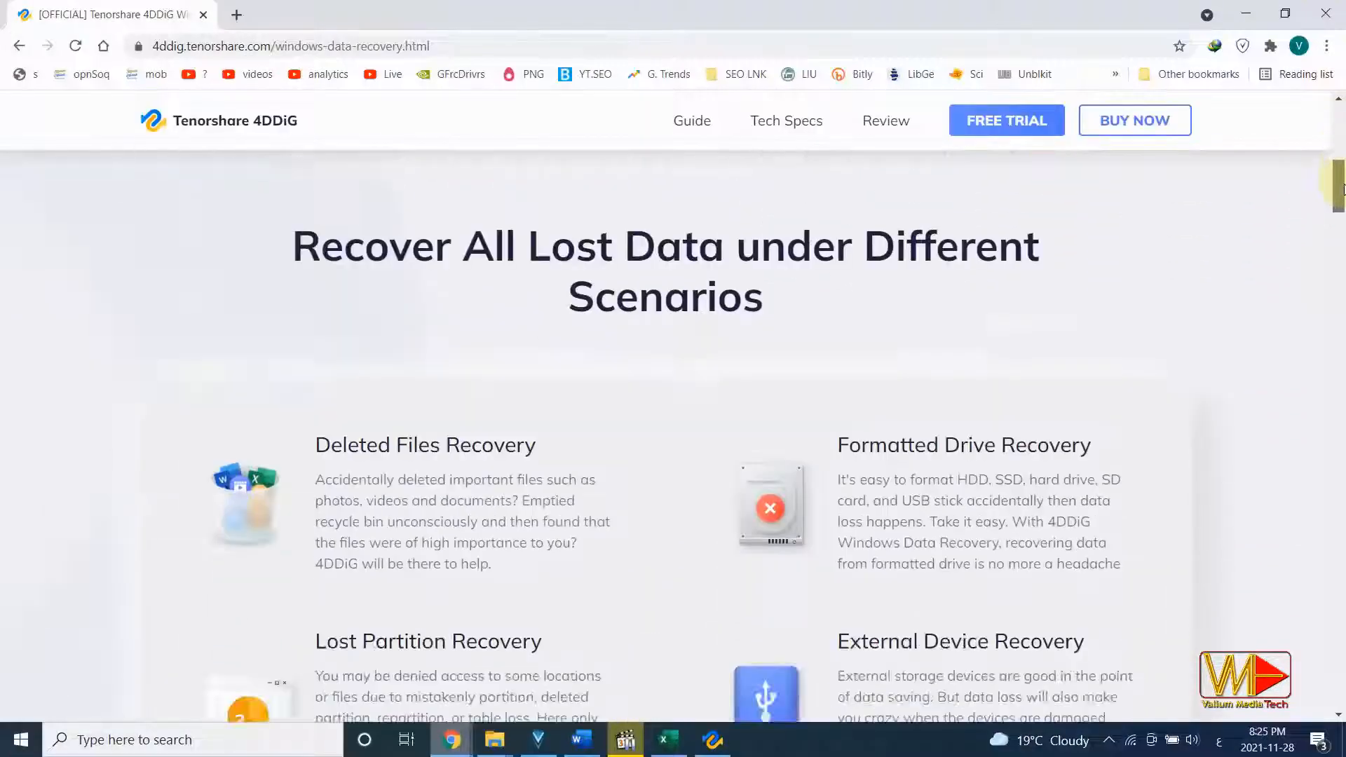
scroll("down", 3)
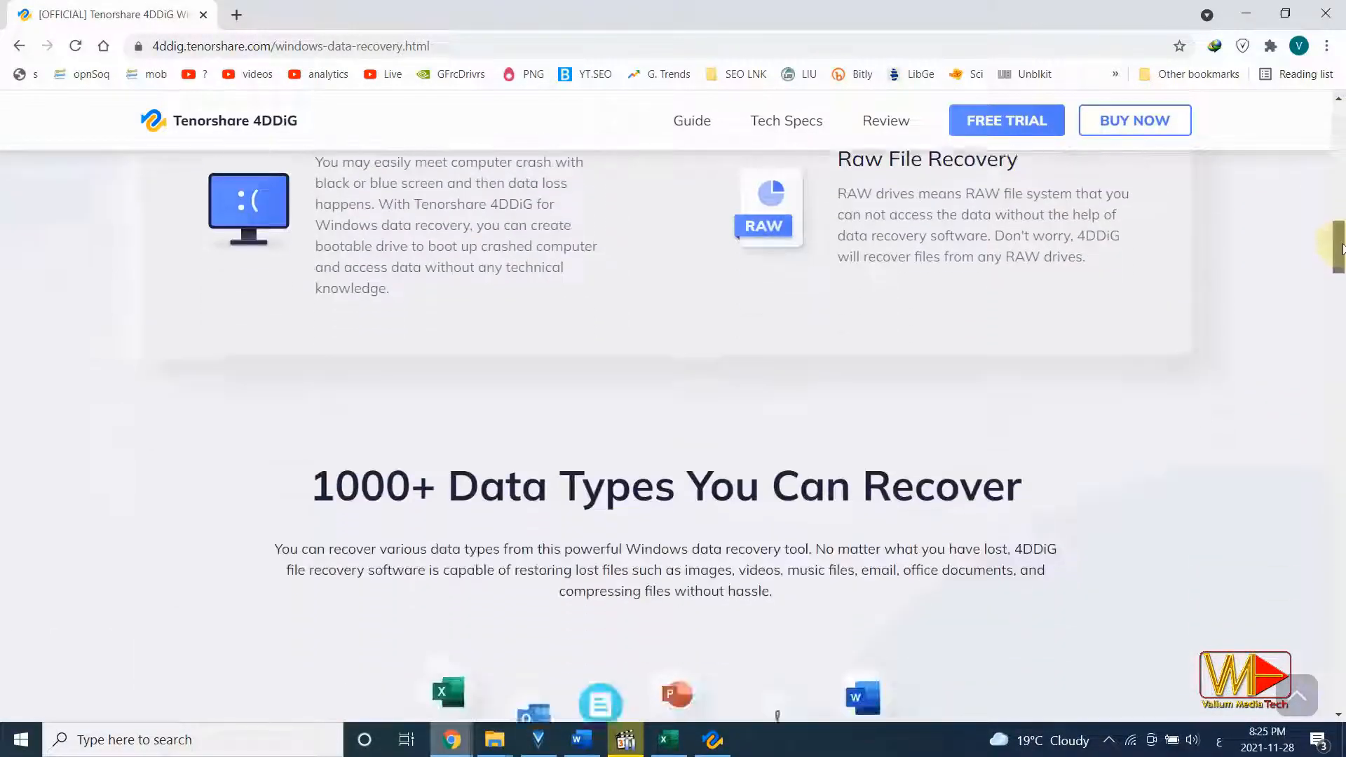
scroll("down", 3)
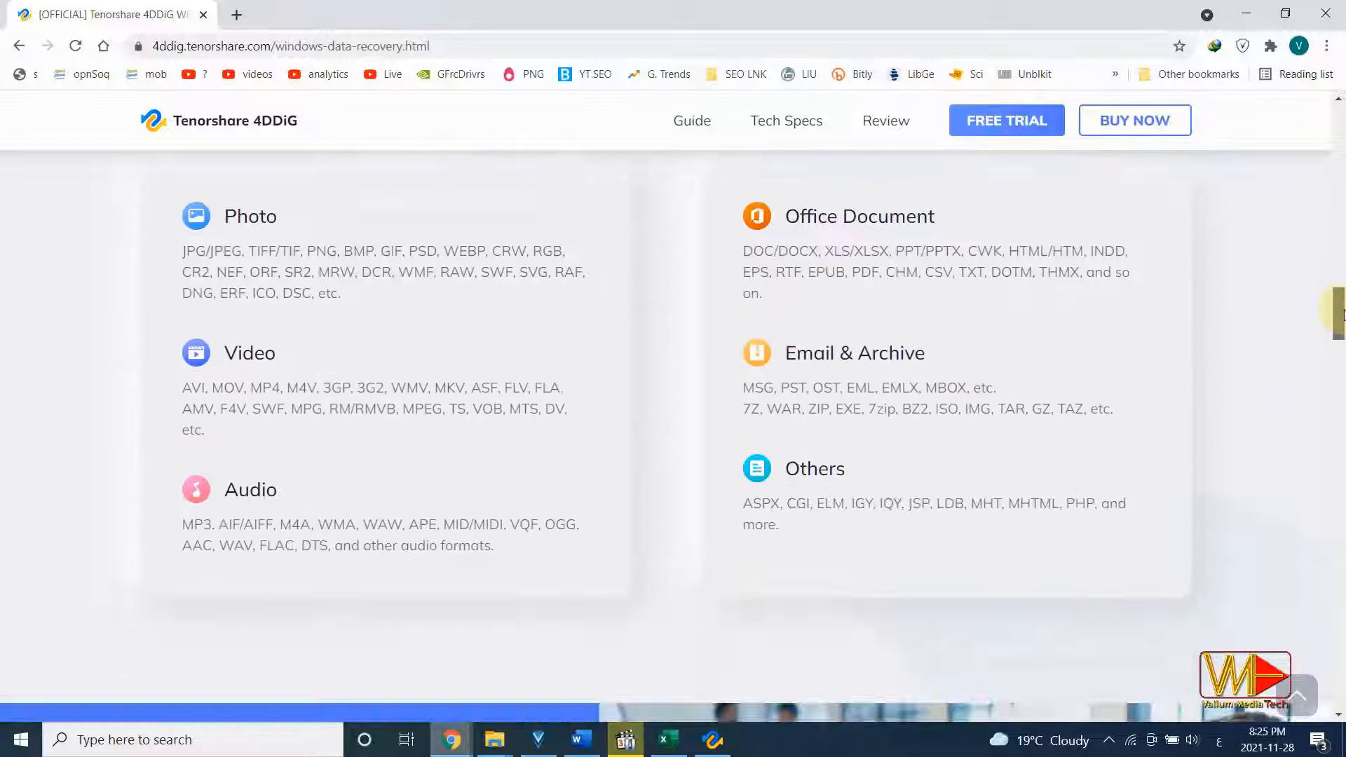
scroll("up", 3)
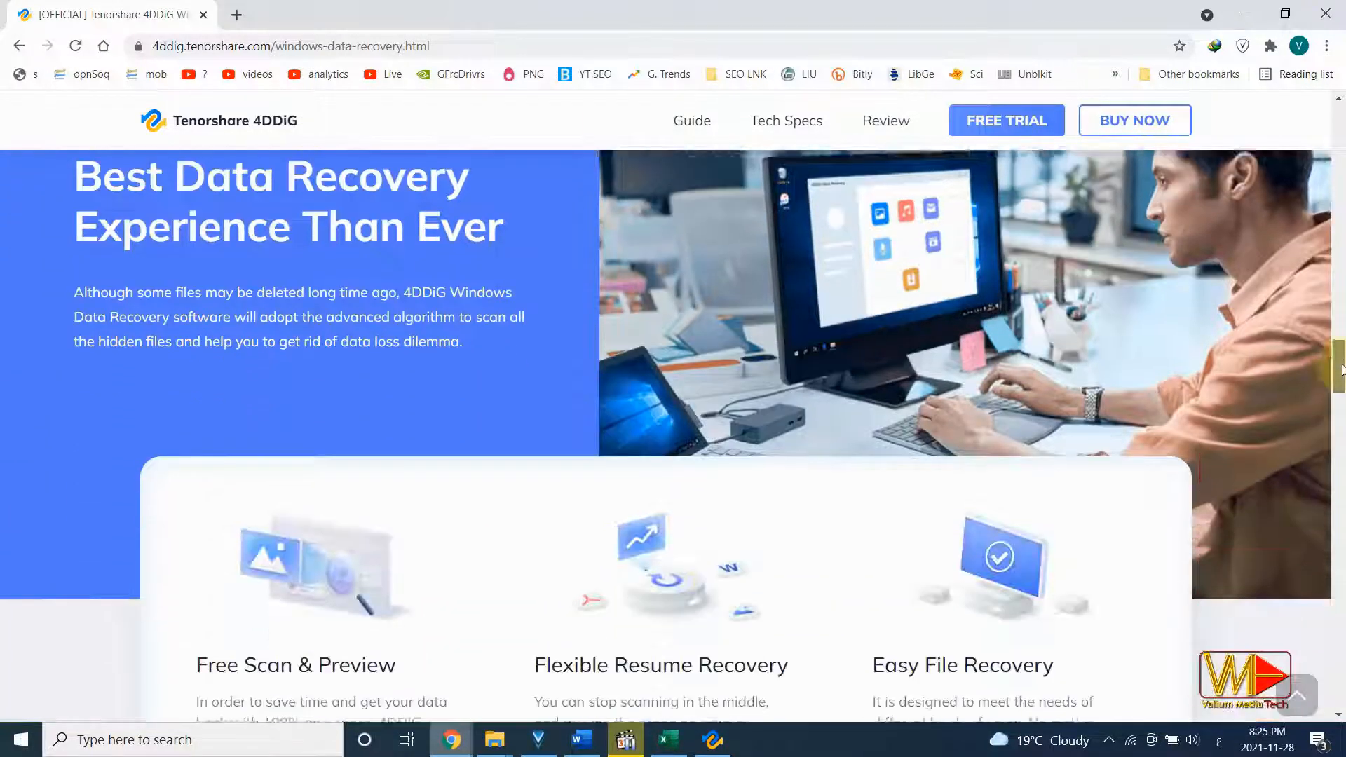
scroll("down", 3)
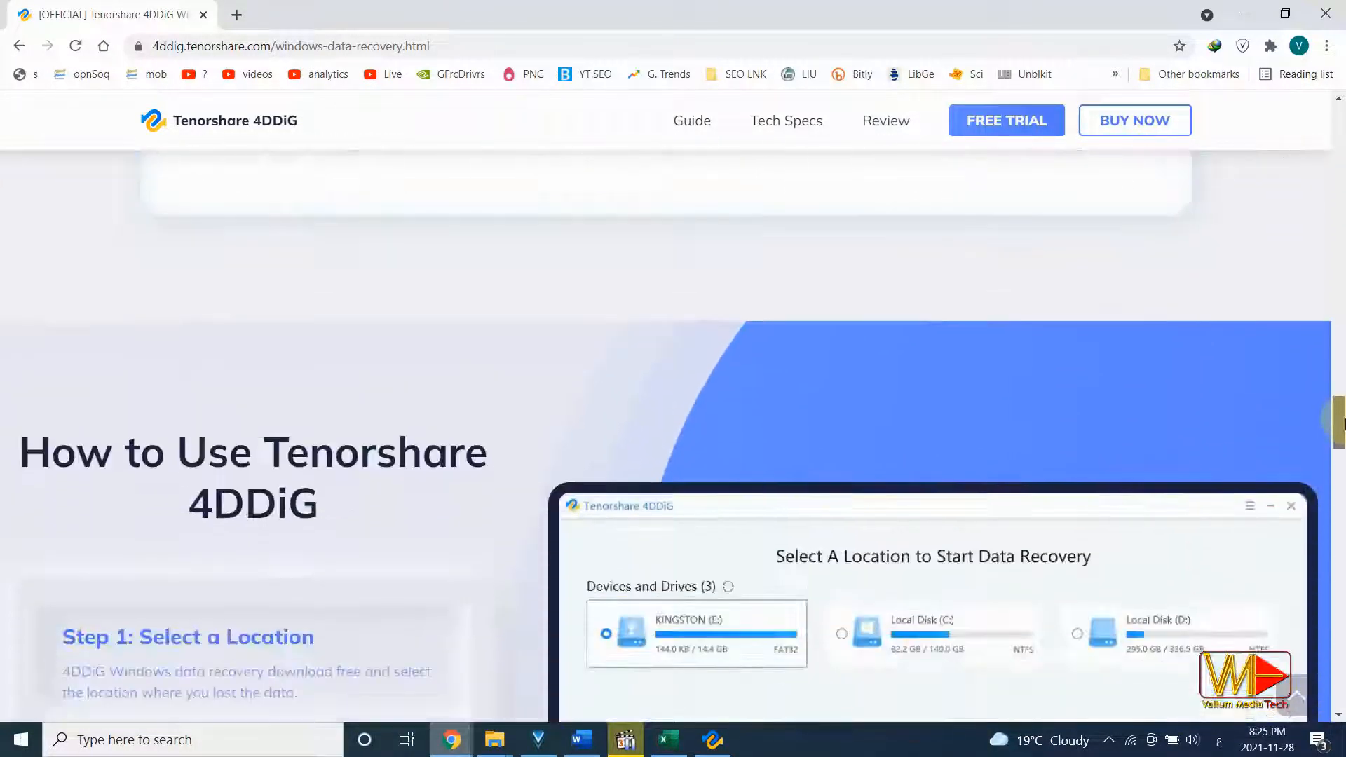